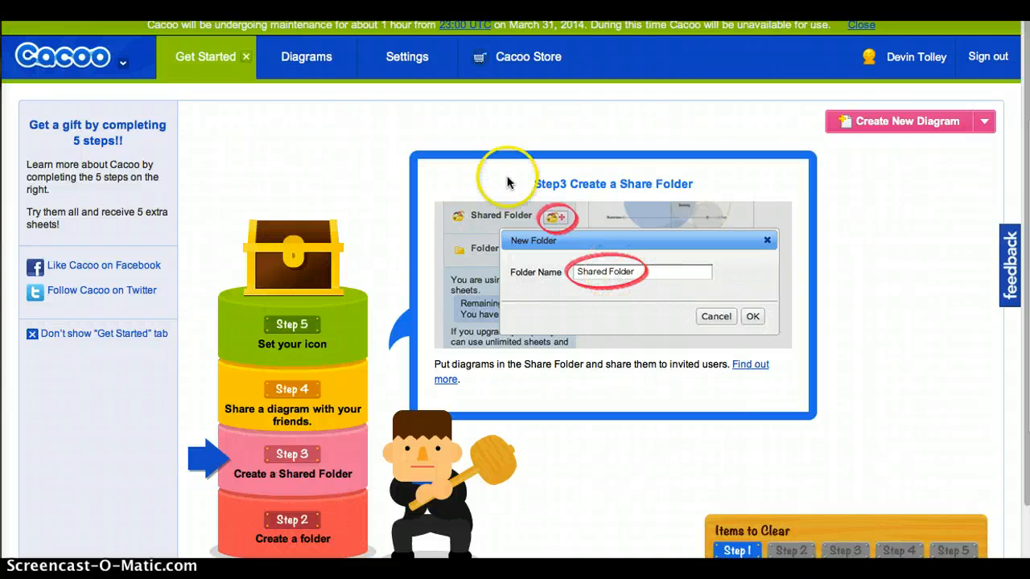
mouse_move(504, 177)
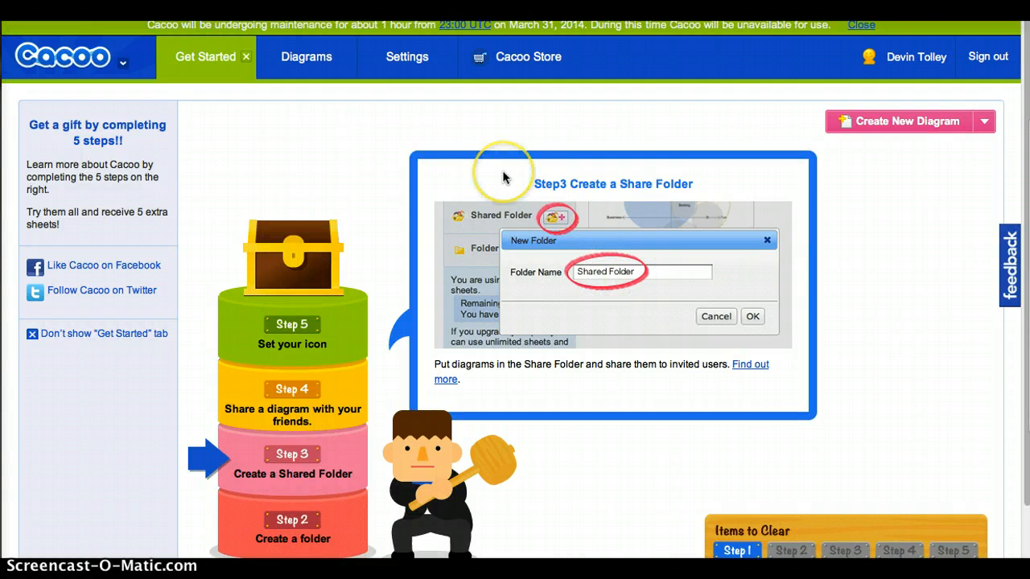
mouse_move(246, 50)
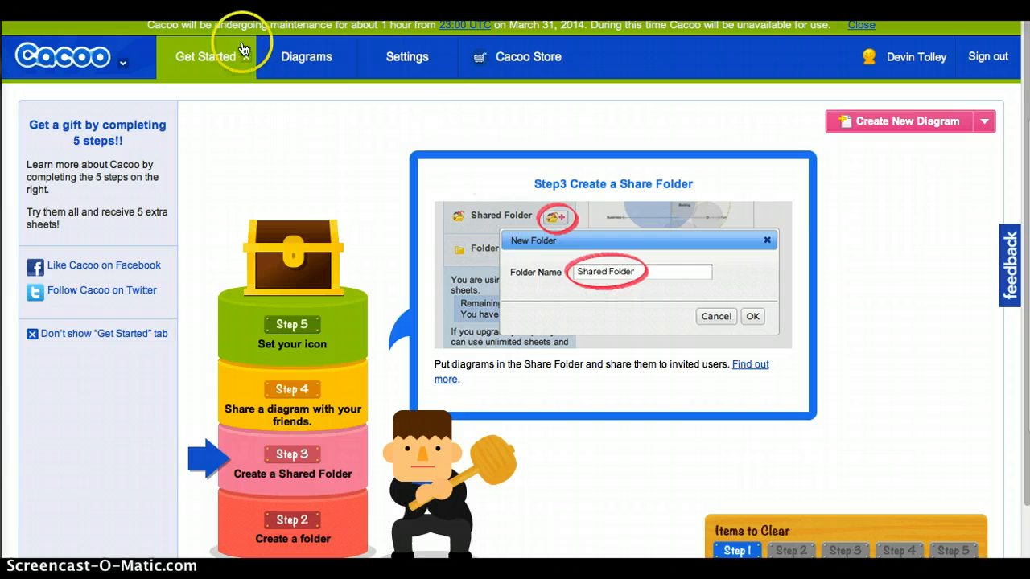
mouse_move(88, 64)
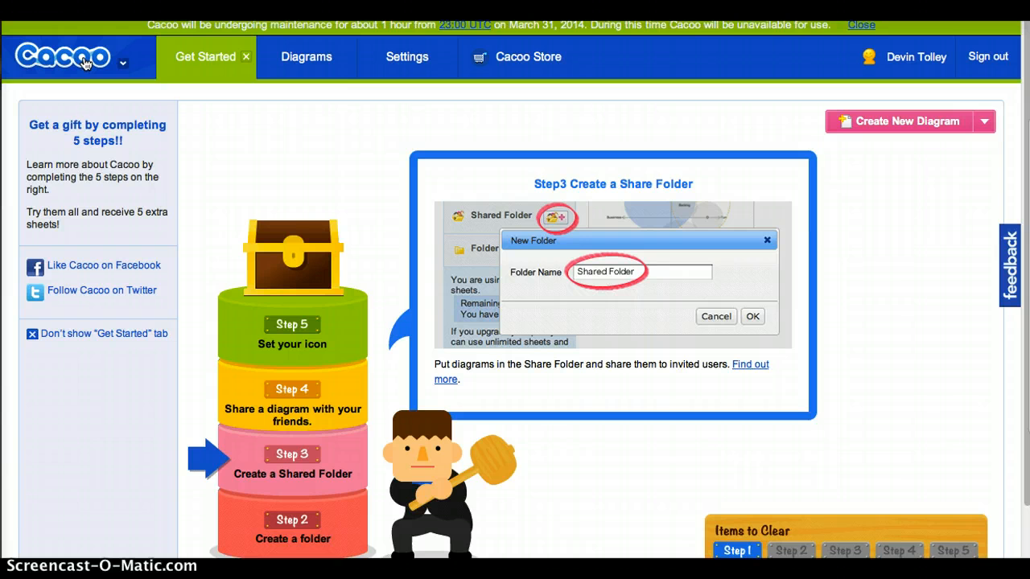
mouse_move(146, 116)
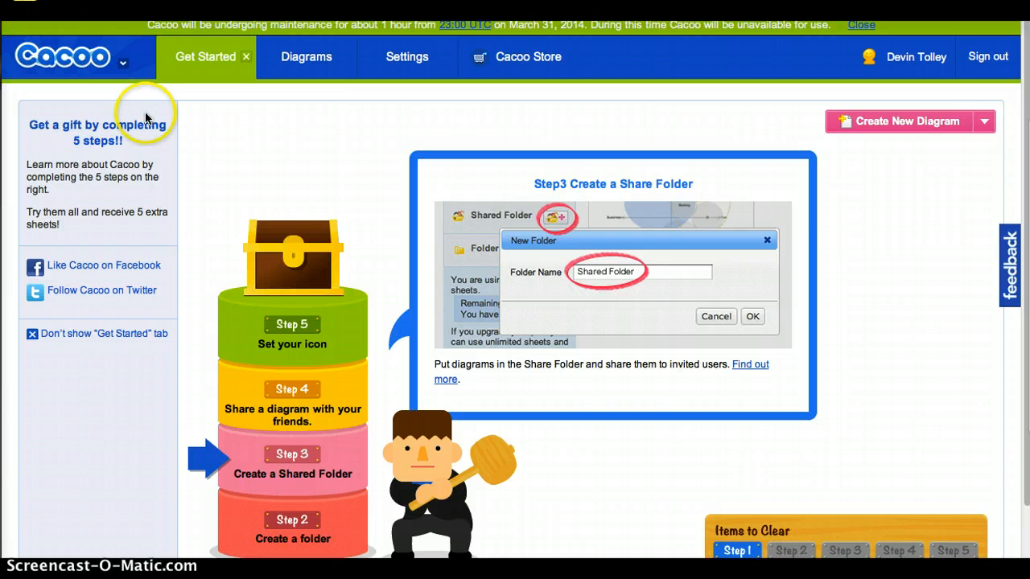
mouse_move(158, 174)
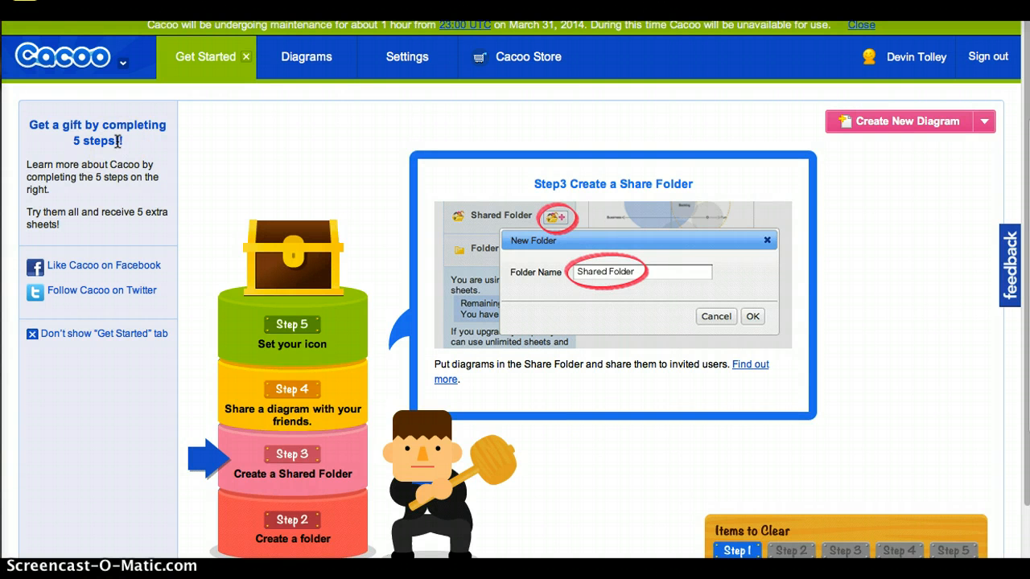
mouse_move(885, 120)
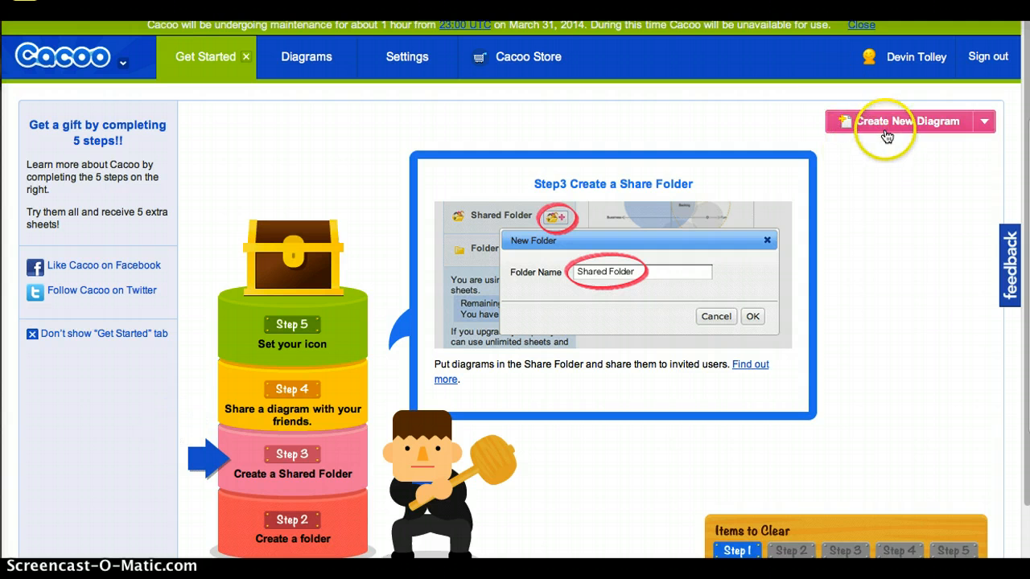
mouse_move(249, 221)
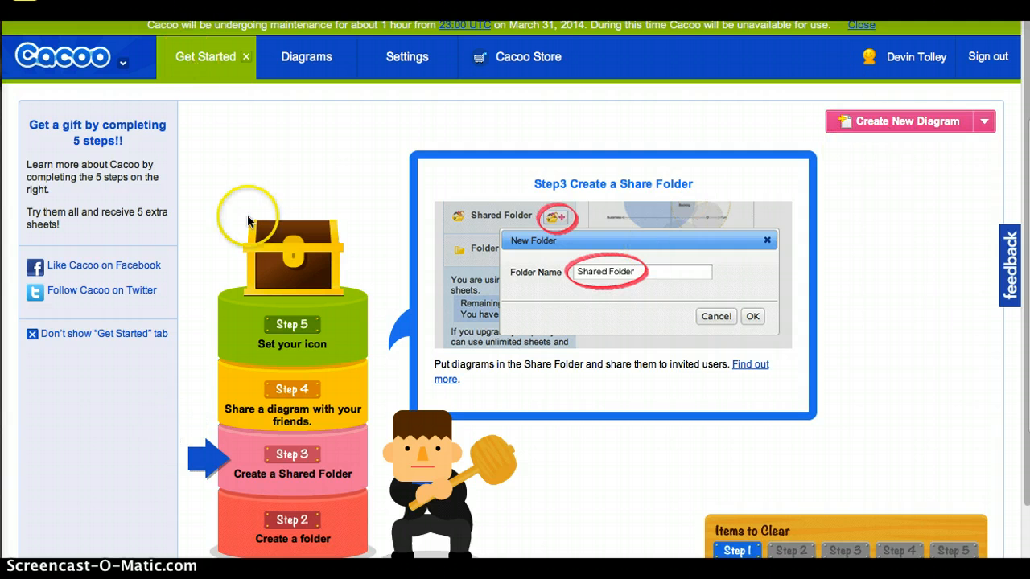
mouse_move(626, 264)
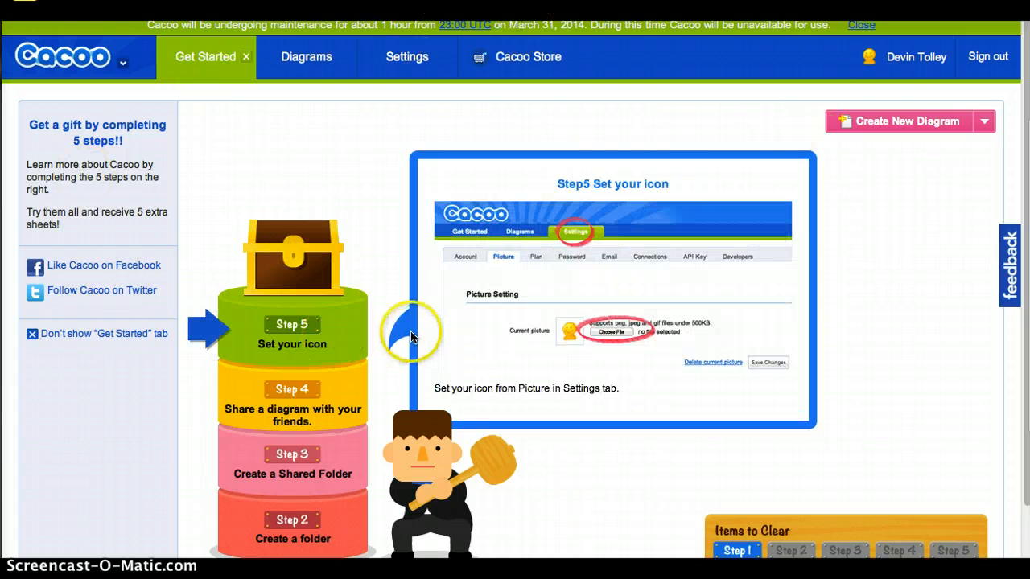
mouse_move(877, 125)
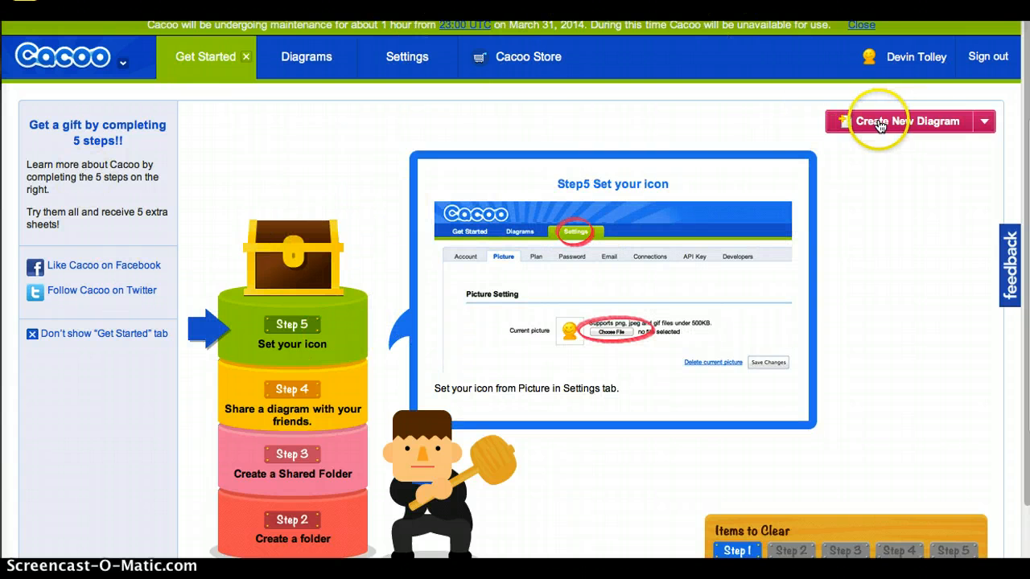
mouse_move(883, 131)
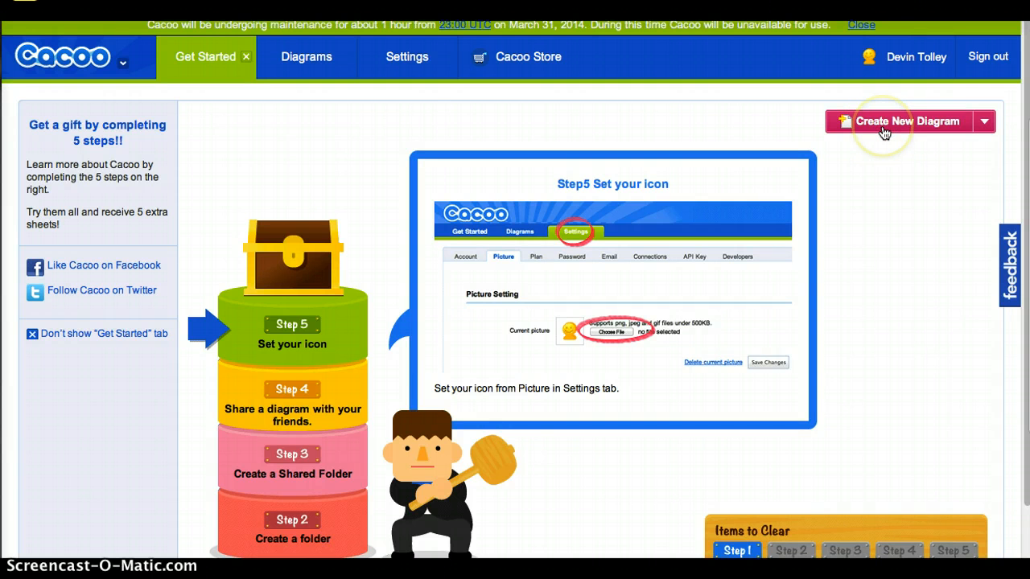
- Start a new diagram, browse the Business templates, then choose the Blank template
click(907, 121)
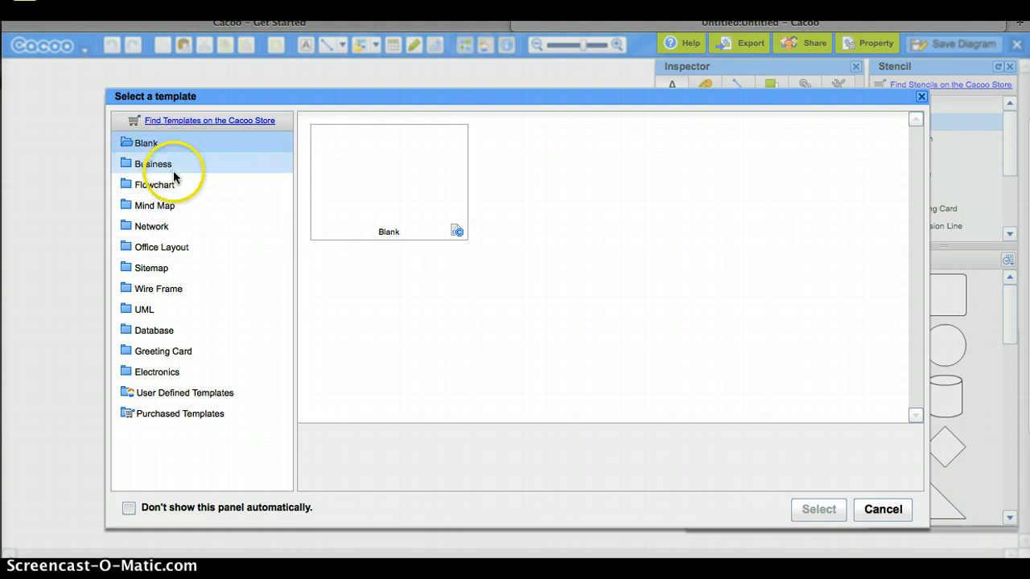
click(153, 164)
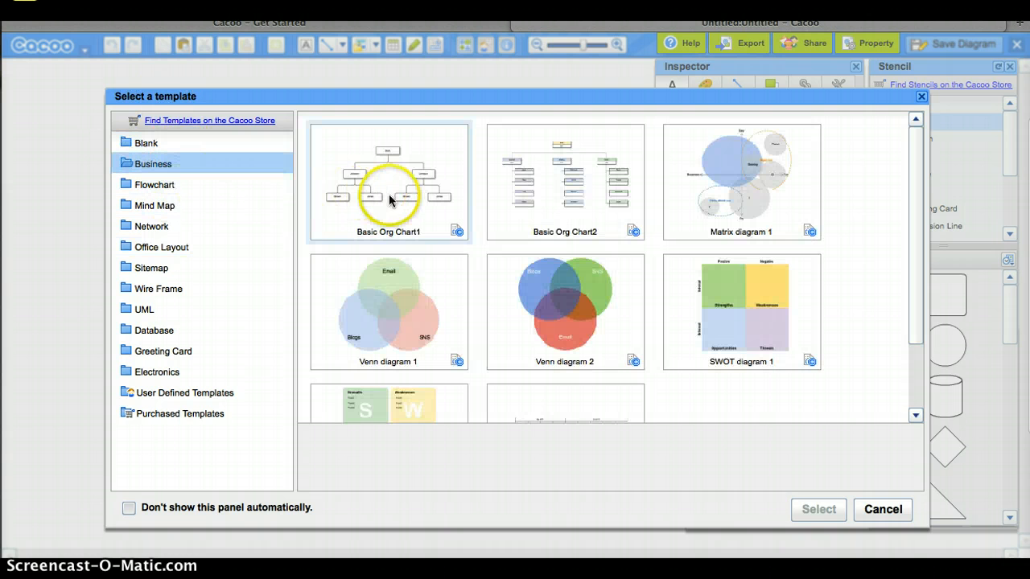
mouse_move(402, 193)
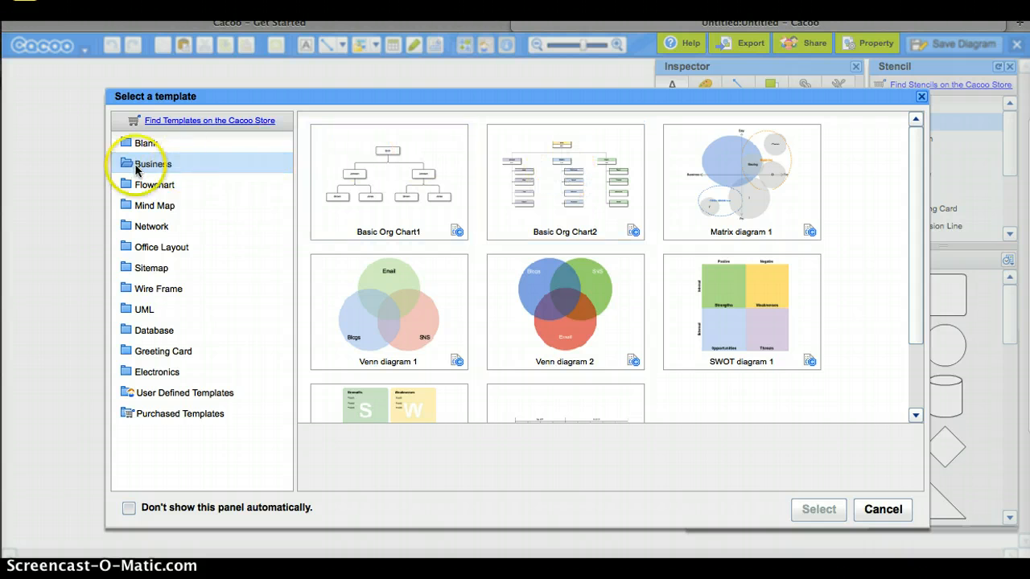
click(146, 142)
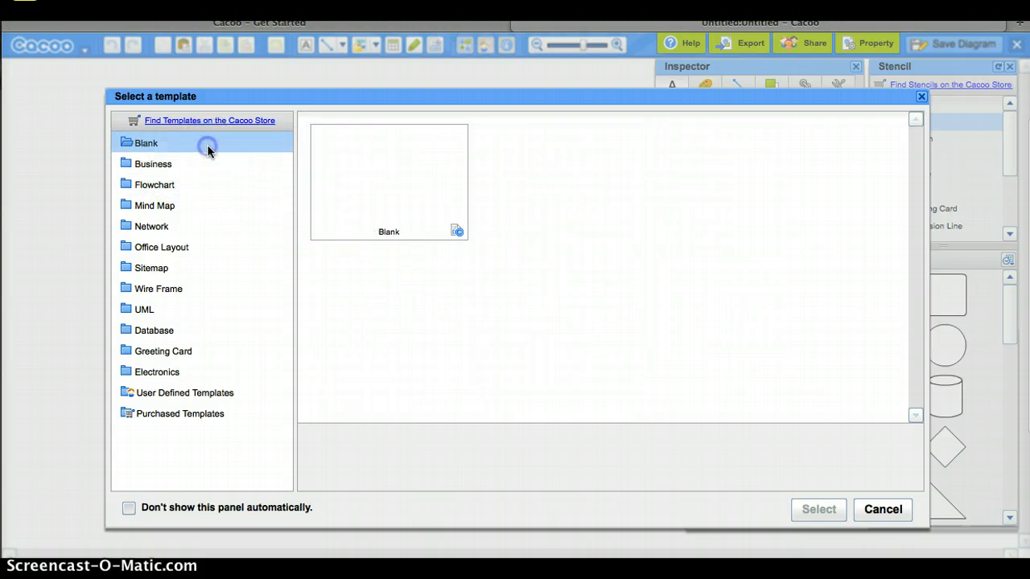
click(388, 181)
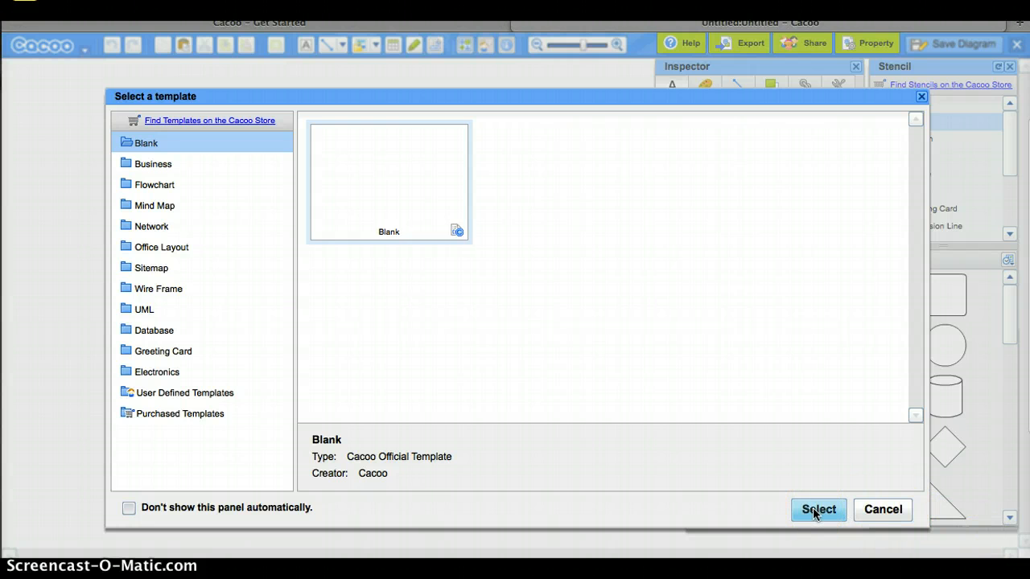
- Confirm the Blank template to open an empty diagram canvas
click(817, 509)
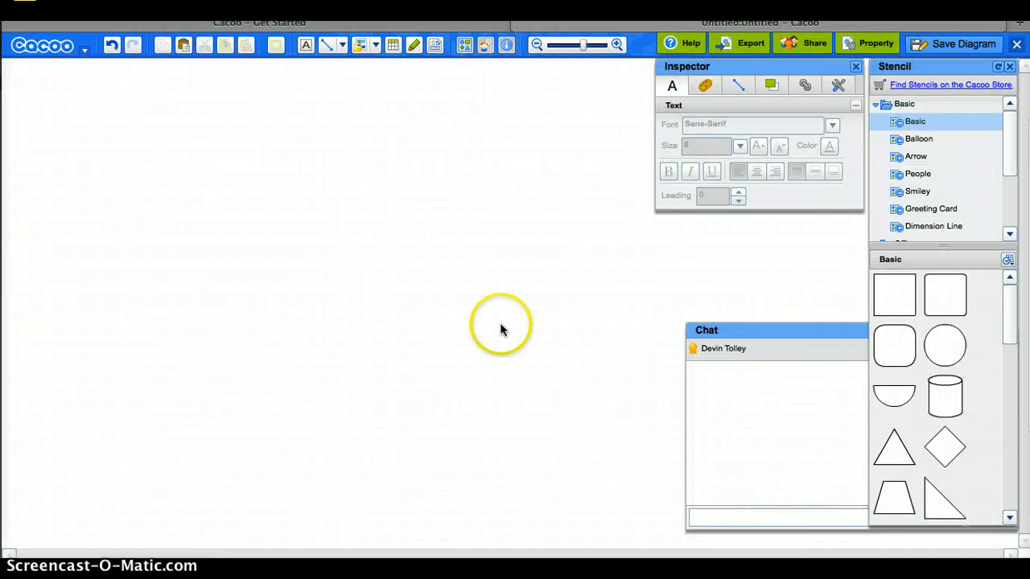
mouse_move(607, 149)
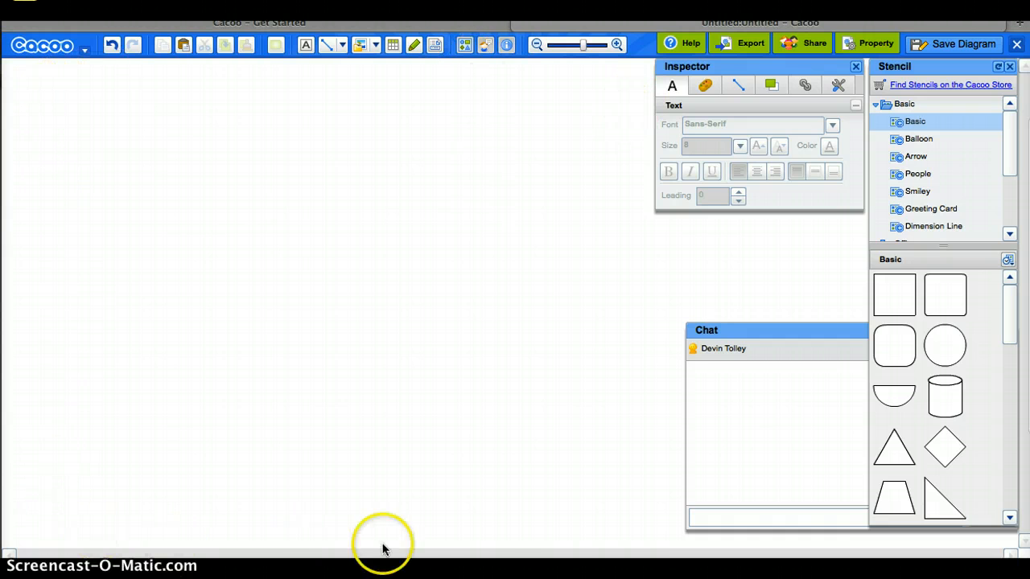
mouse_move(66, 183)
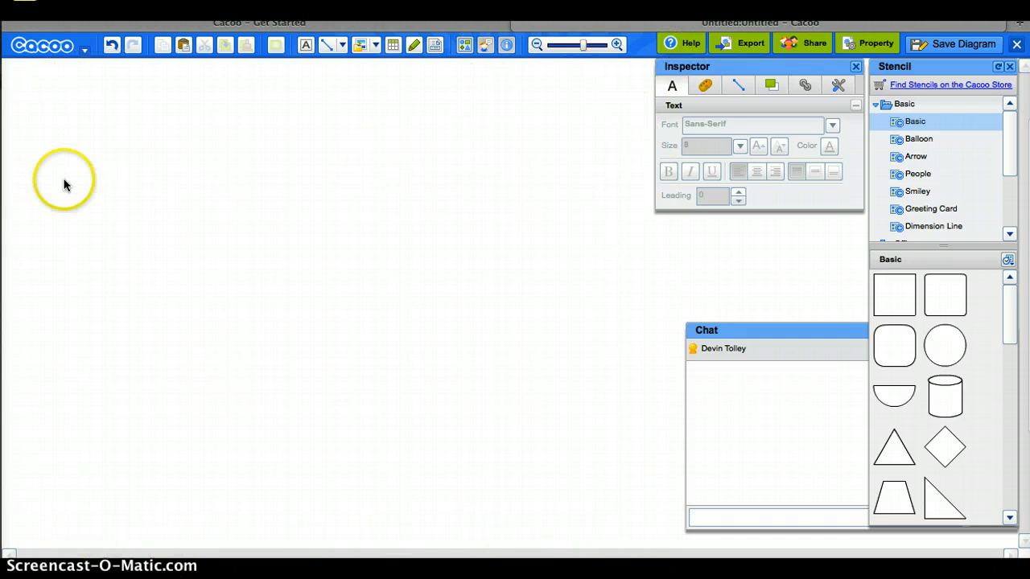
mouse_move(739, 232)
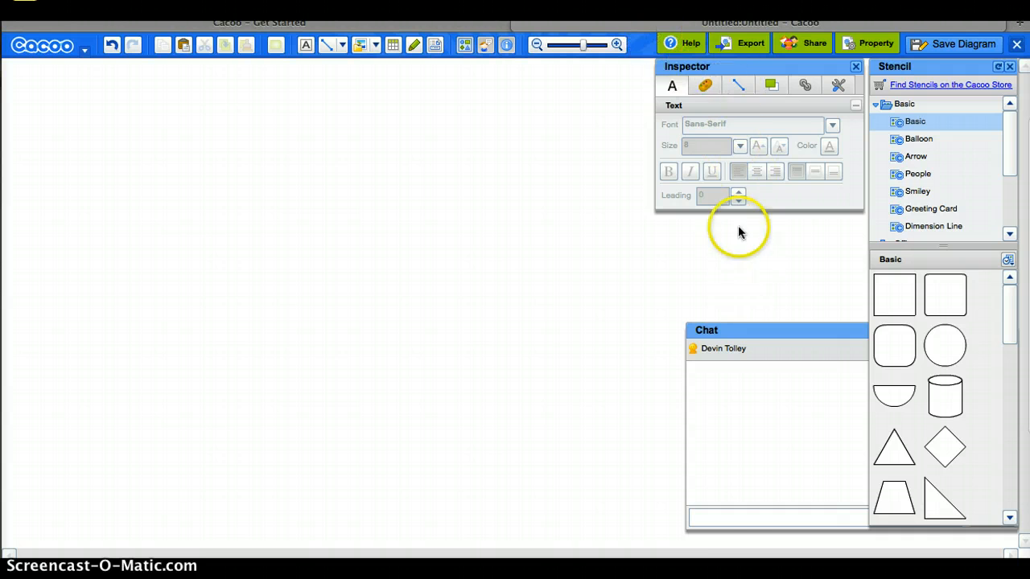
mouse_move(731, 519)
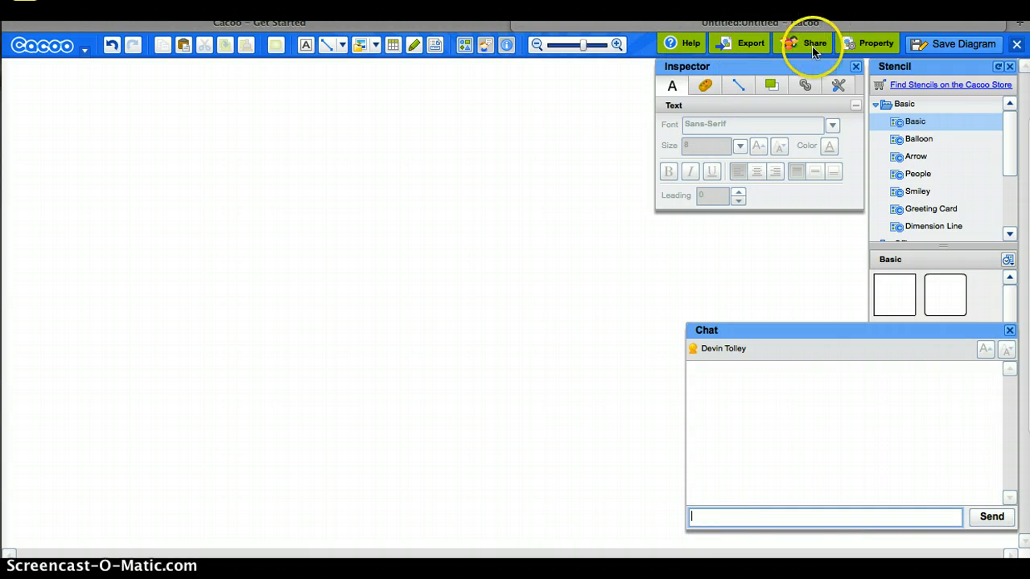
- Post "hey you're doing great!" in the diagram chat
click(814, 43)
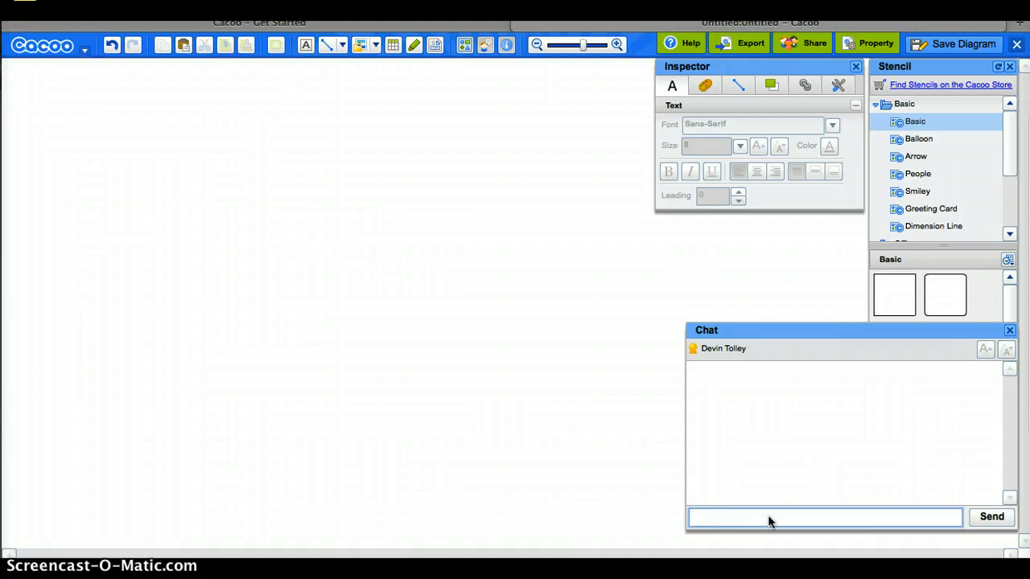
text(ey)
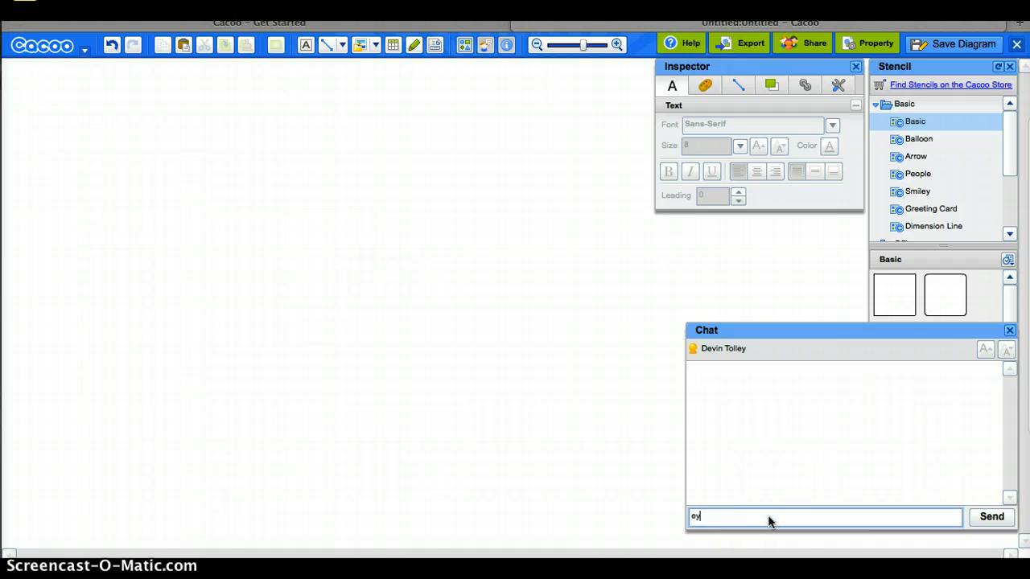
text(hey)
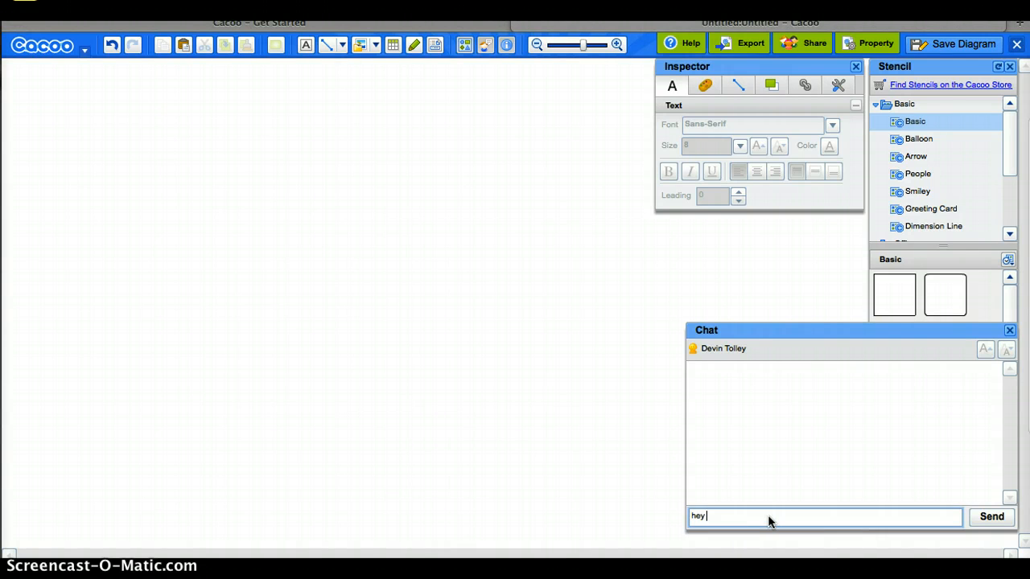
text(you're doing)
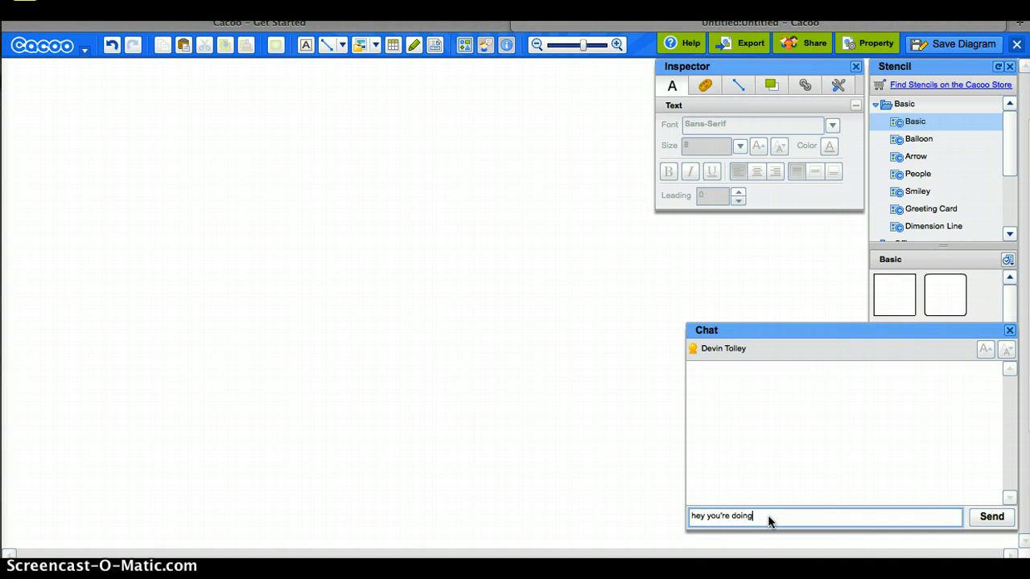
text(great)
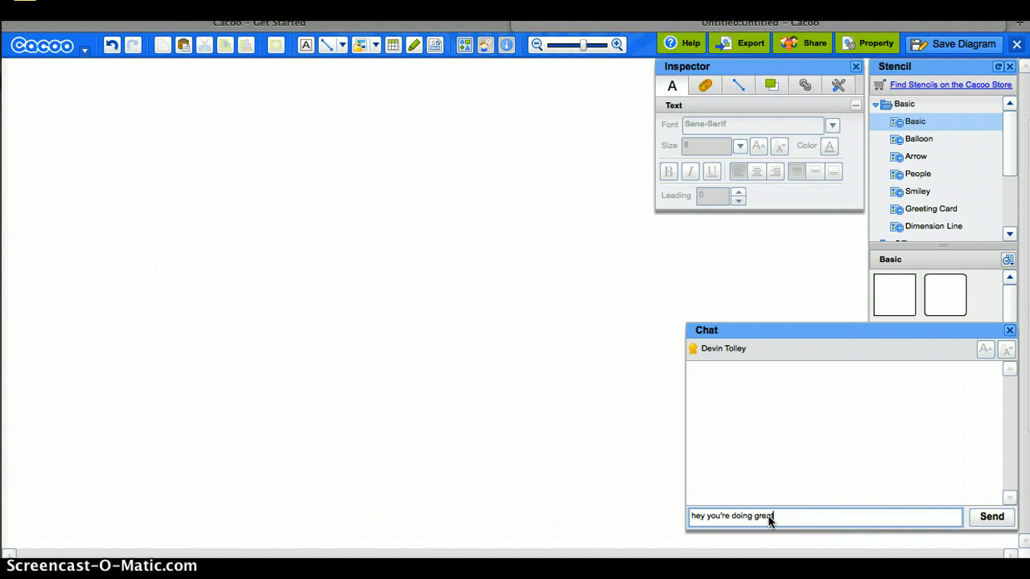
click(991, 516)
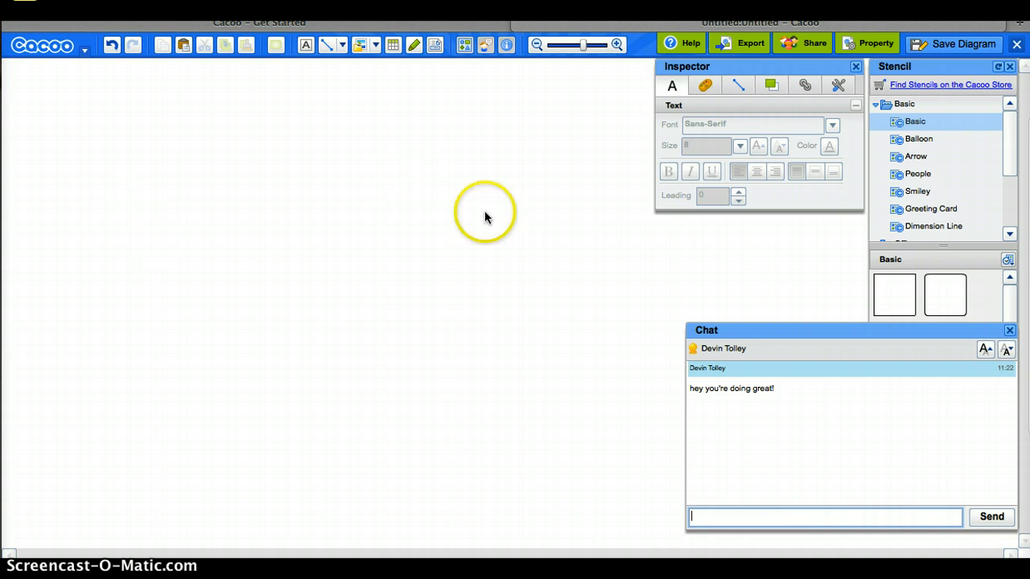
mouse_move(893, 300)
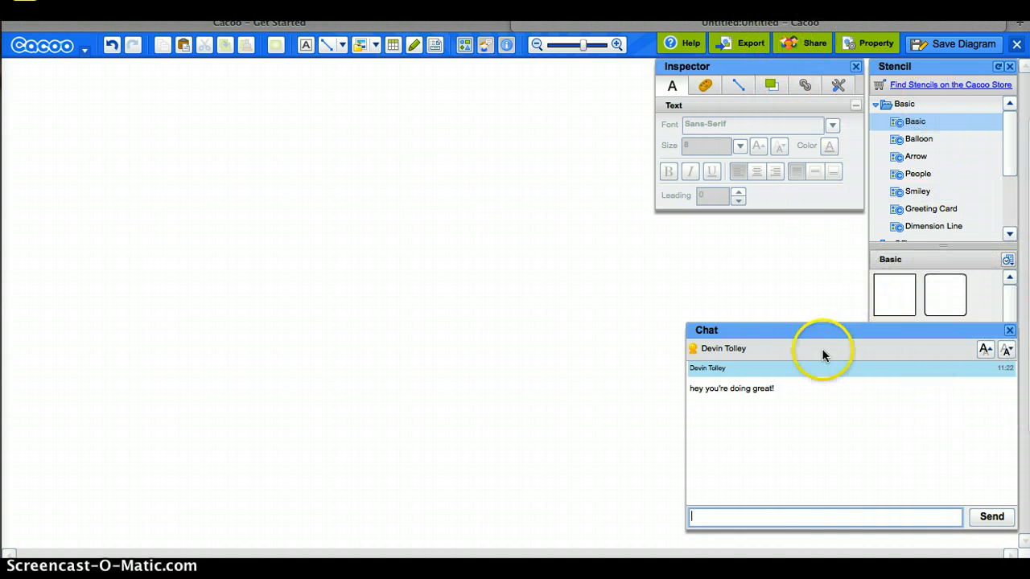
mouse_move(896, 313)
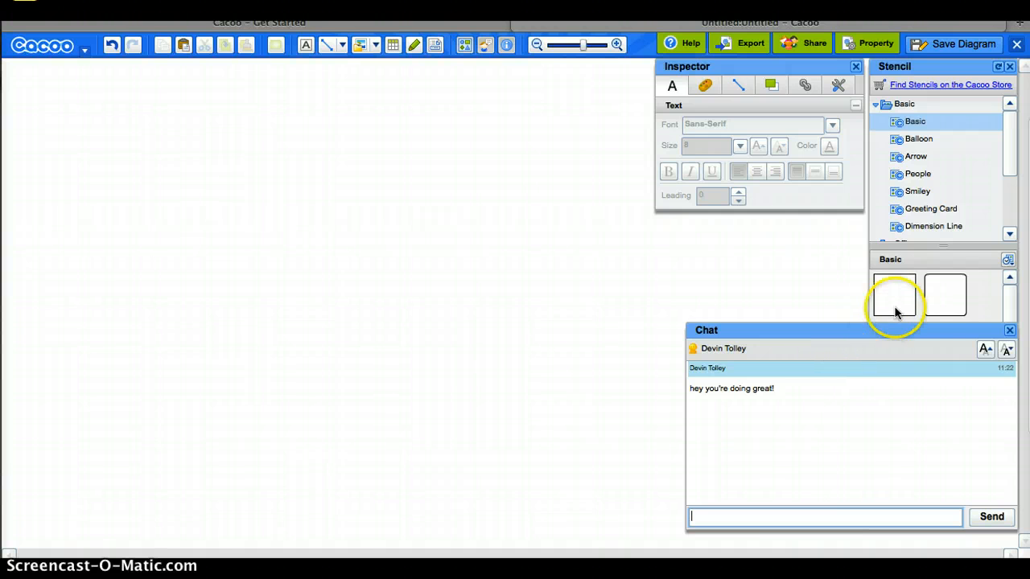
mouse_move(945, 293)
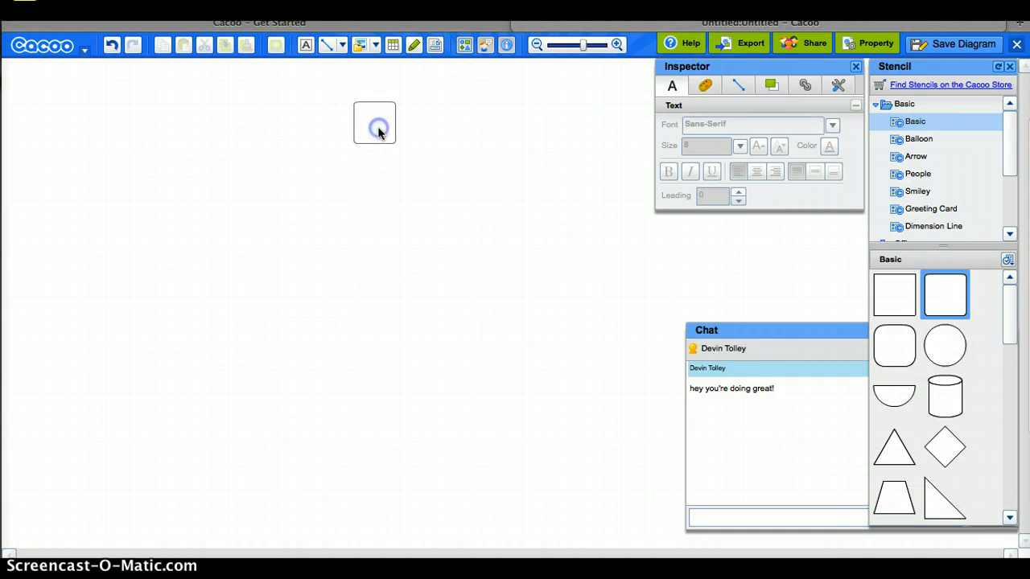
- Place a rounded box near the top of the canvas and label it "English Literature"
click(374, 121)
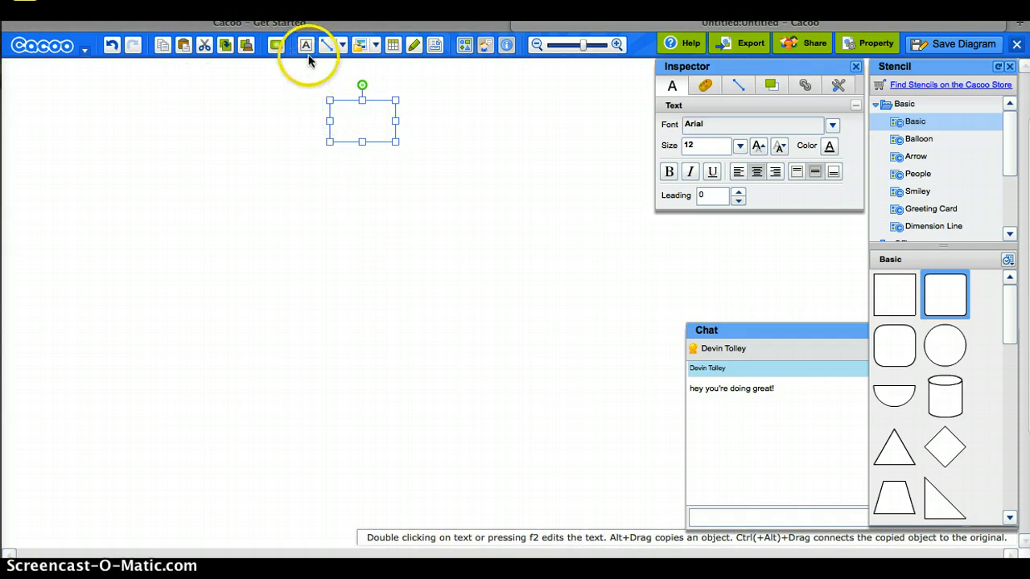
mouse_move(944, 295)
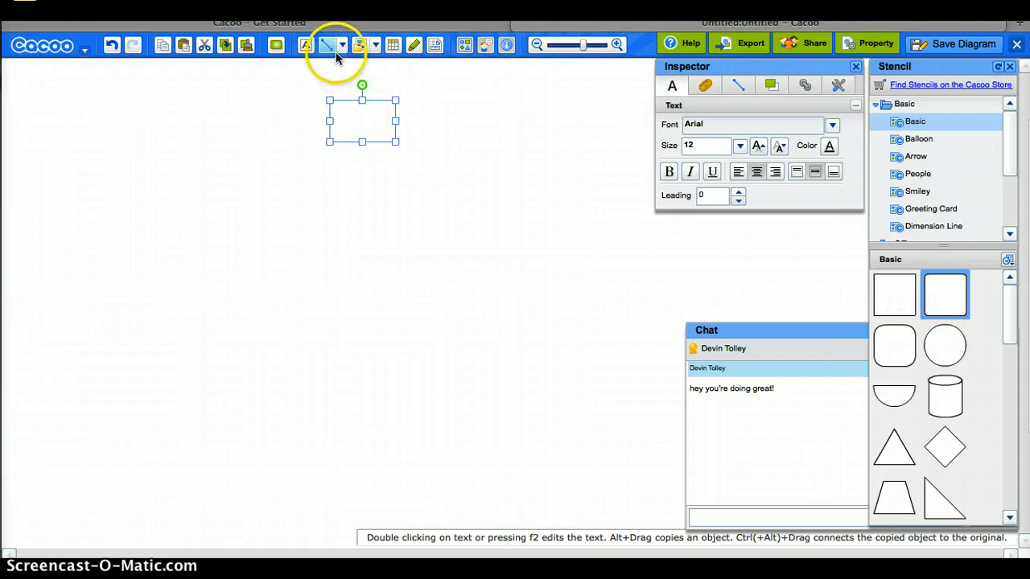
mouse_move(306, 46)
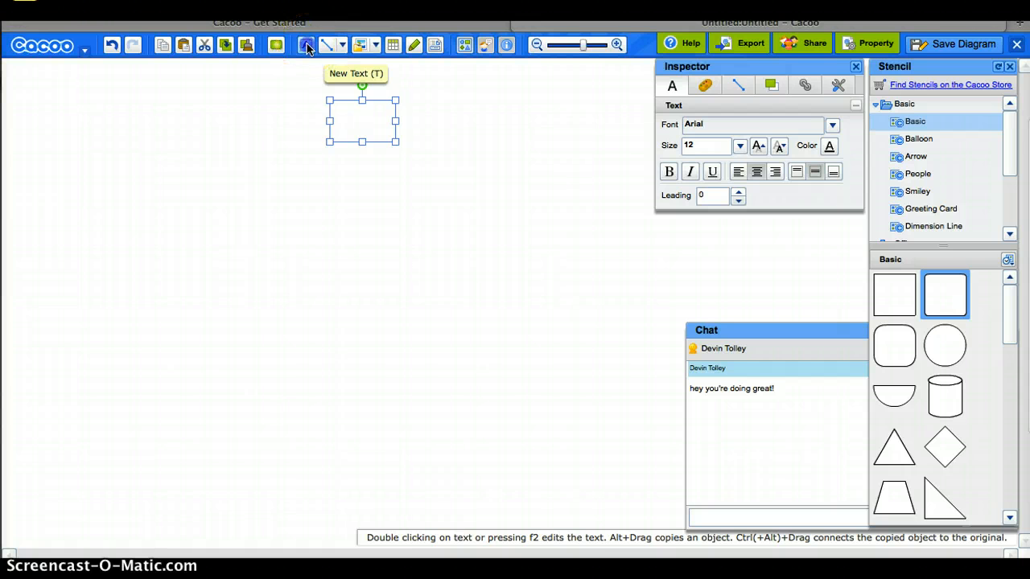
click(305, 45)
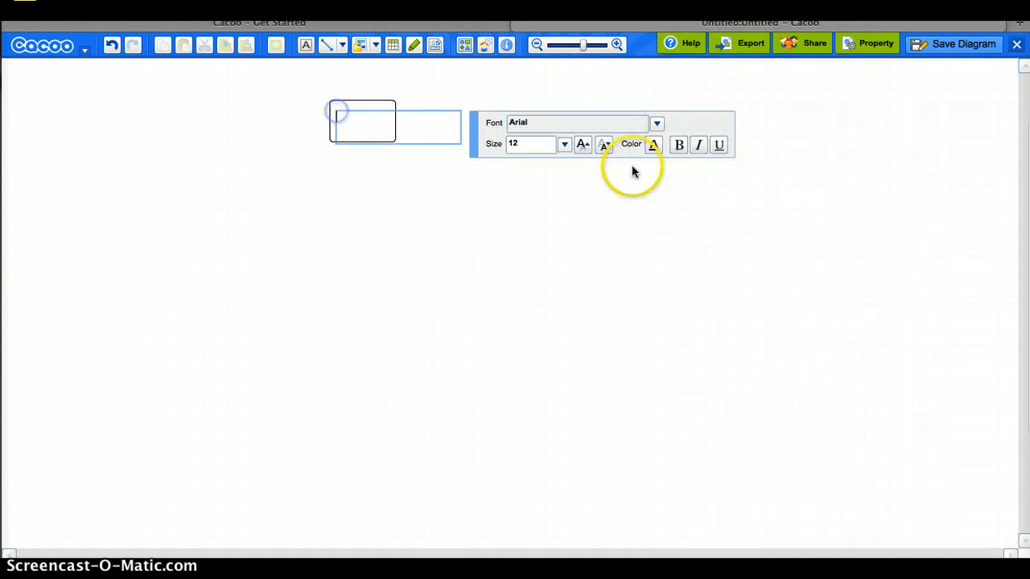
text(E)
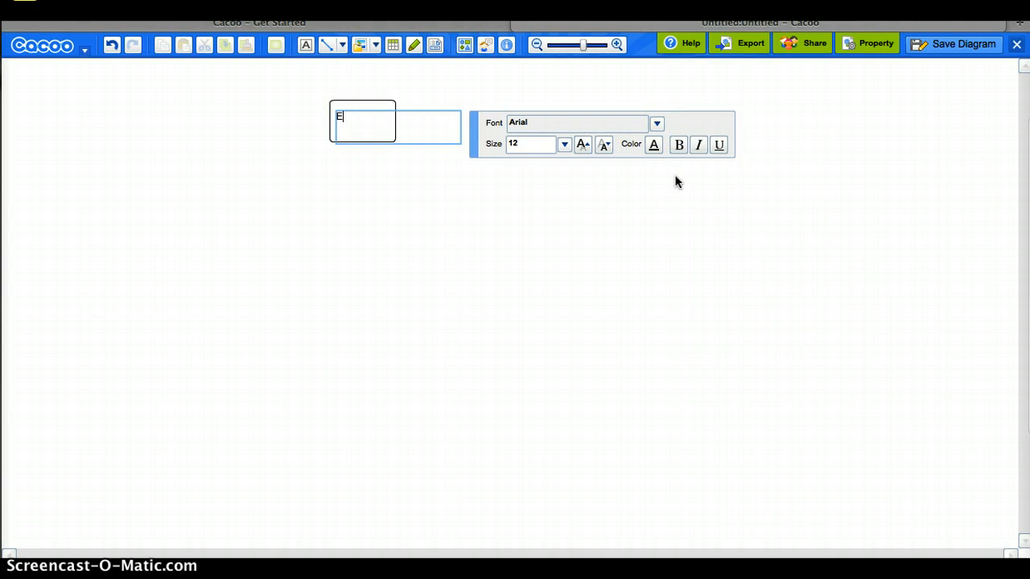
text(nglish)
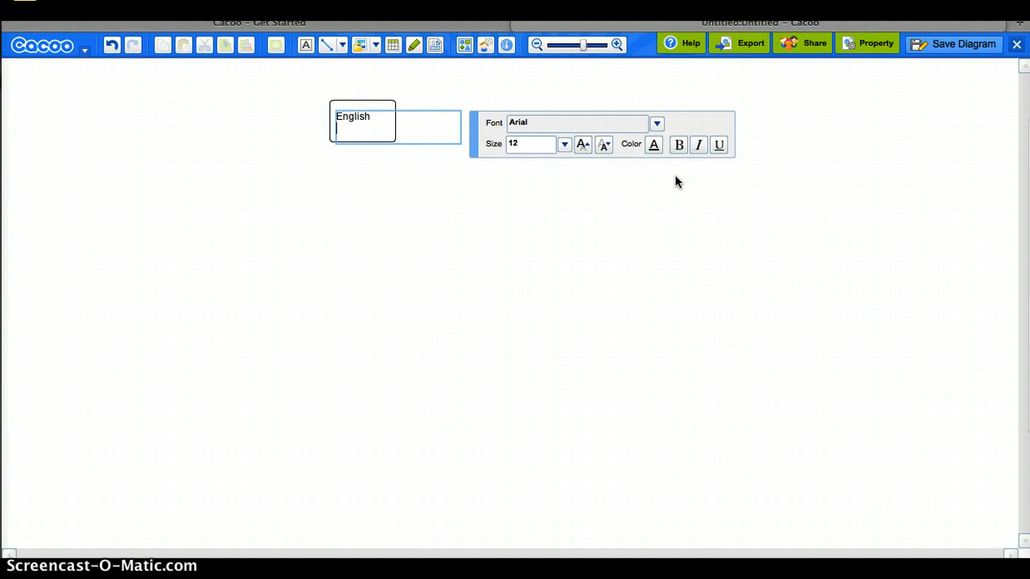
text(Literature)
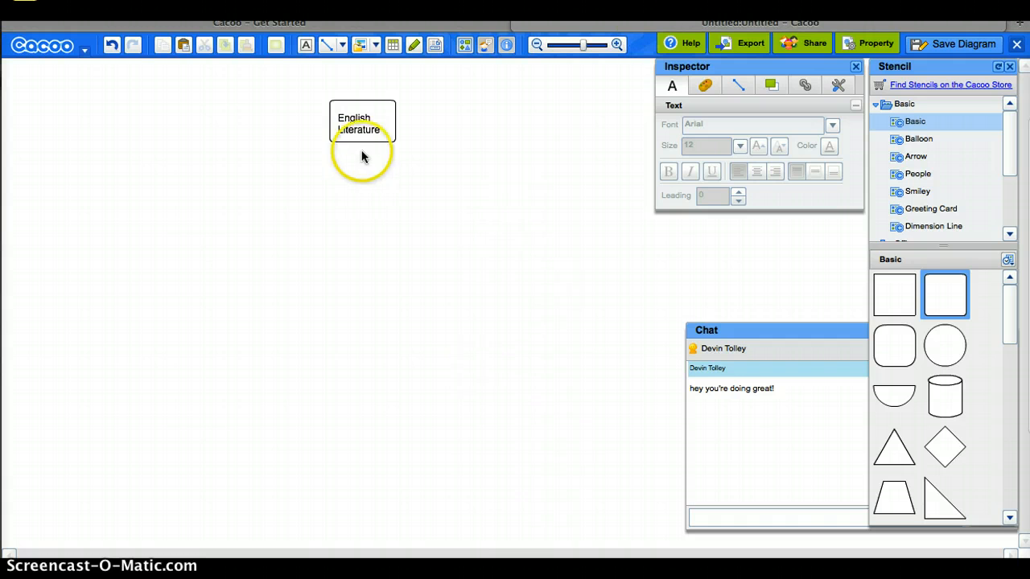
- Give the English Literature box a red fill
click(362, 125)
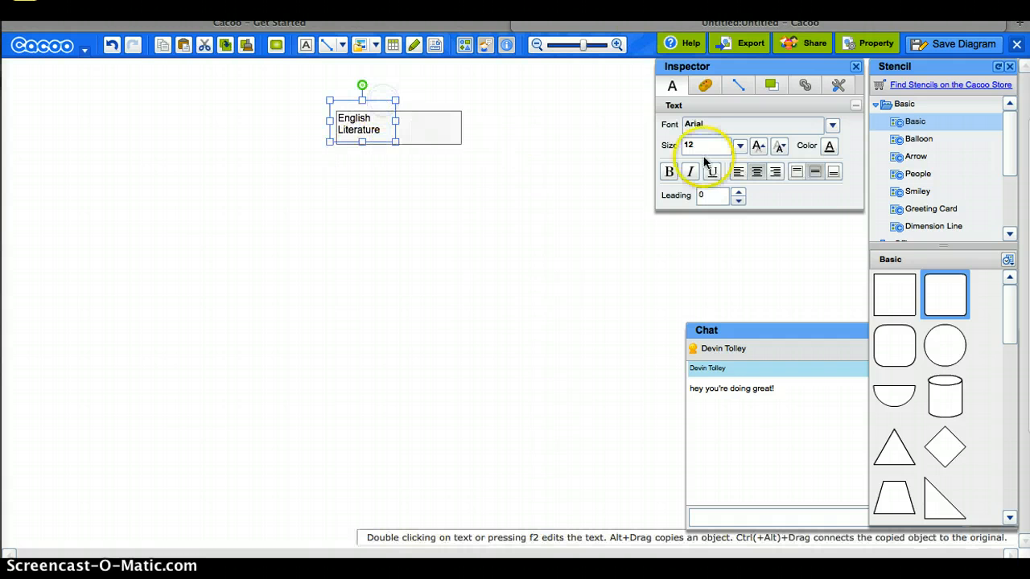
click(705, 84)
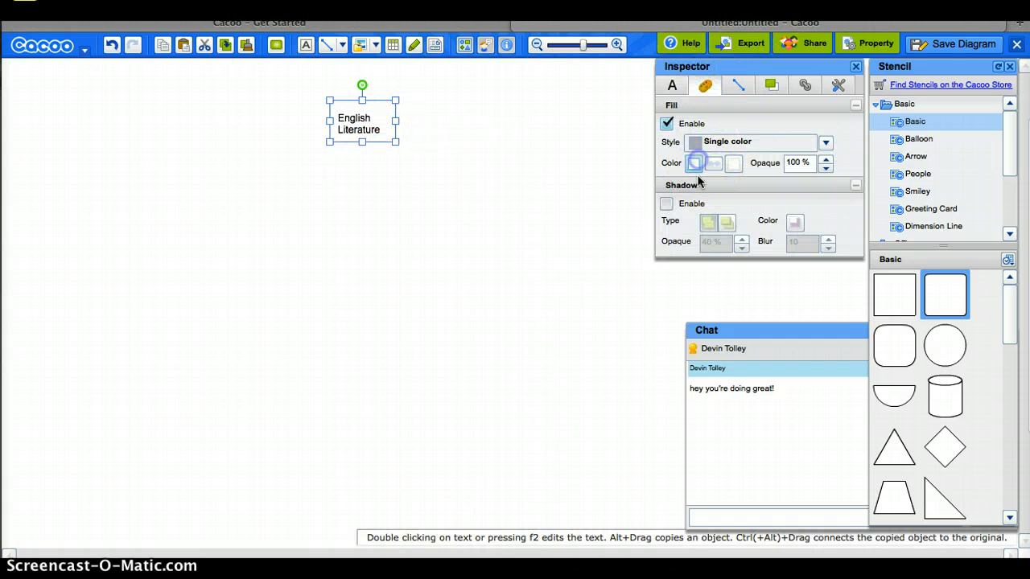
click(693, 163)
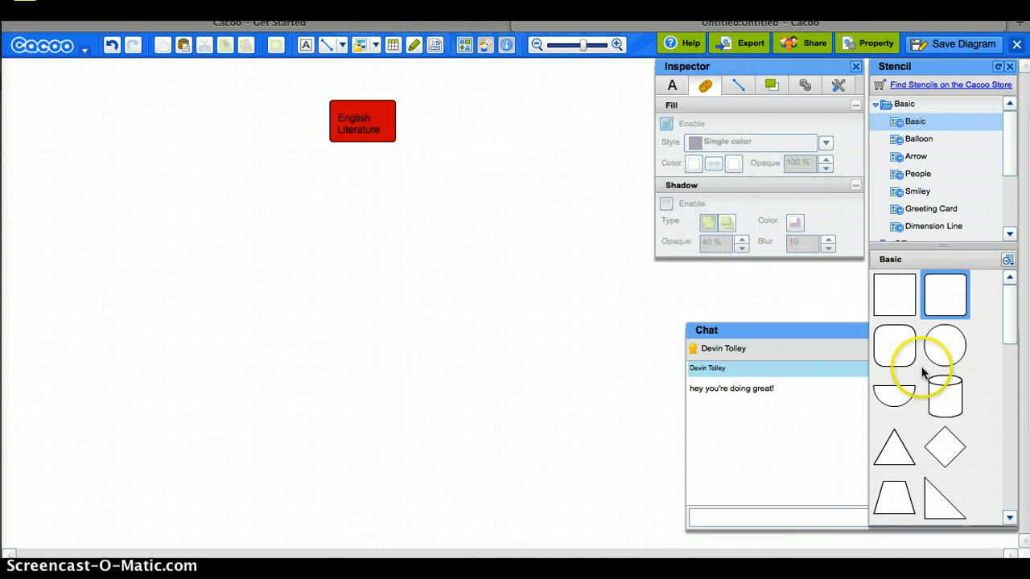
mouse_move(945, 294)
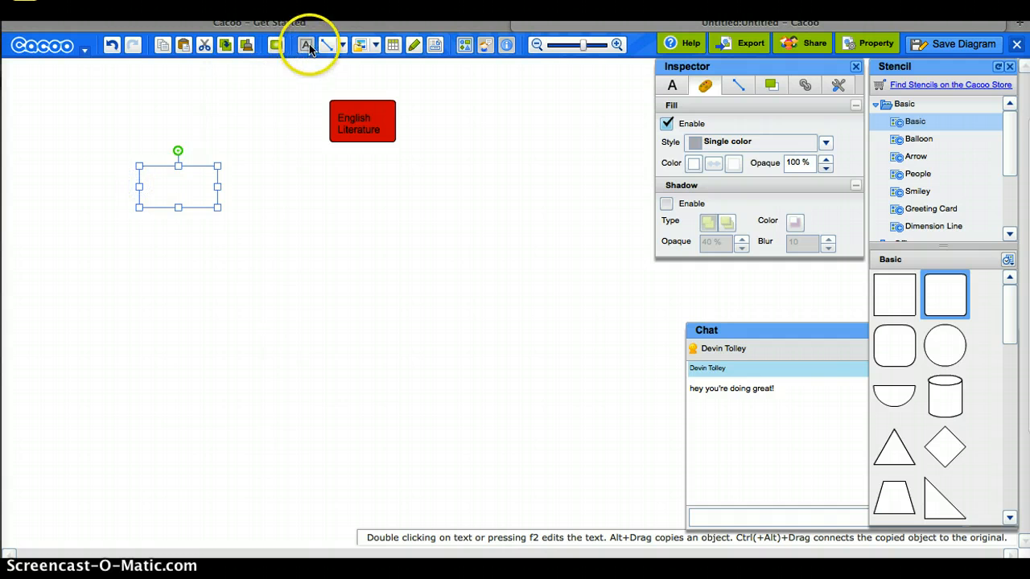
- Label the left box "Fiction"
click(306, 44)
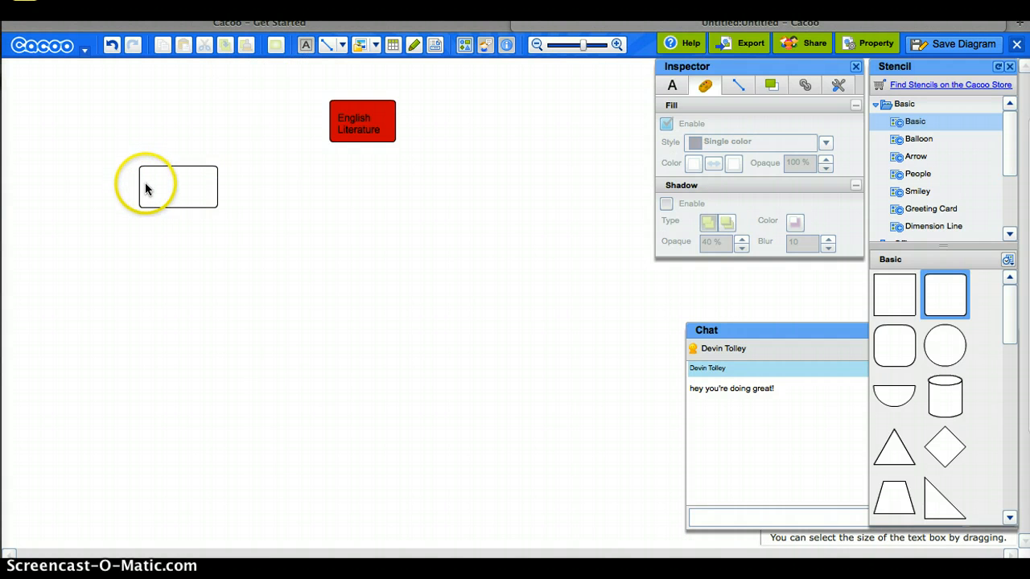
double_click(178, 186)
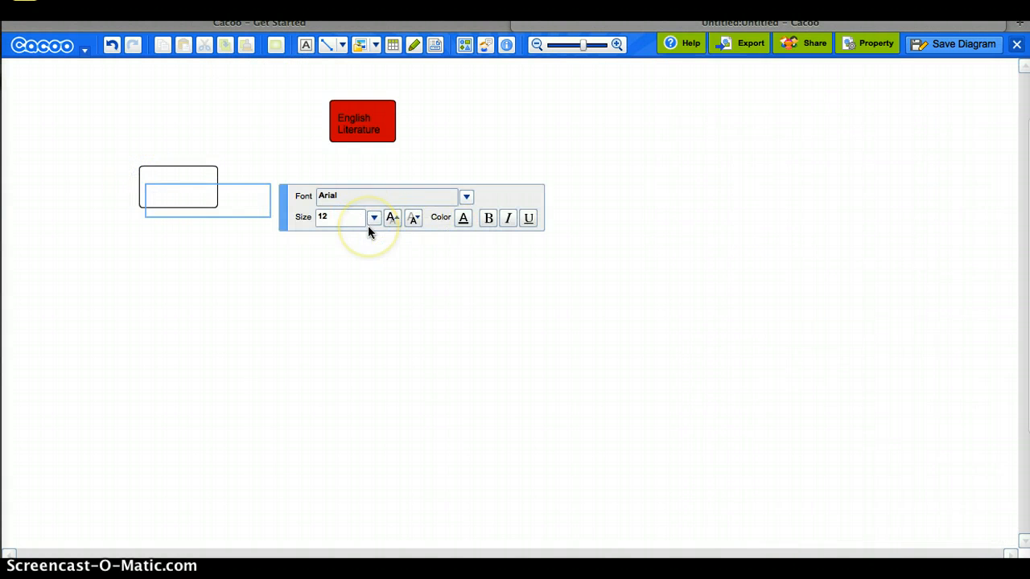
text(Fiction)
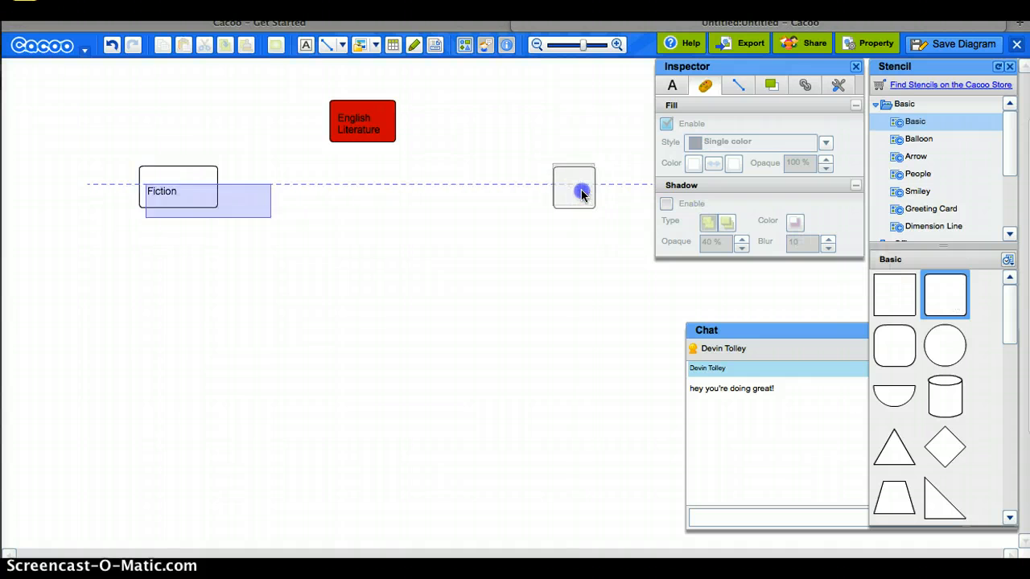
- Add a second box to the right and label it "Non Fiction"
click(575, 189)
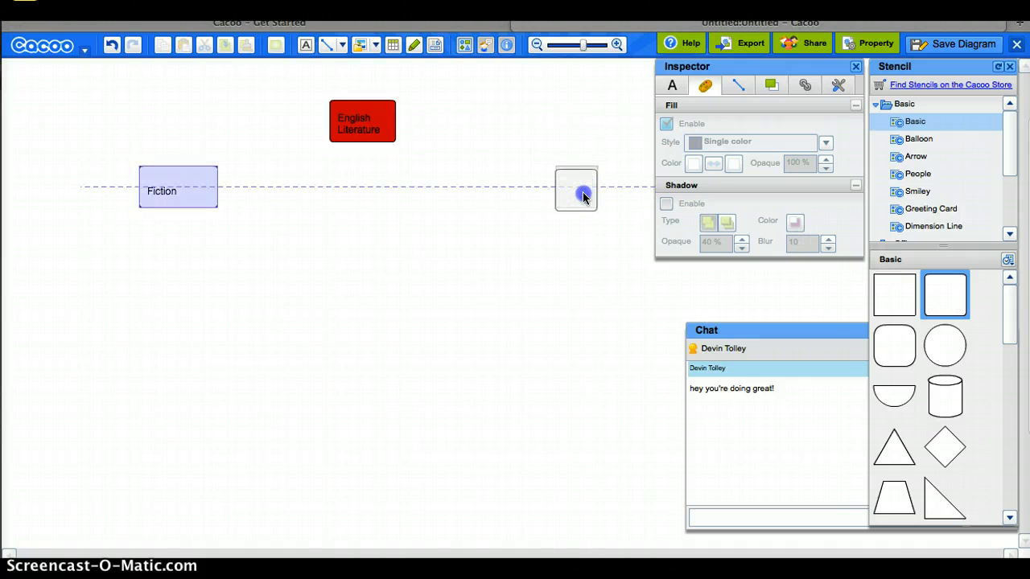
click(576, 189)
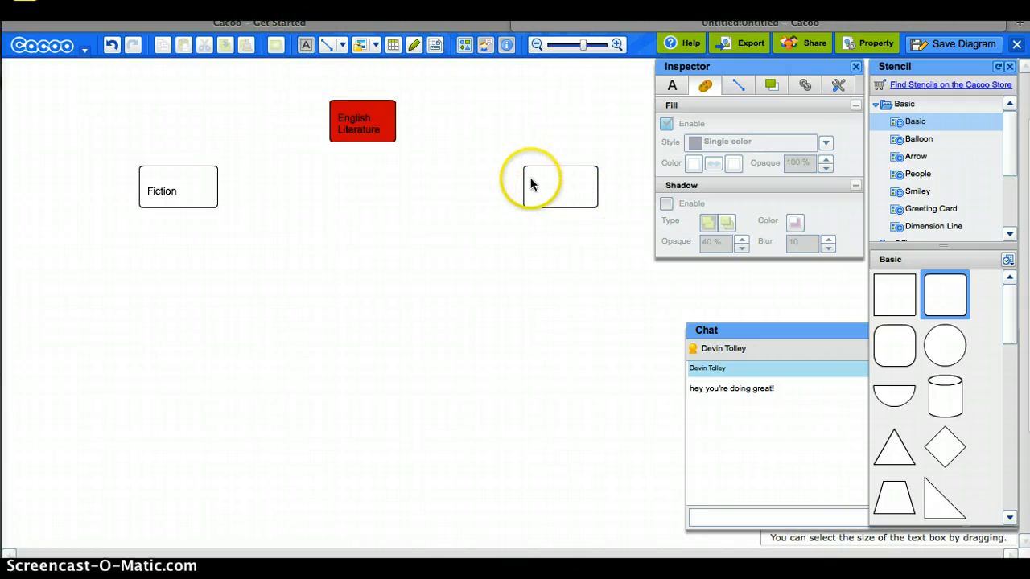
text(Non)
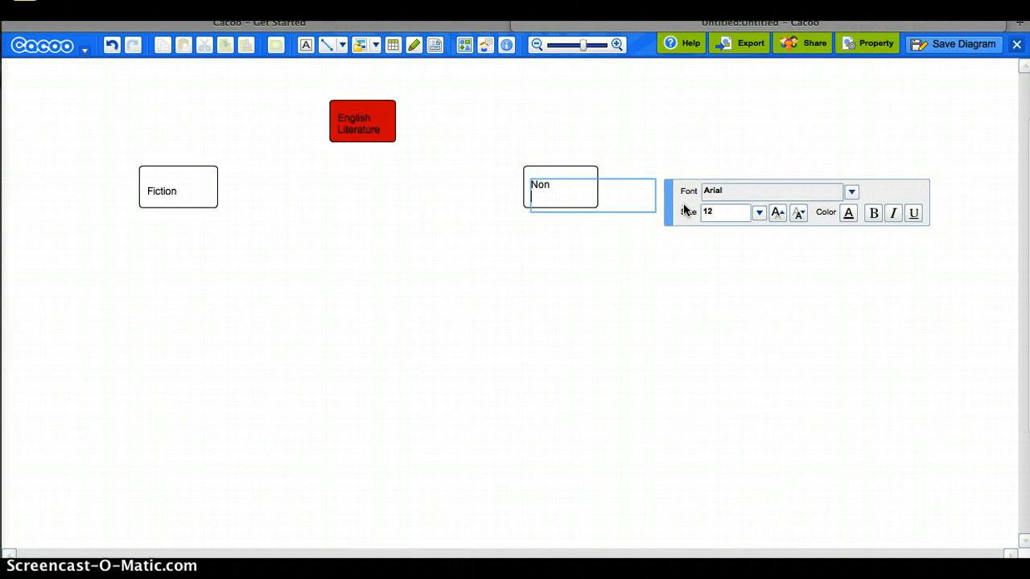
text(Fiction)
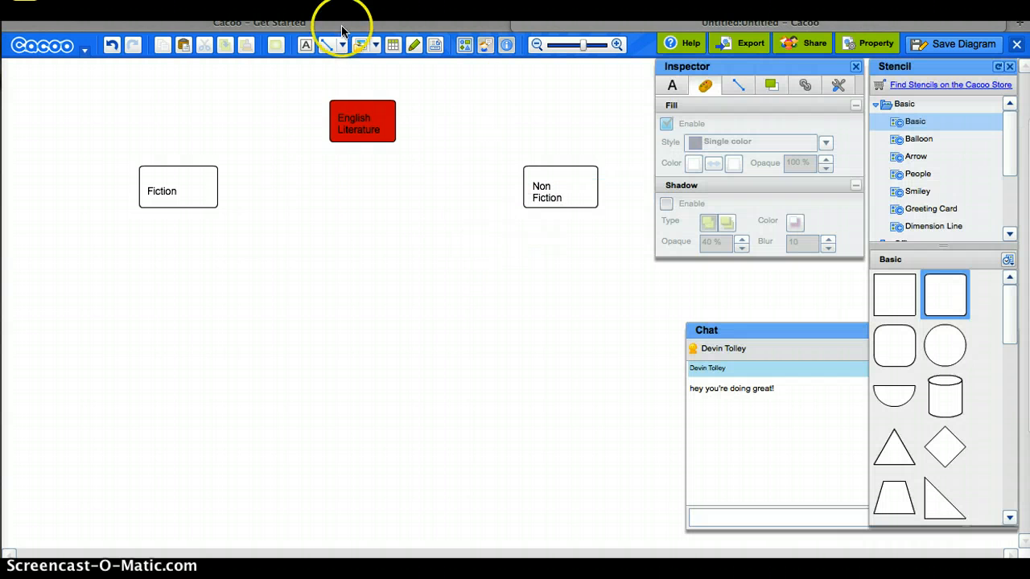
mouse_move(326, 45)
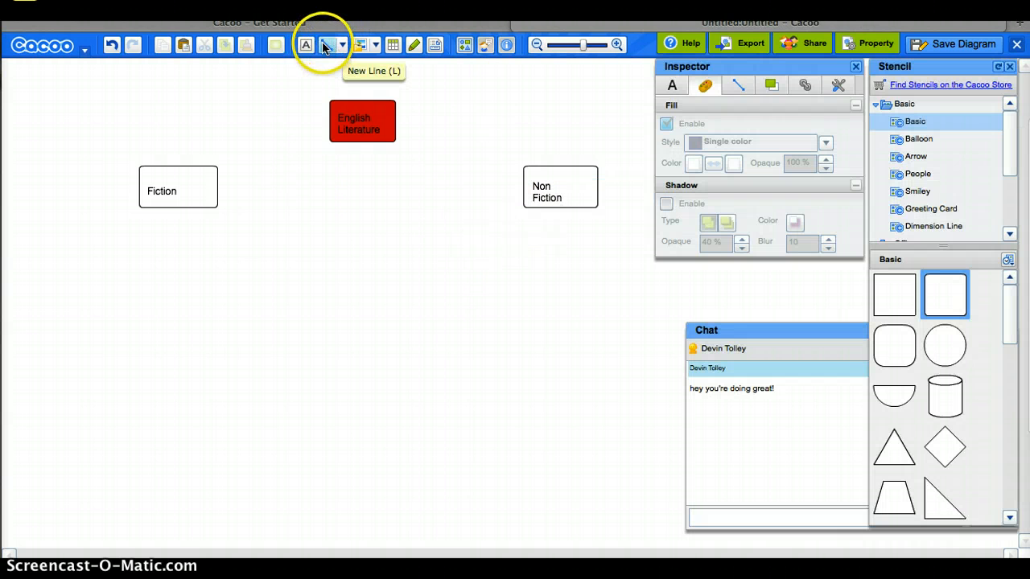
- Set connector lines to thickness 4 with rounded-corner auto shape
click(328, 44)
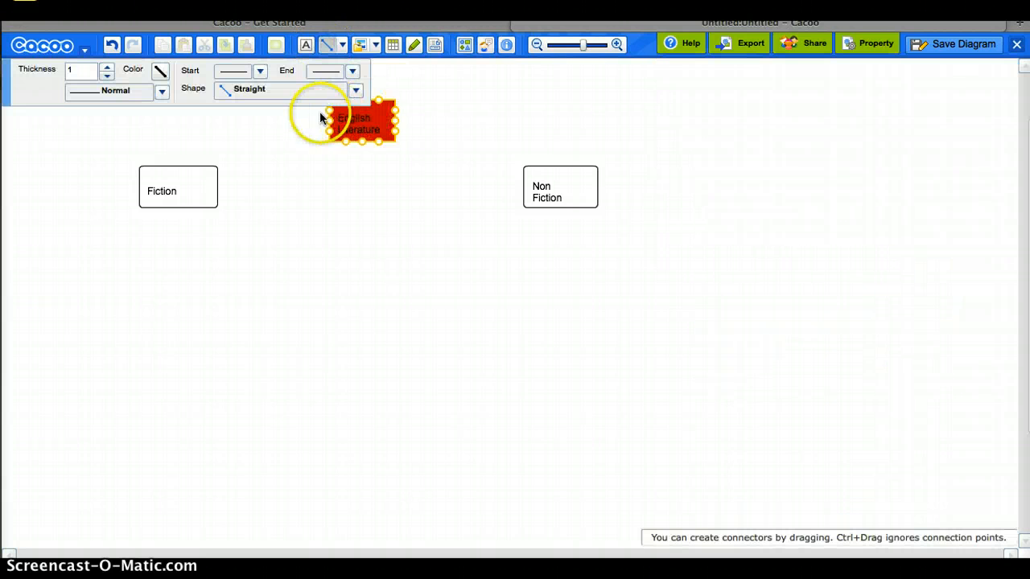
click(107, 67)
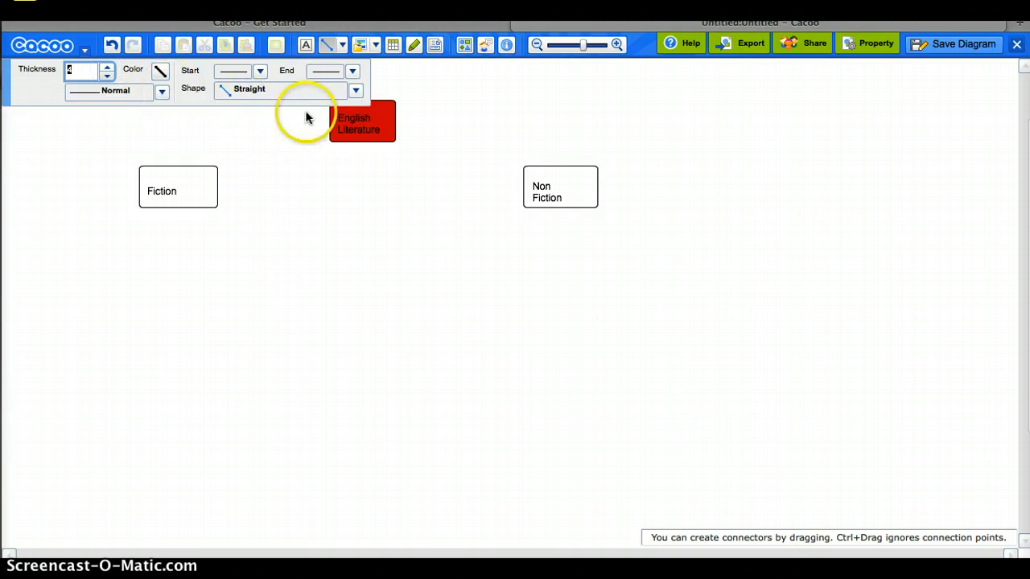
click(355, 89)
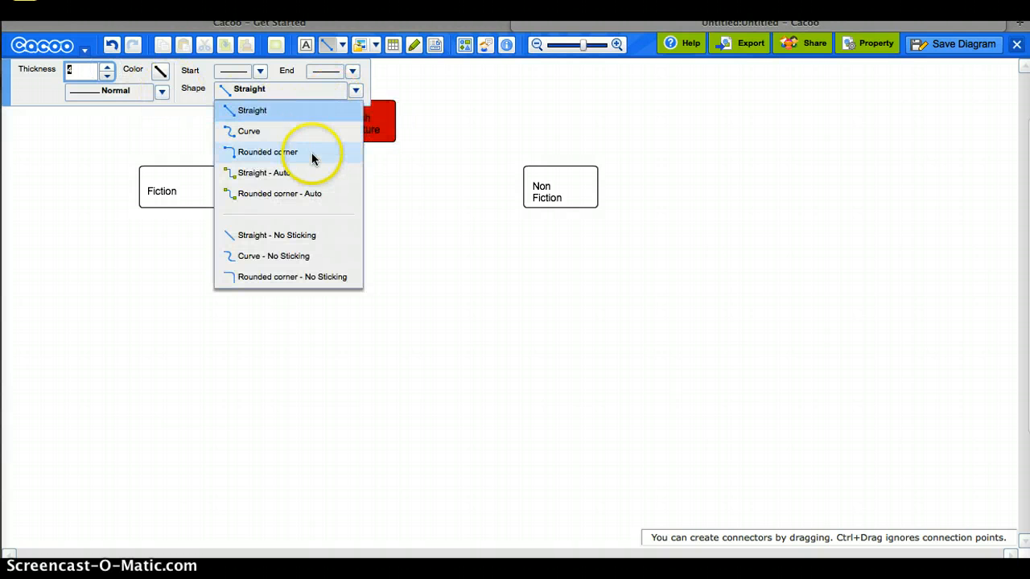
mouse_move(315, 199)
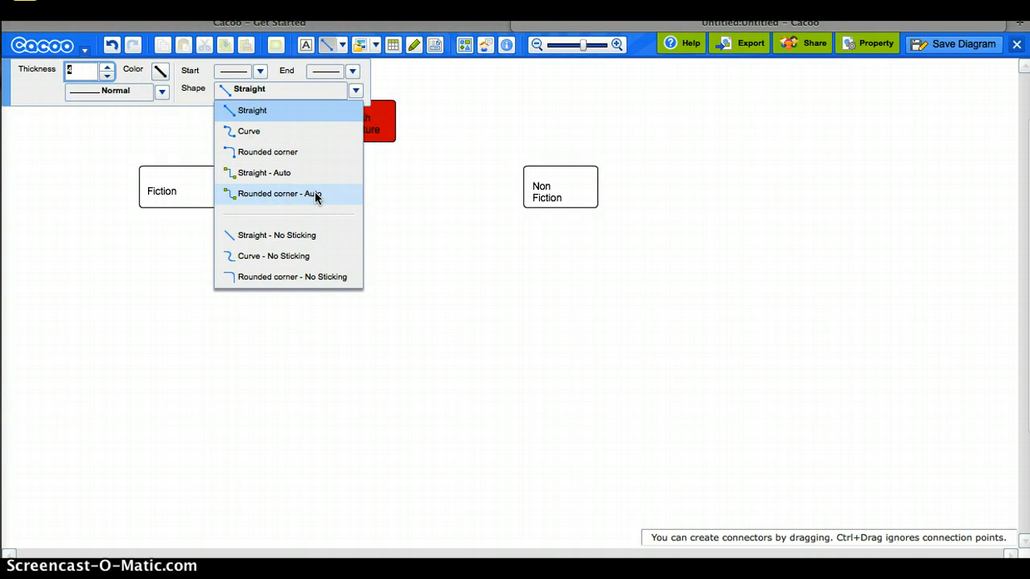
click(279, 193)
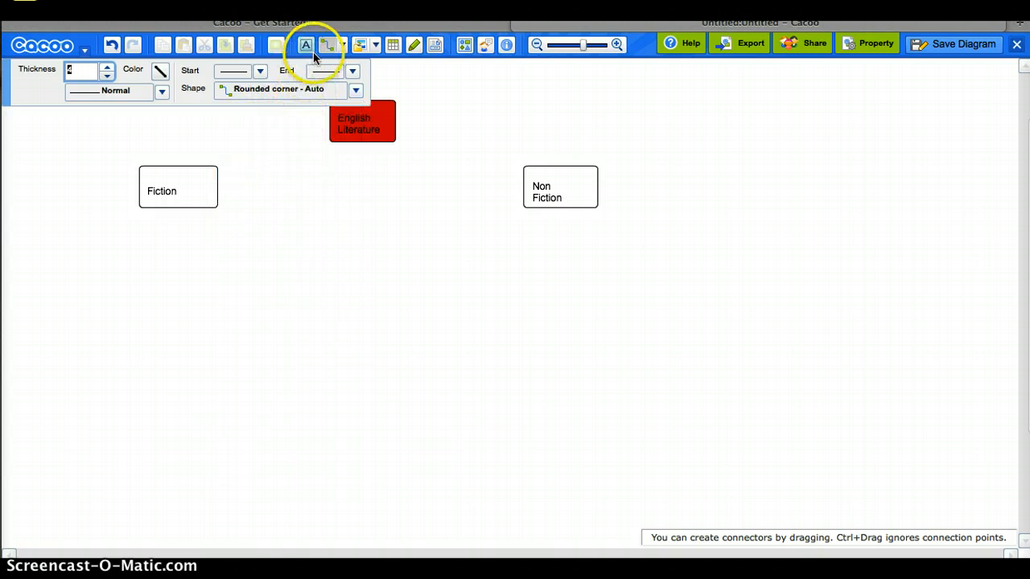
mouse_move(283, 130)
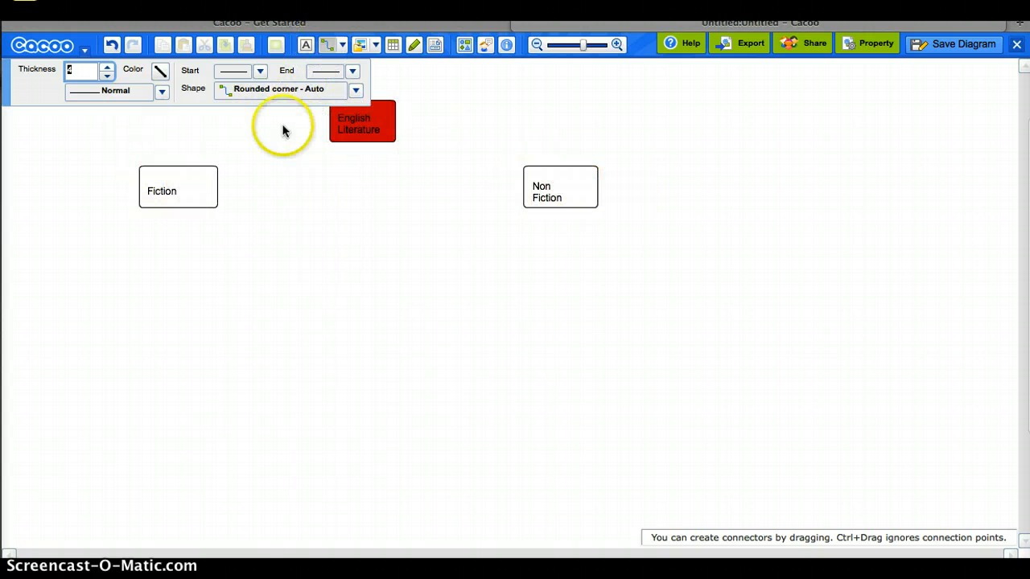
- Connect English Literature to the Fiction and Non Fiction boxes
click(362, 121)
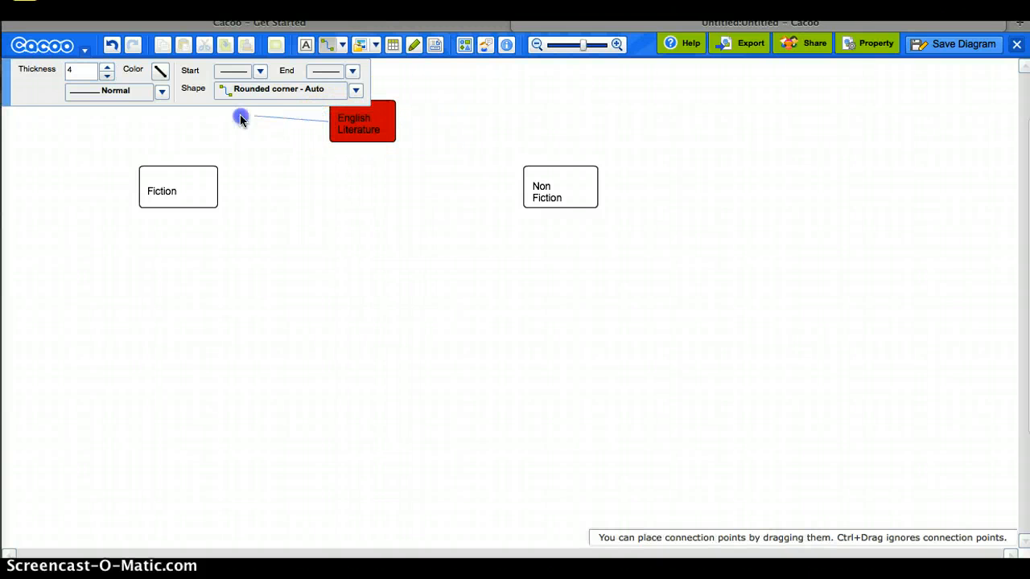
drag(242, 118, 177, 166)
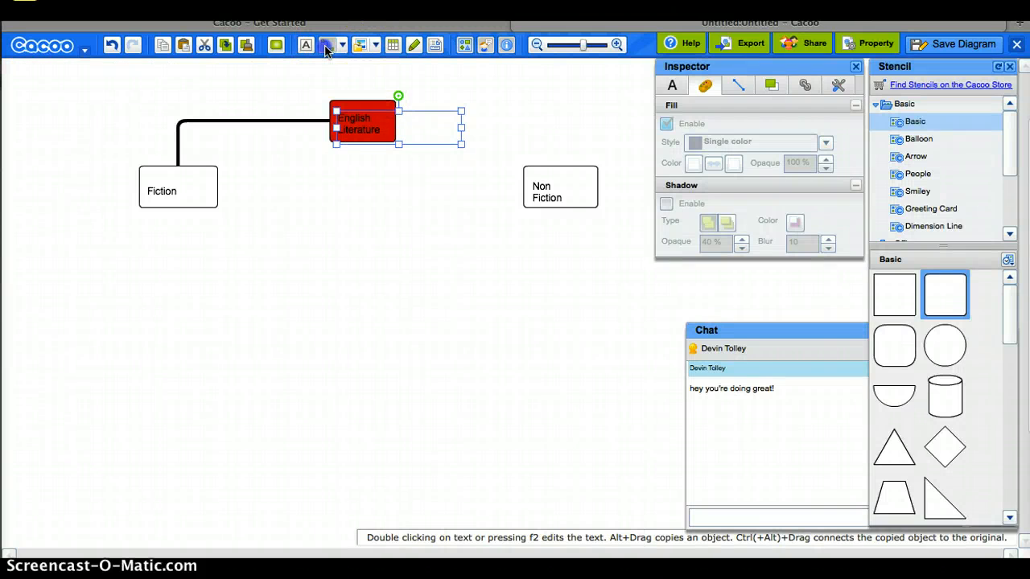
click(397, 111)
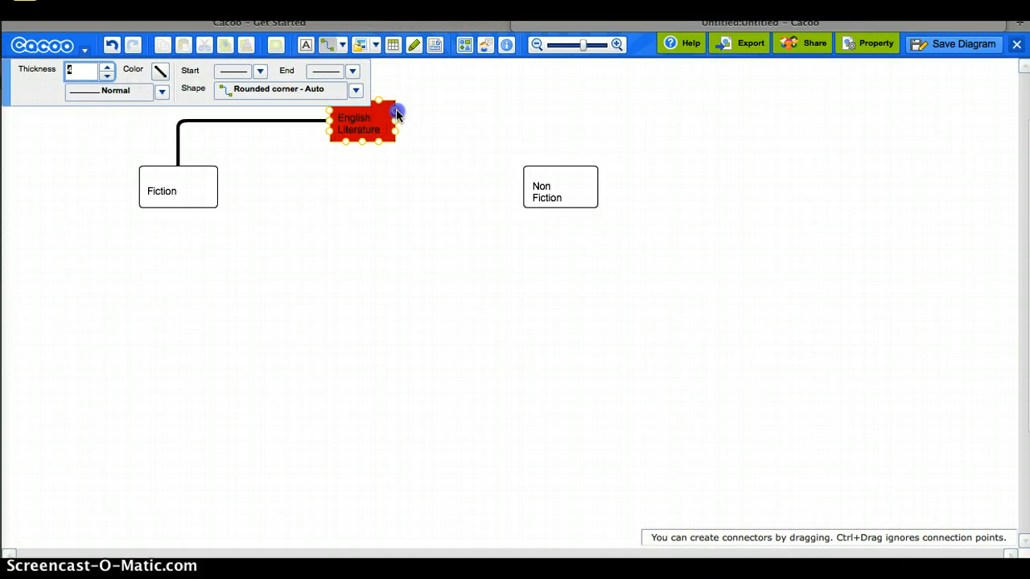
drag(394, 112, 527, 186)
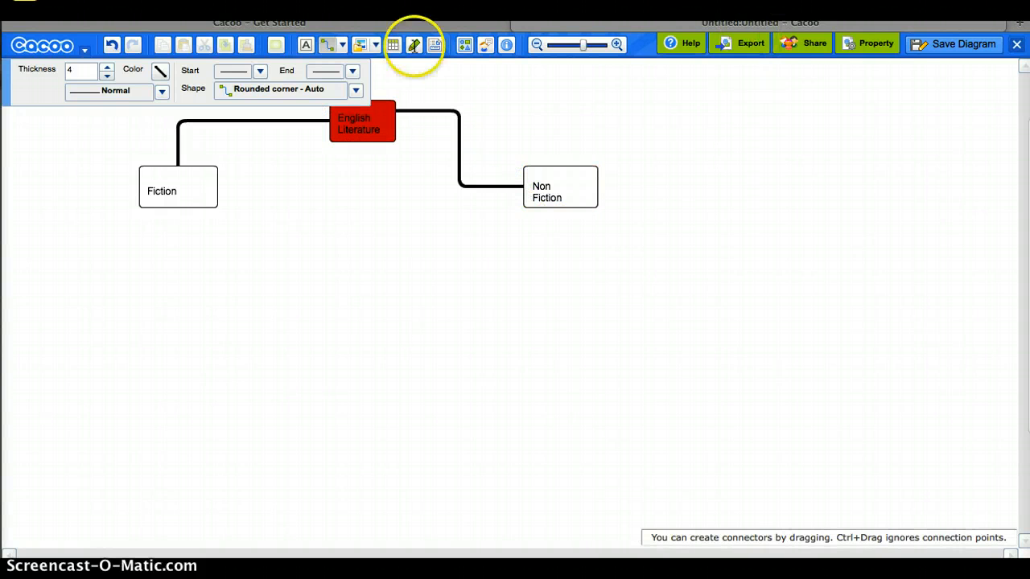
mouse_move(819, 529)
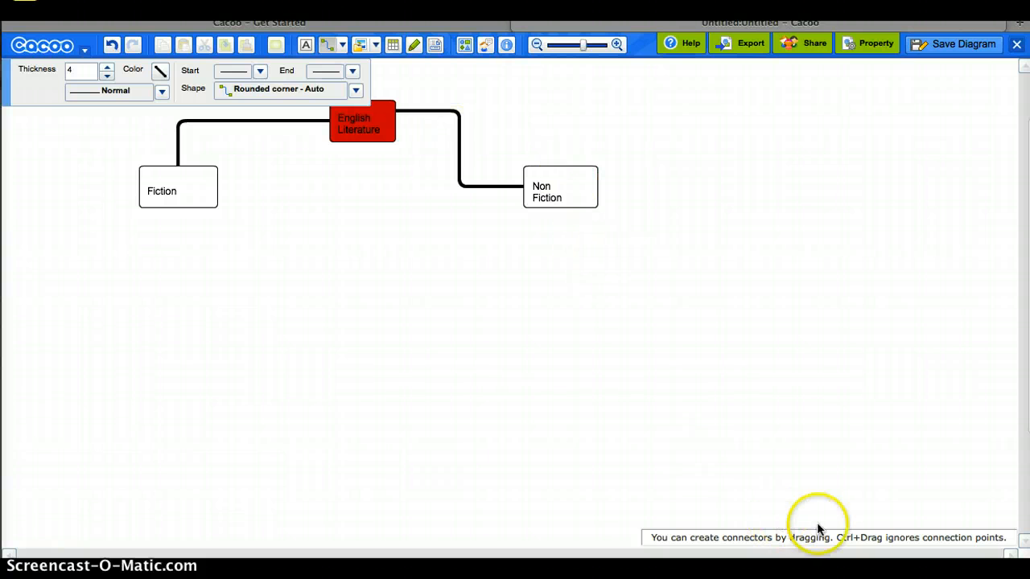
mouse_move(449, 196)
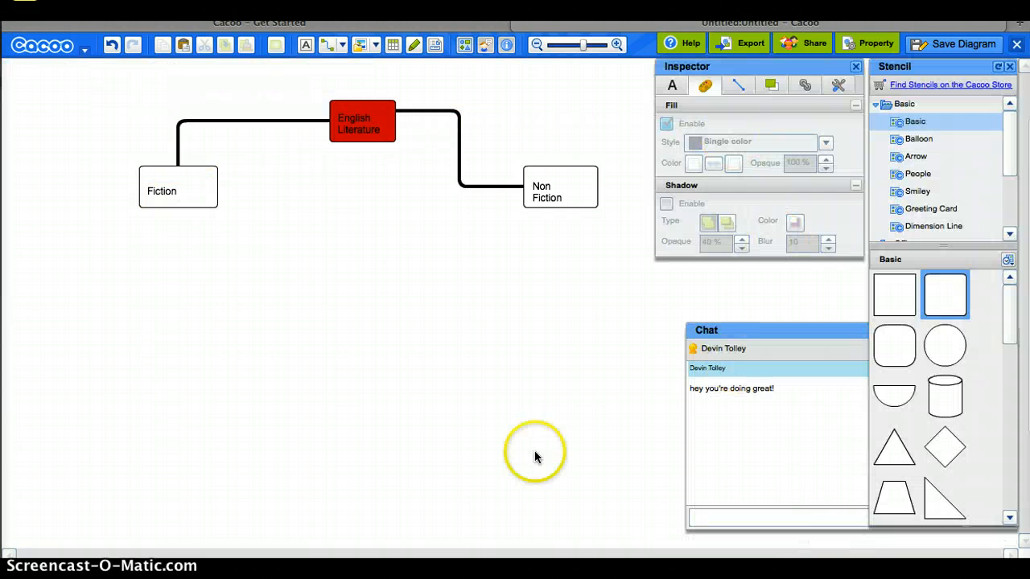
mouse_move(893, 344)
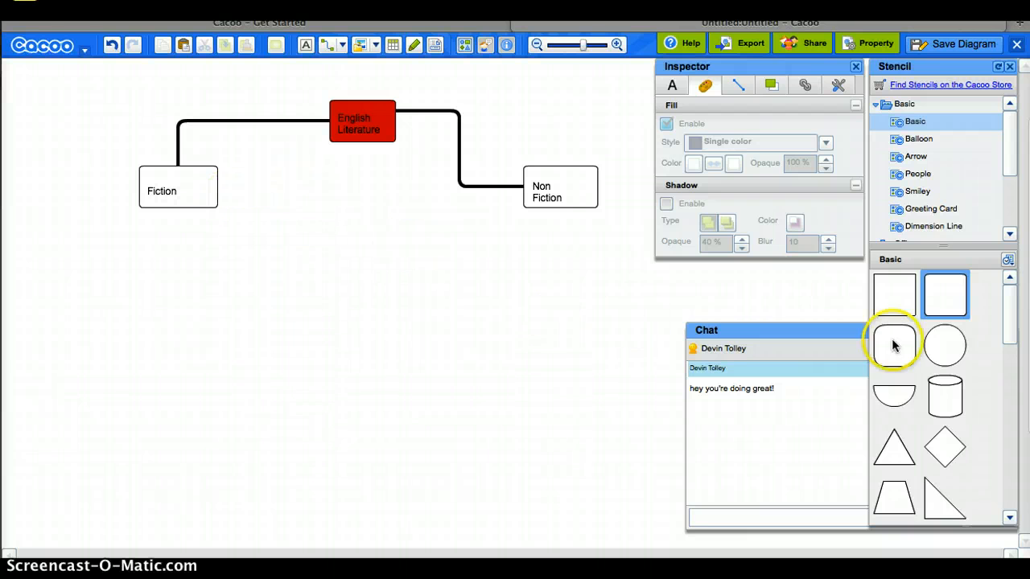
mouse_move(944, 333)
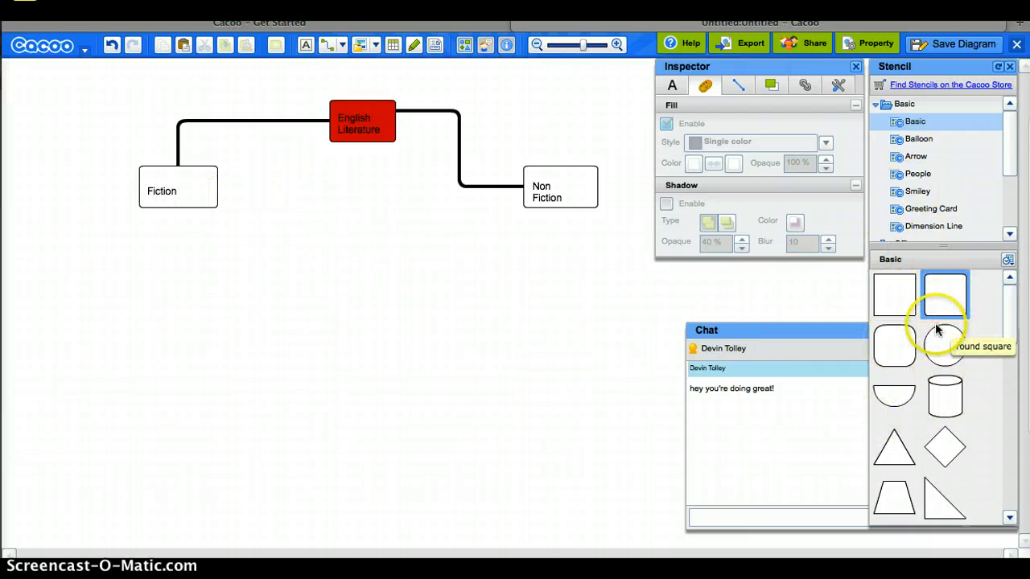
mouse_move(945, 342)
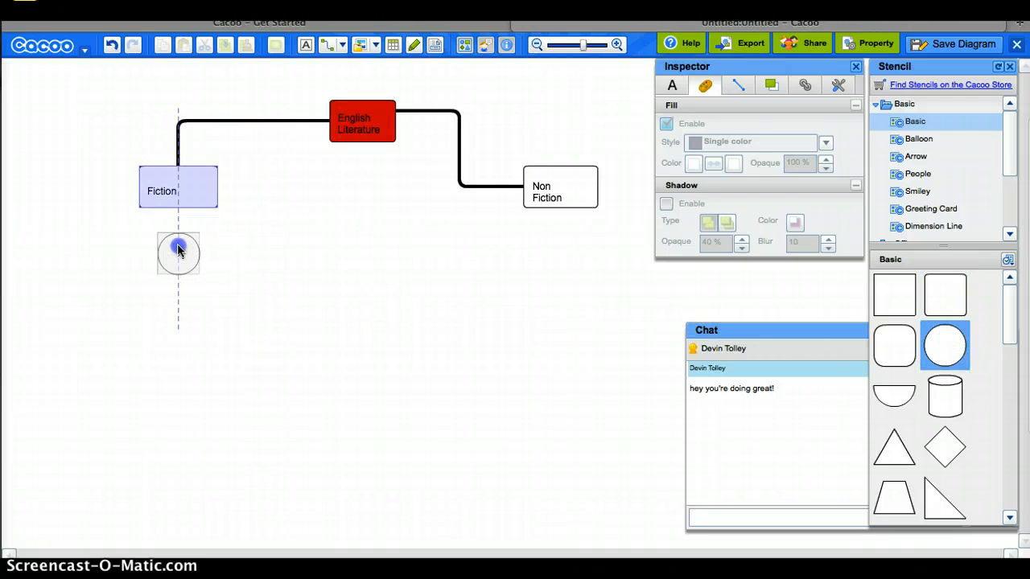
- Duplicate the circle and arrange seven copies in a column beneath Fiction
click(178, 241)
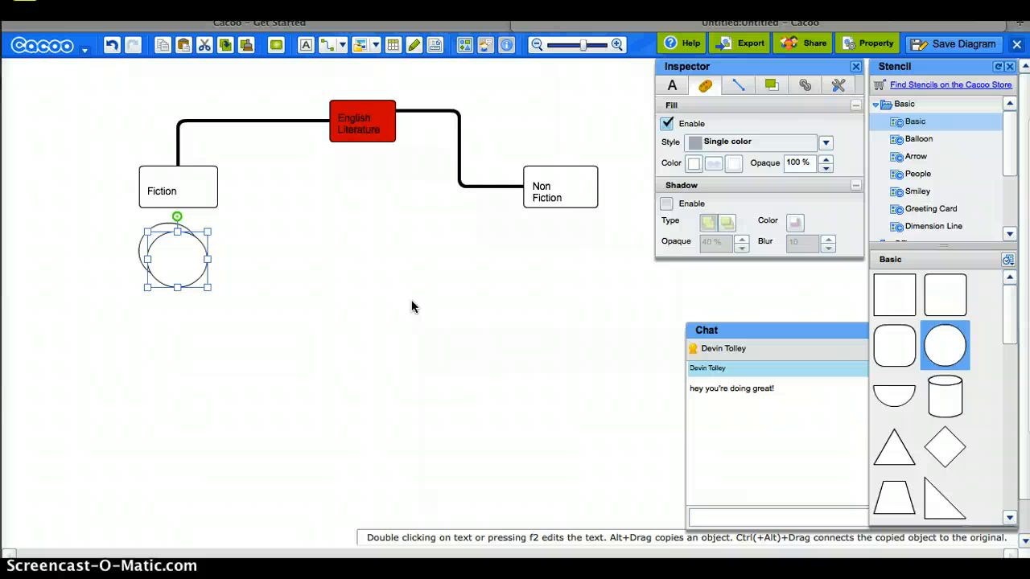
drag(176, 258, 193, 273)
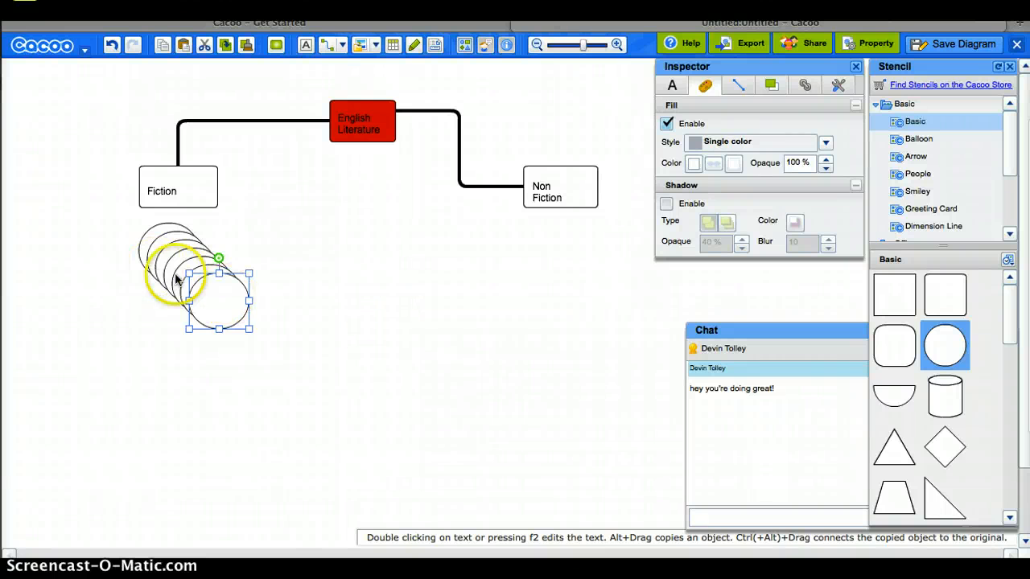
drag(217, 301, 165, 426)
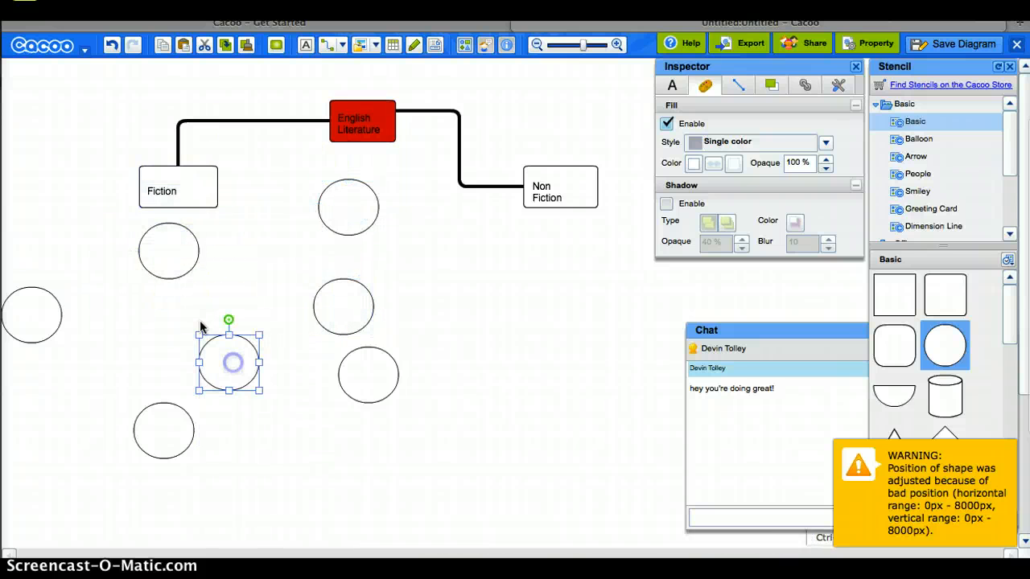
drag(229, 362, 177, 241)
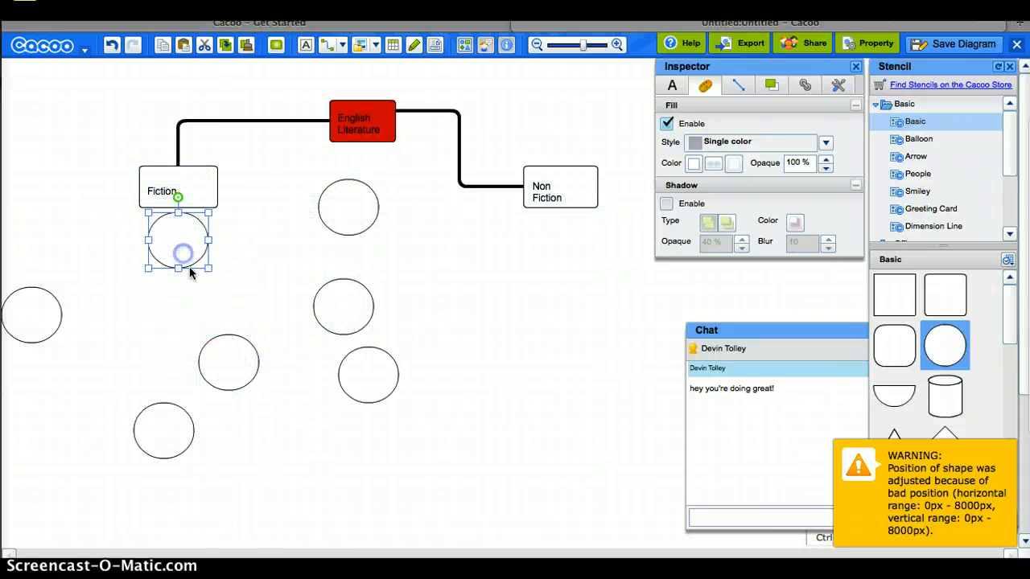
drag(179, 241, 191, 312)
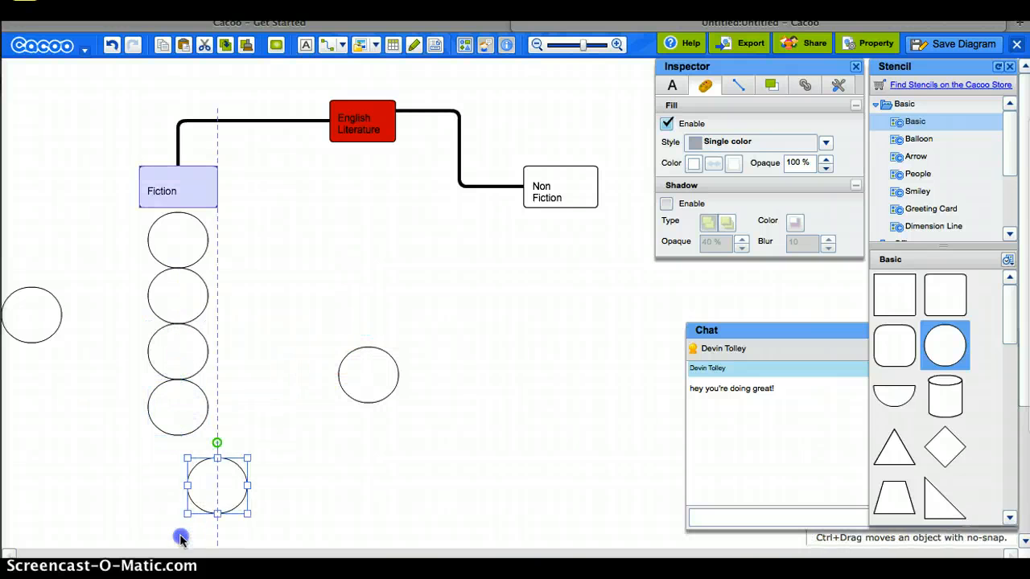
drag(217, 483, 177, 462)
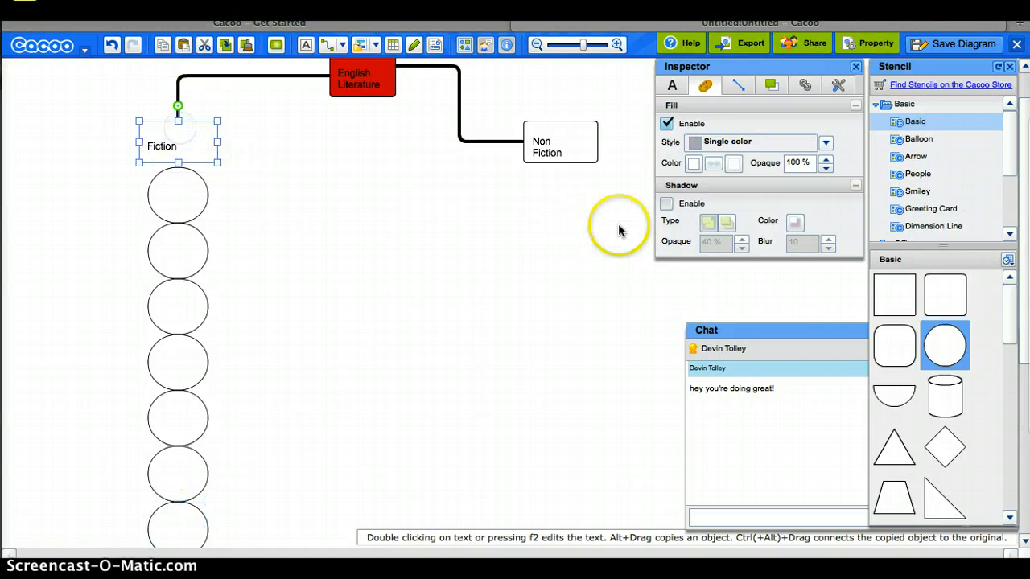
- Fill the Fiction box dark green and the Non Fiction box orange
click(694, 162)
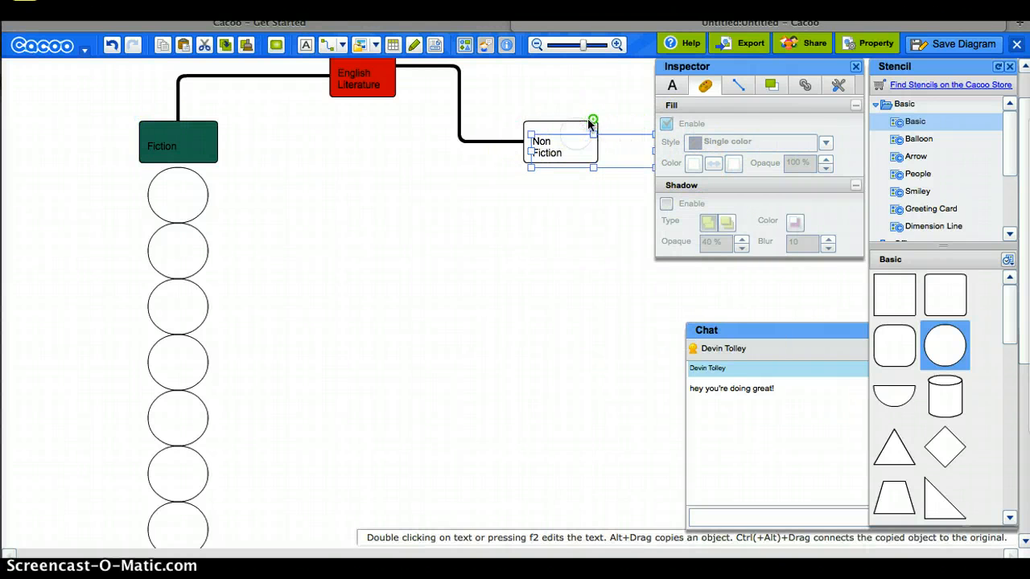
click(693, 163)
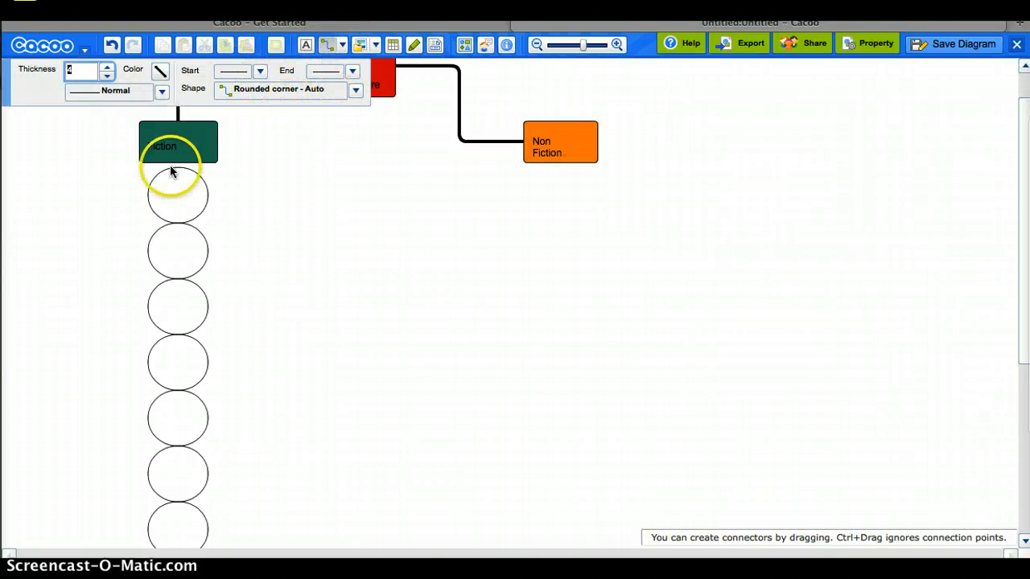
- Draw rounded-corner connectors from the Fiction box to each of the seven circles
click(177, 145)
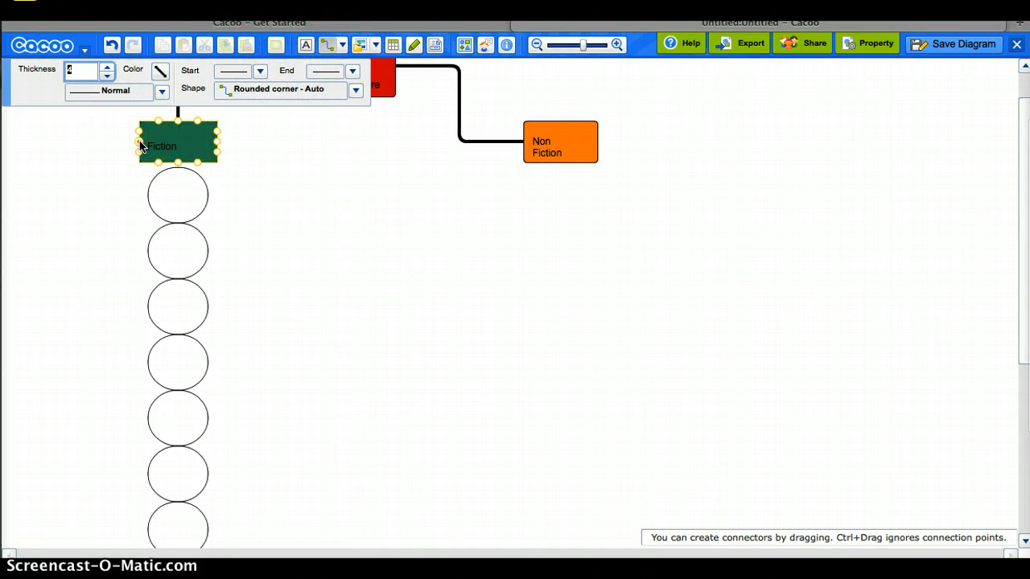
click(177, 145)
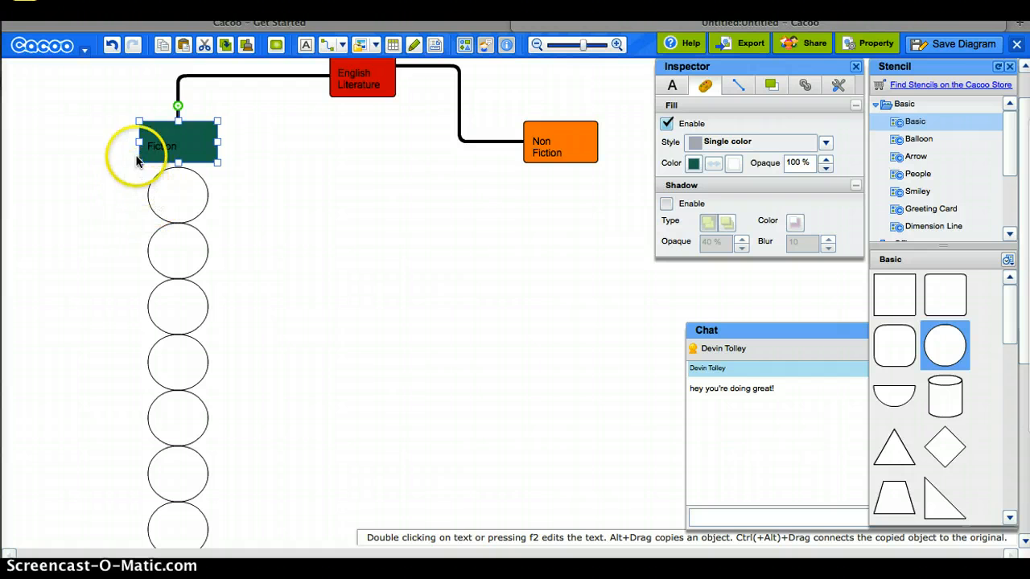
click(178, 105)
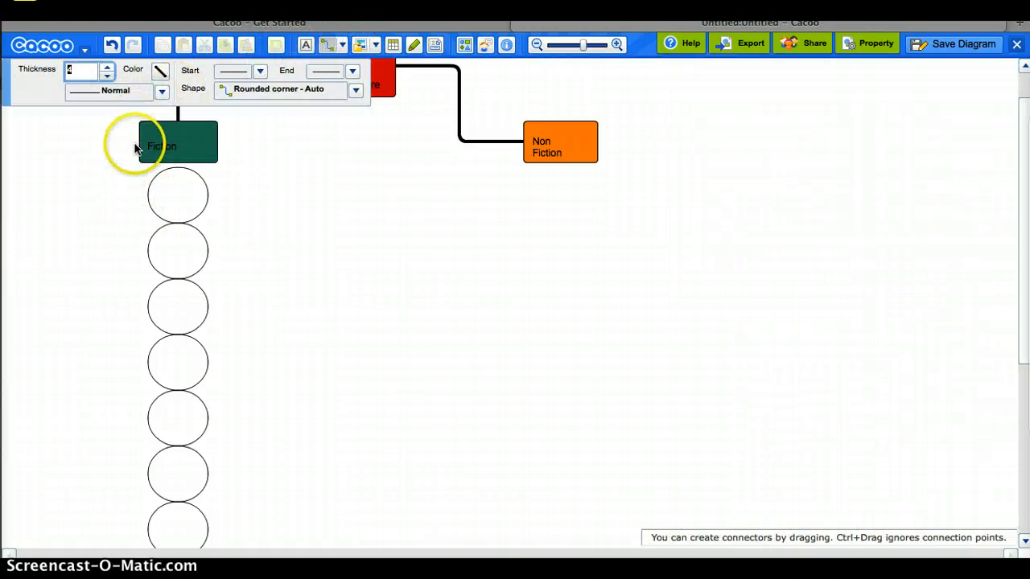
click(177, 194)
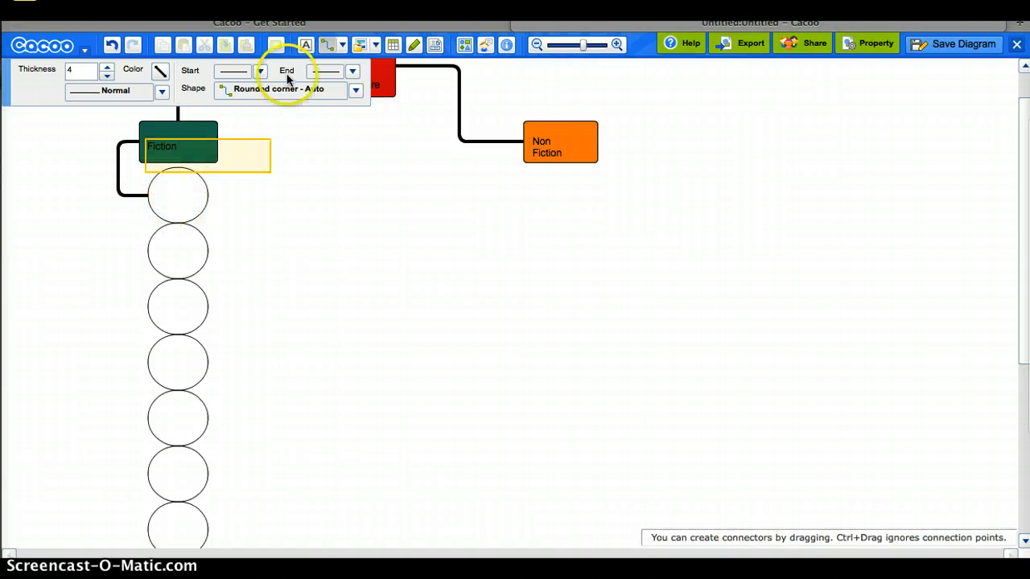
click(177, 195)
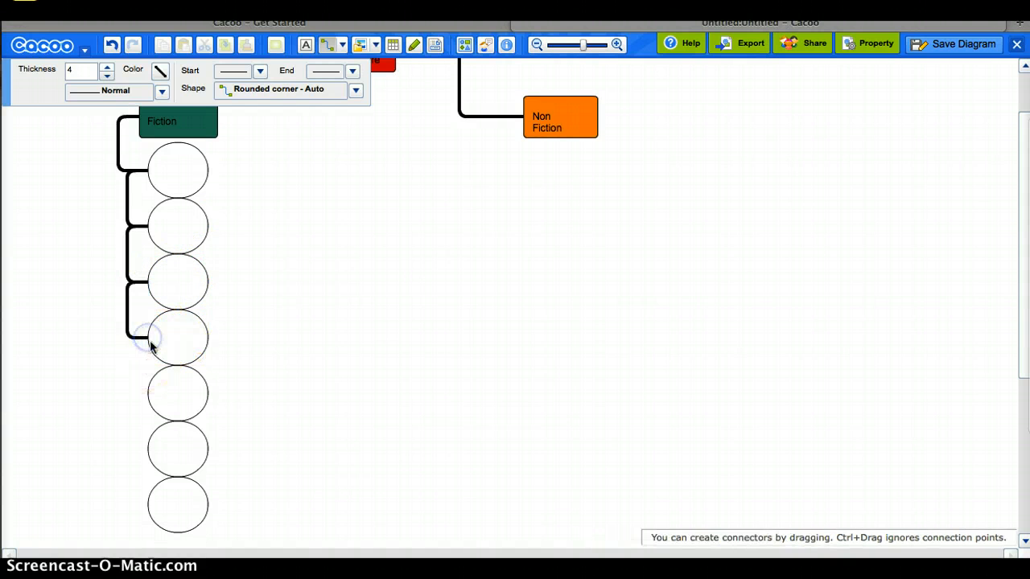
click(178, 394)
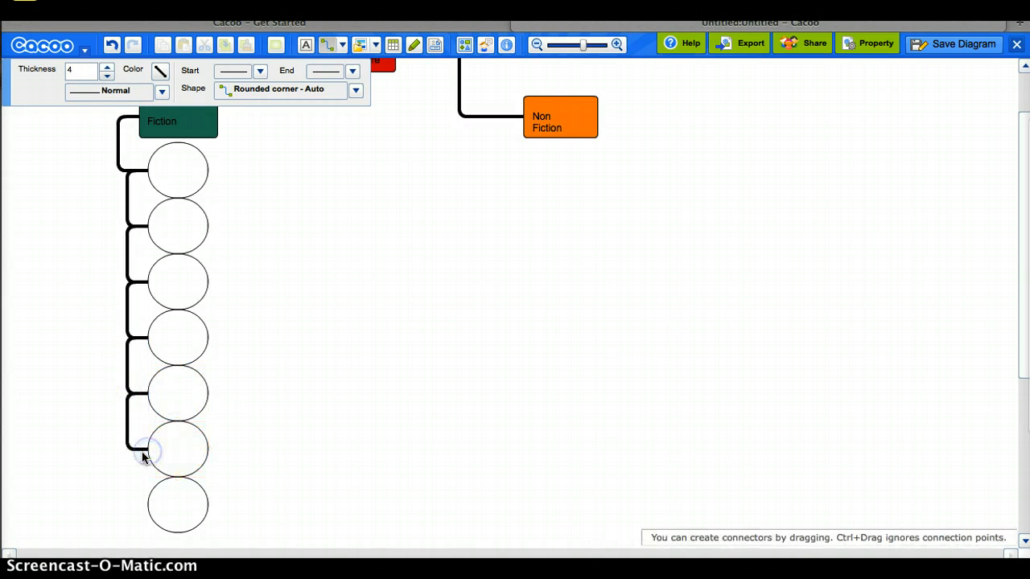
click(178, 505)
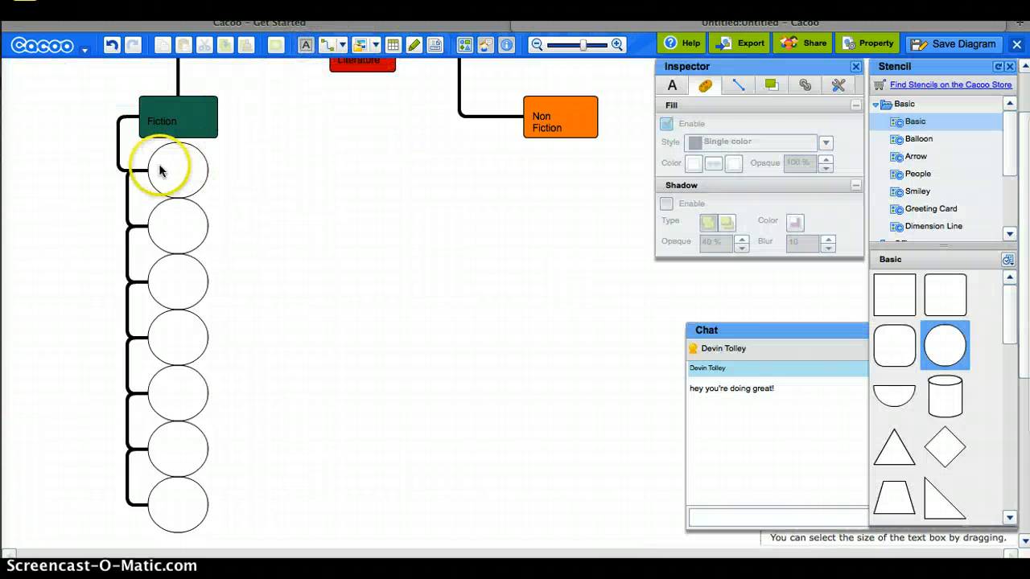
- Type 'Action' into the first Fiction circle and 'Comedy' into the second
double_click(177, 169)
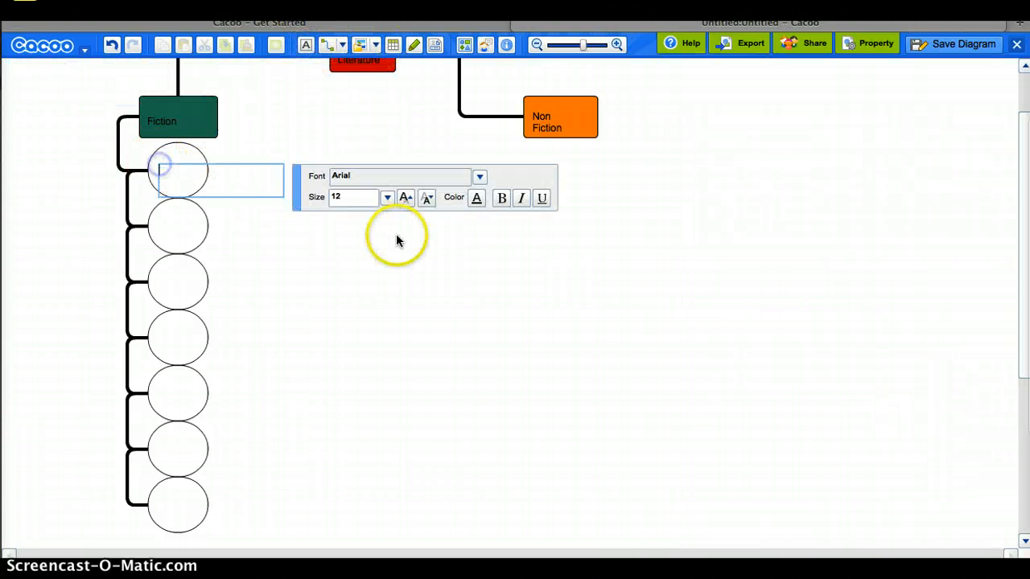
text(ac)
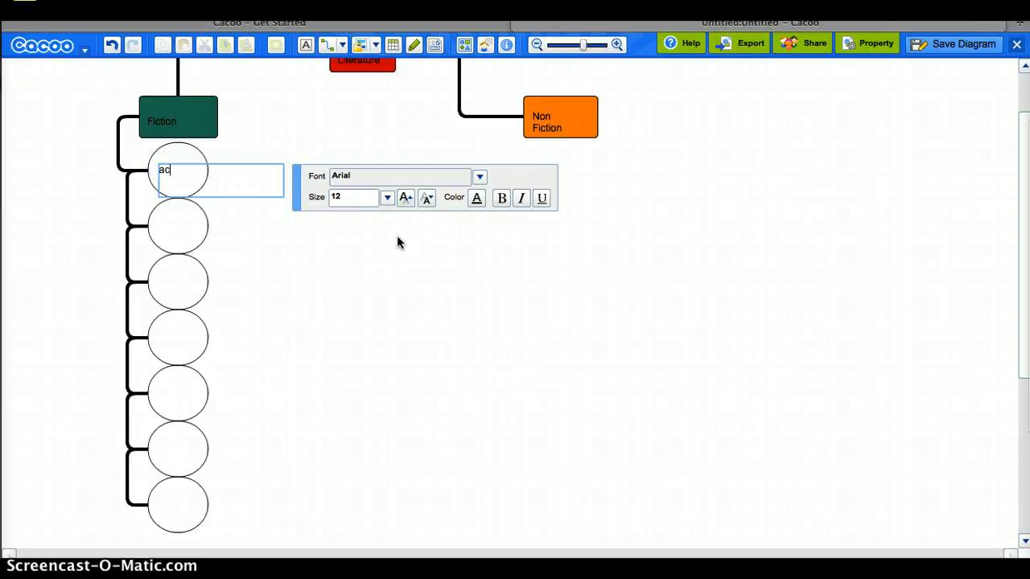
text(Action)
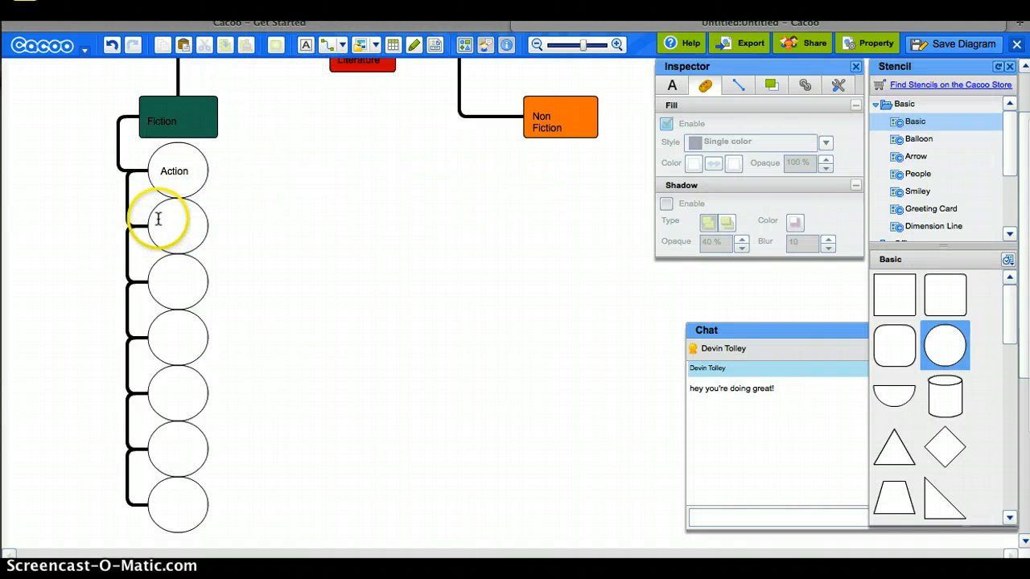
click(178, 223)
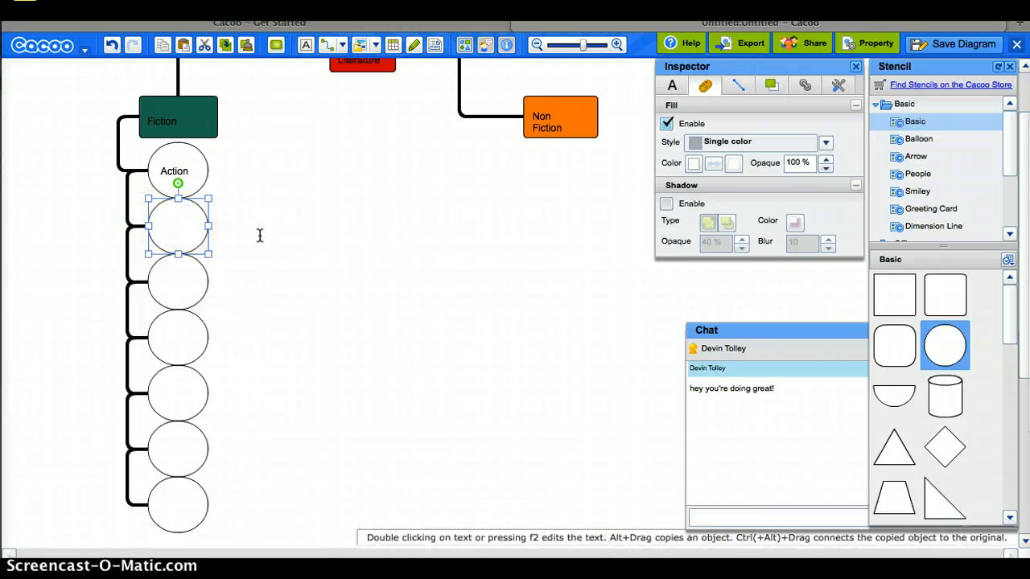
mouse_move(306, 44)
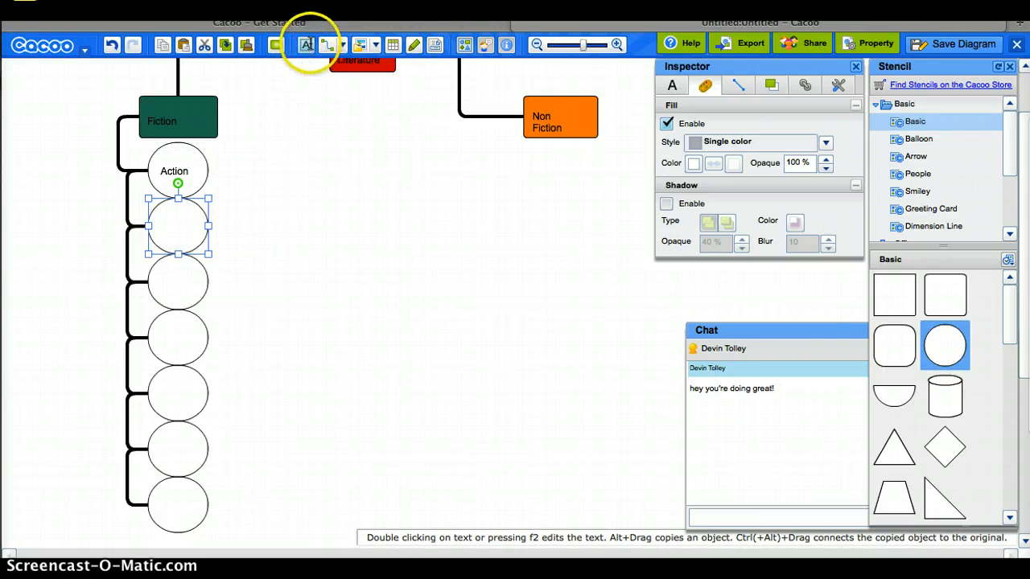
double_click(177, 227)
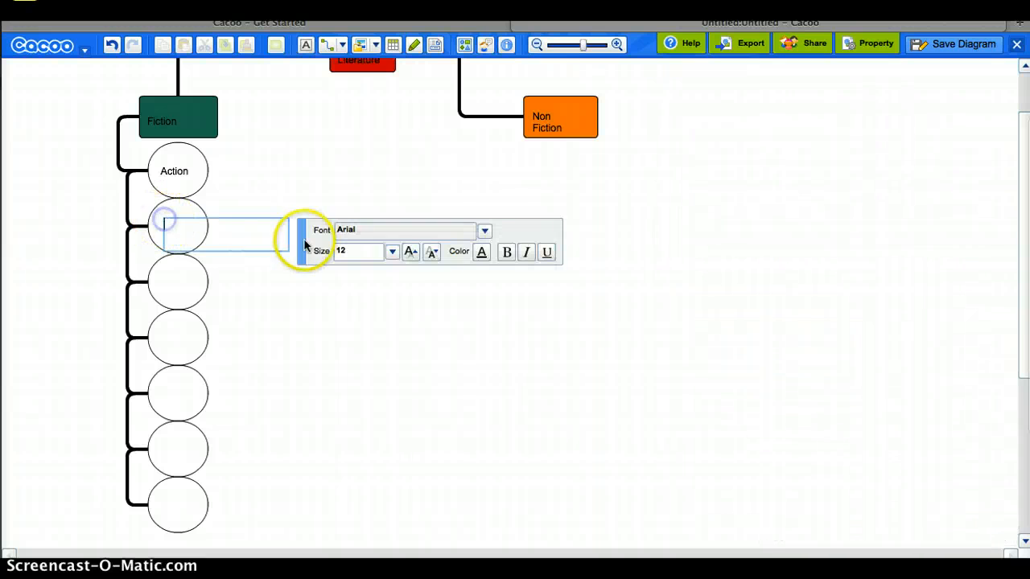
text(Comedy)
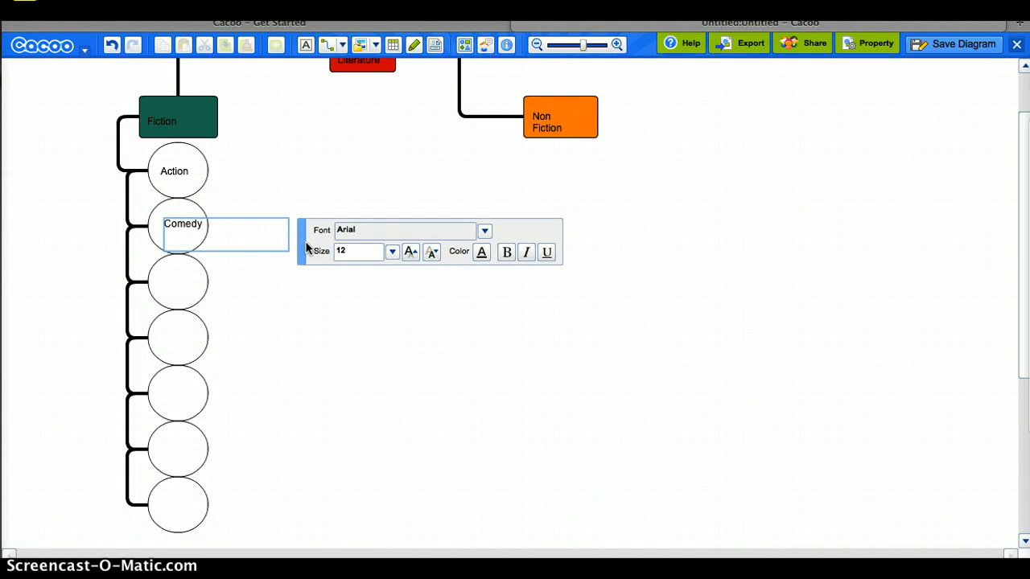
mouse_move(237, 123)
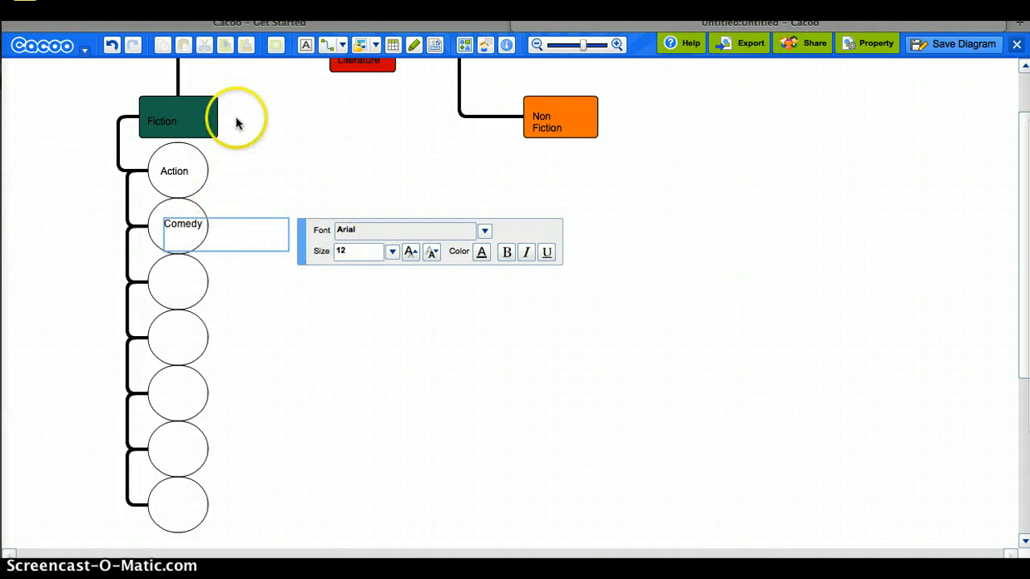
- Name the new ellipse 'Pineapple Express' and connect it to the Action circle
click(175, 170)
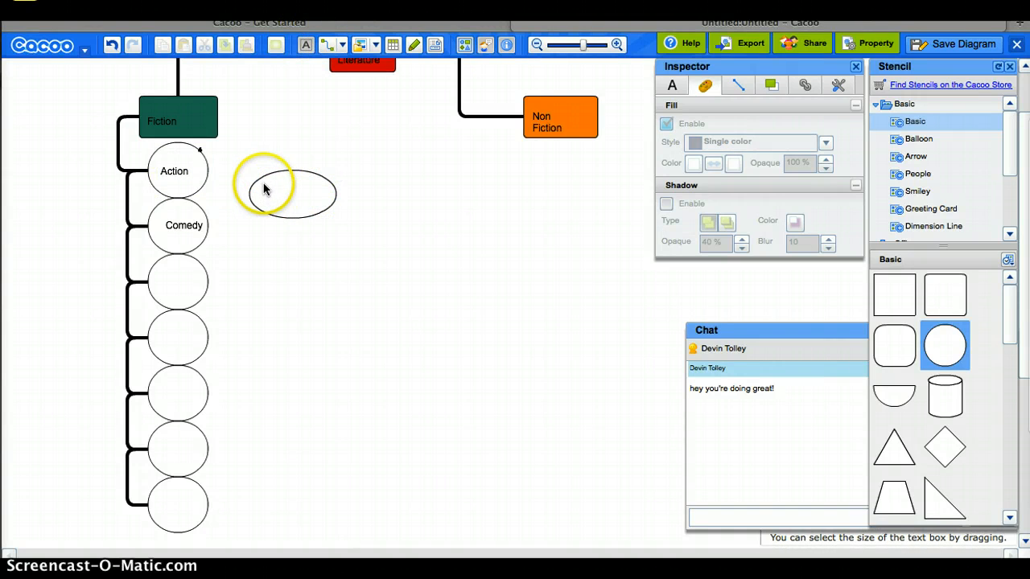
double_click(278, 189)
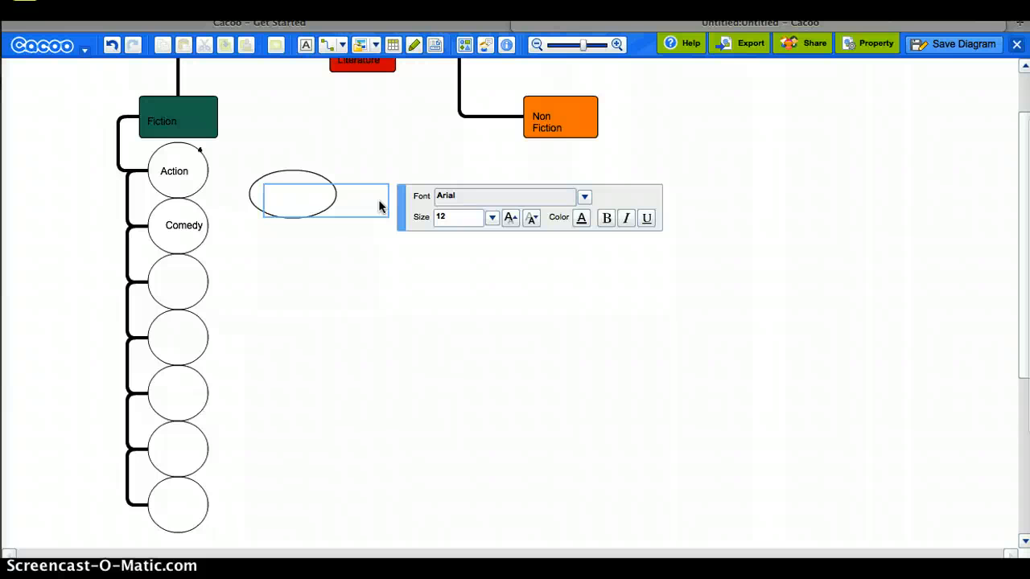
text(P)
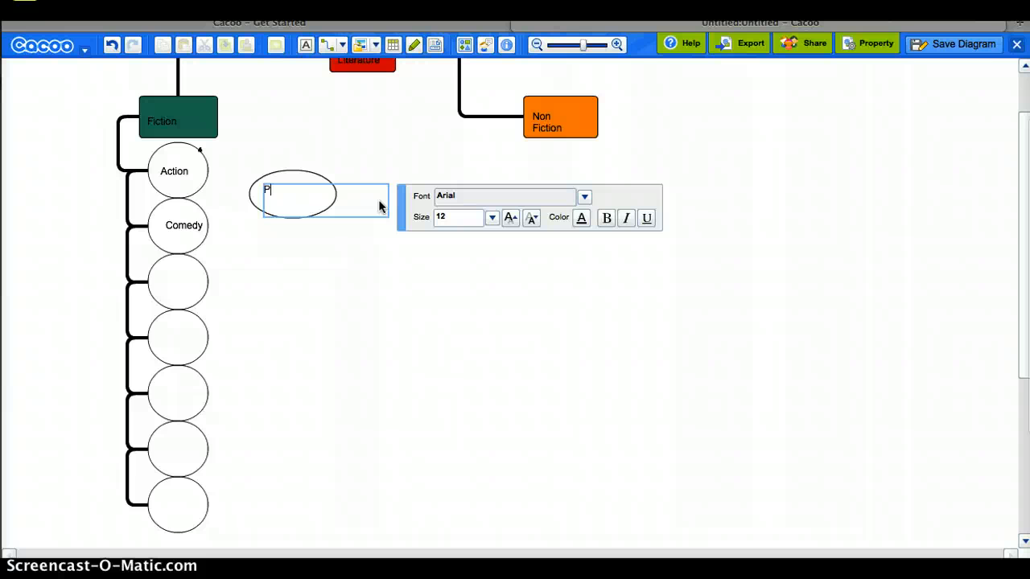
text(ineapple)
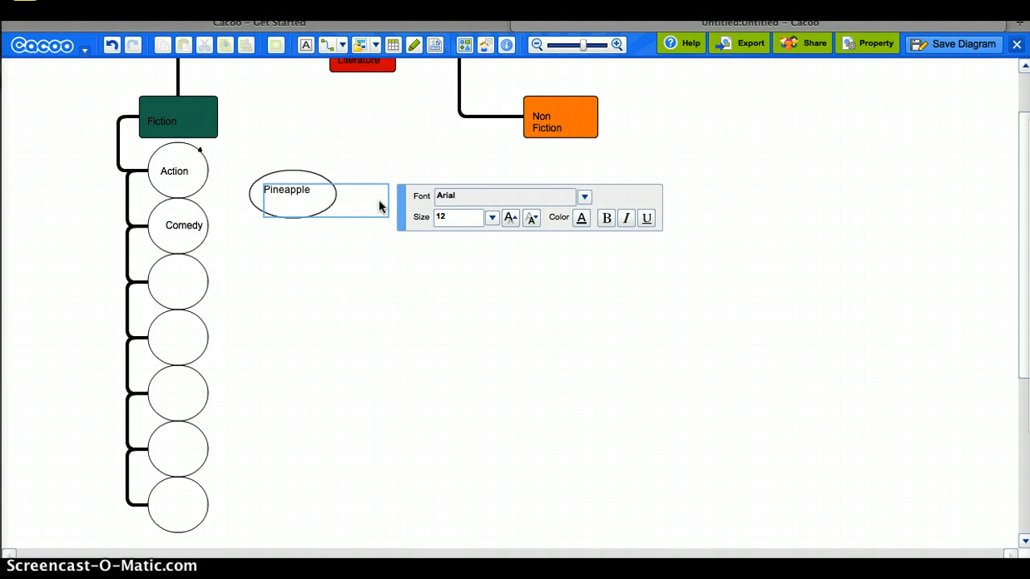
text(Exp)
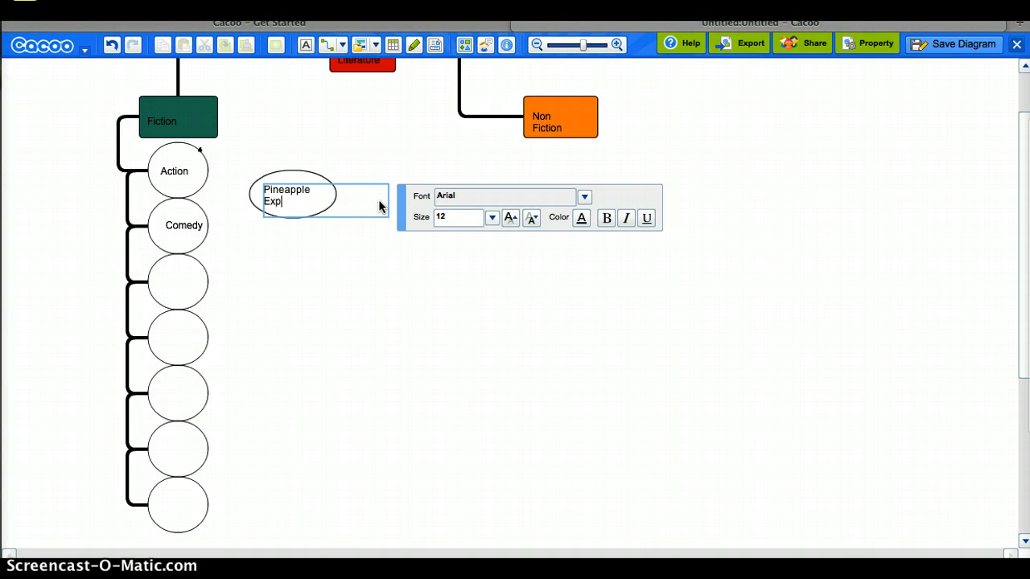
text(ress)
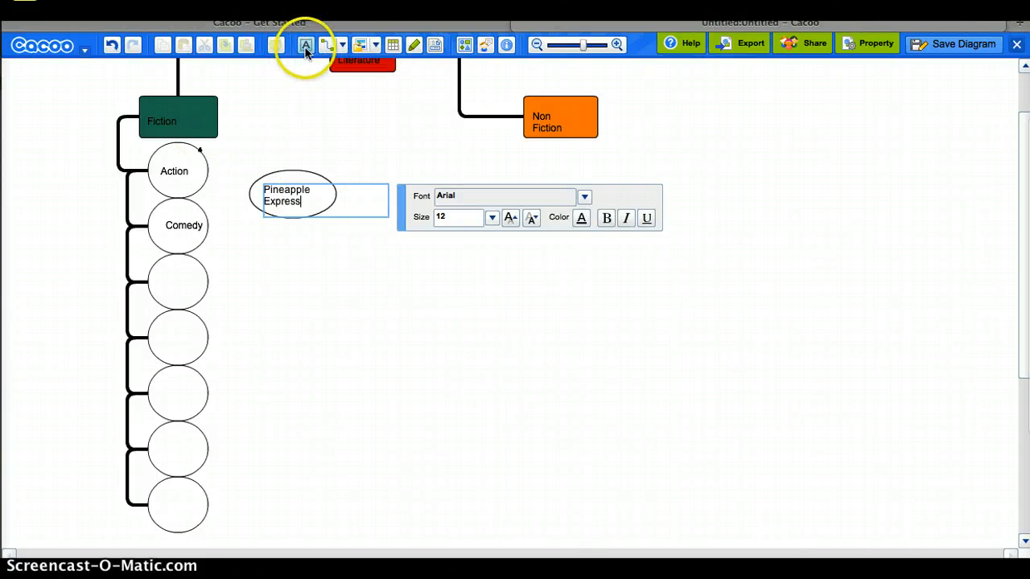
mouse_move(330, 45)
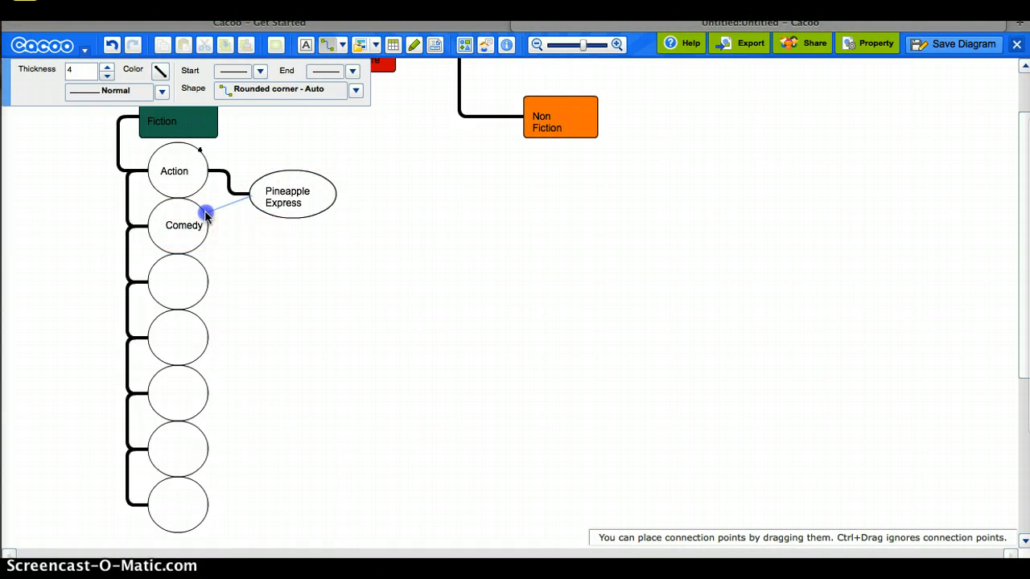
click(177, 225)
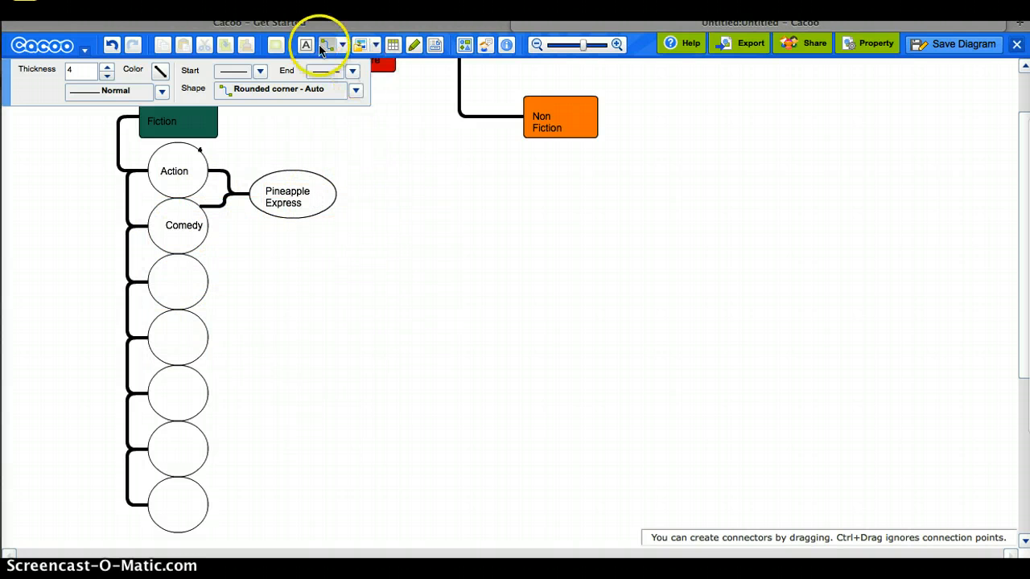
click(867, 43)
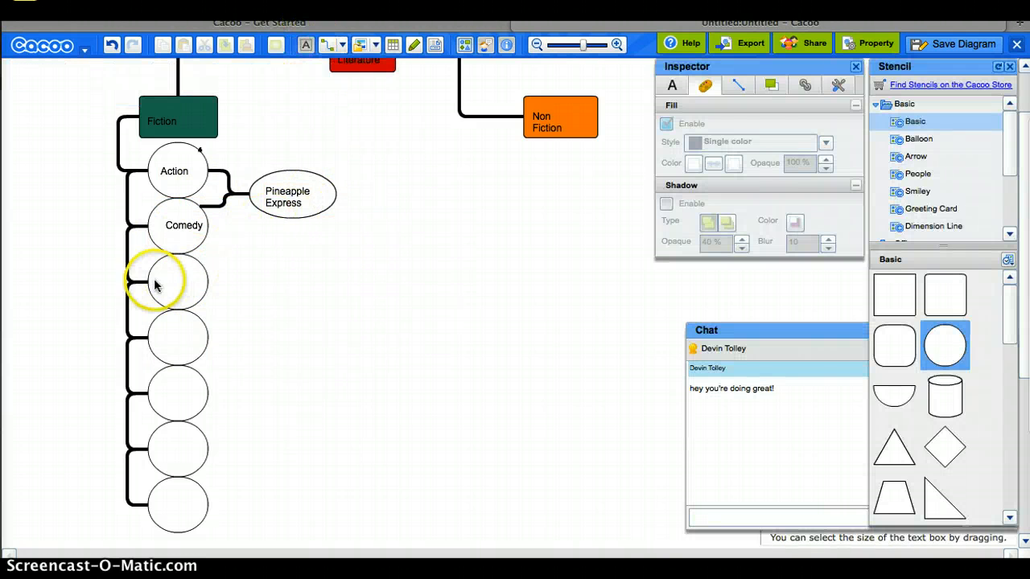
- Type 'Sci-Fi' and 'Horror' into the third and fourth Fiction circles
double_click(176, 282)
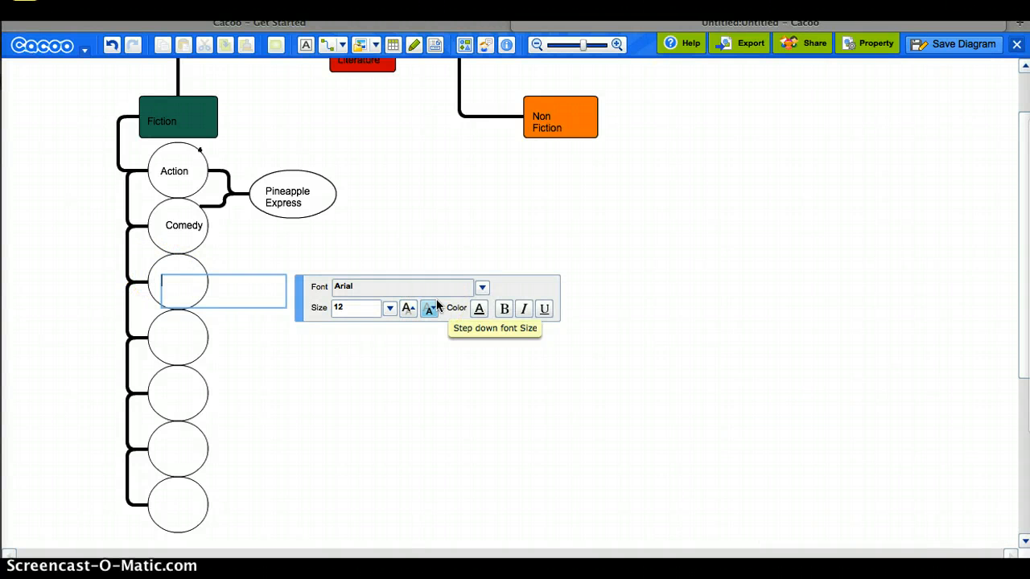
text(Sci-Fi)
click(178, 338)
text(Ho)
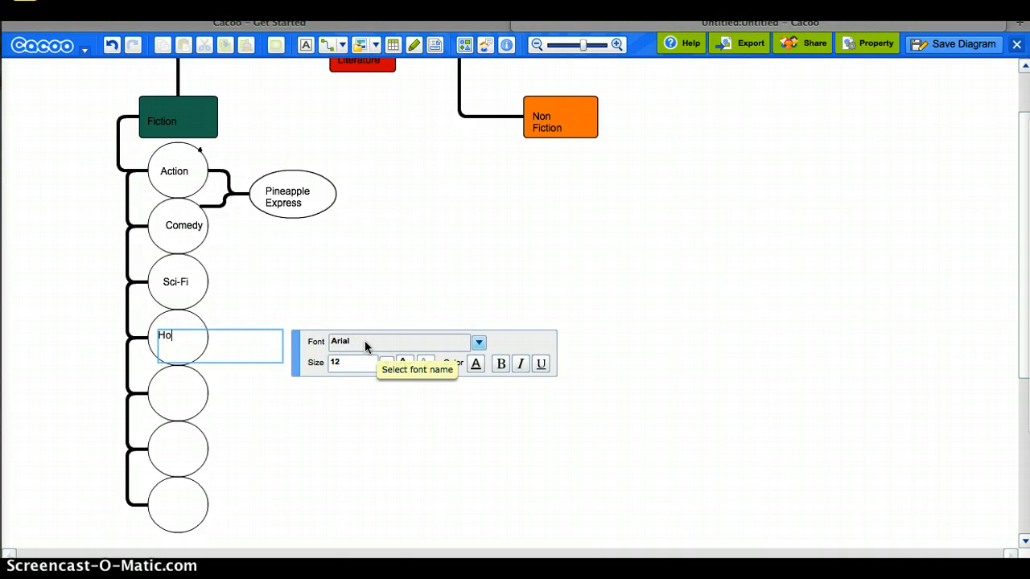
text(rror)
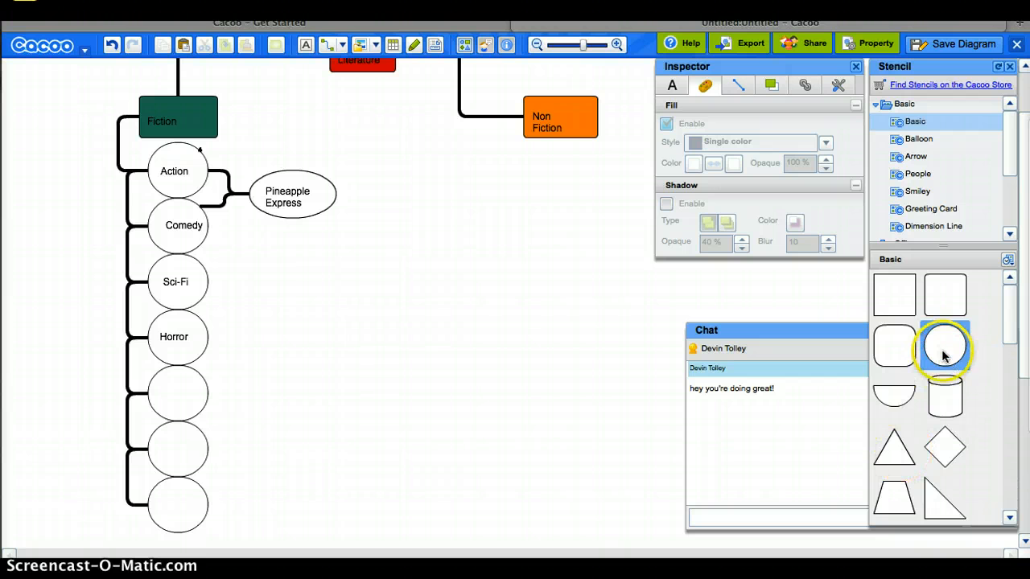
- Place a 'Jaws' ellipse right of Sci-Fi, connected to the Sci-Fi and Horror circles
drag(943, 346, 286, 308)
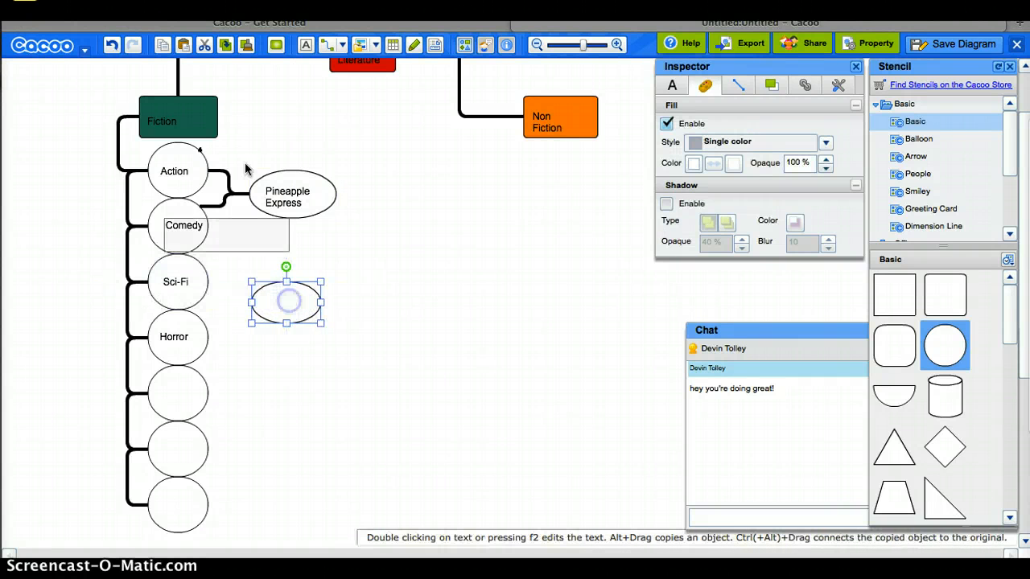
click(330, 44)
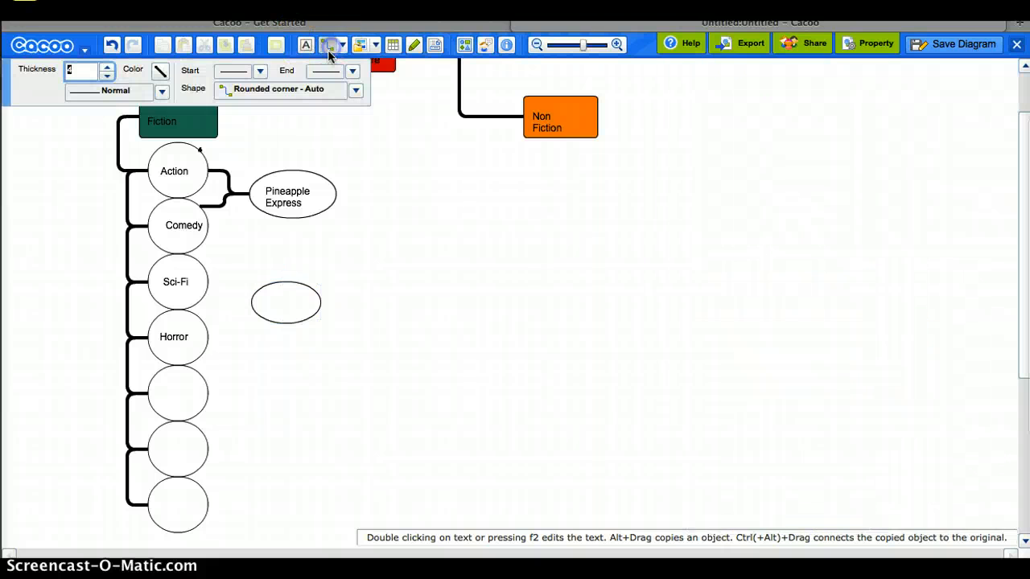
click(175, 282)
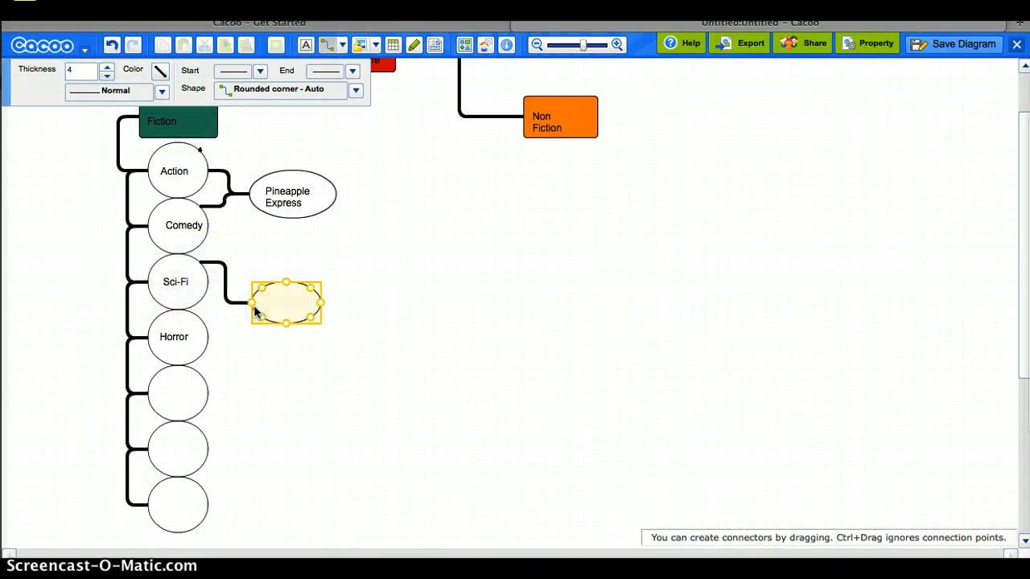
drag(287, 303, 199, 322)
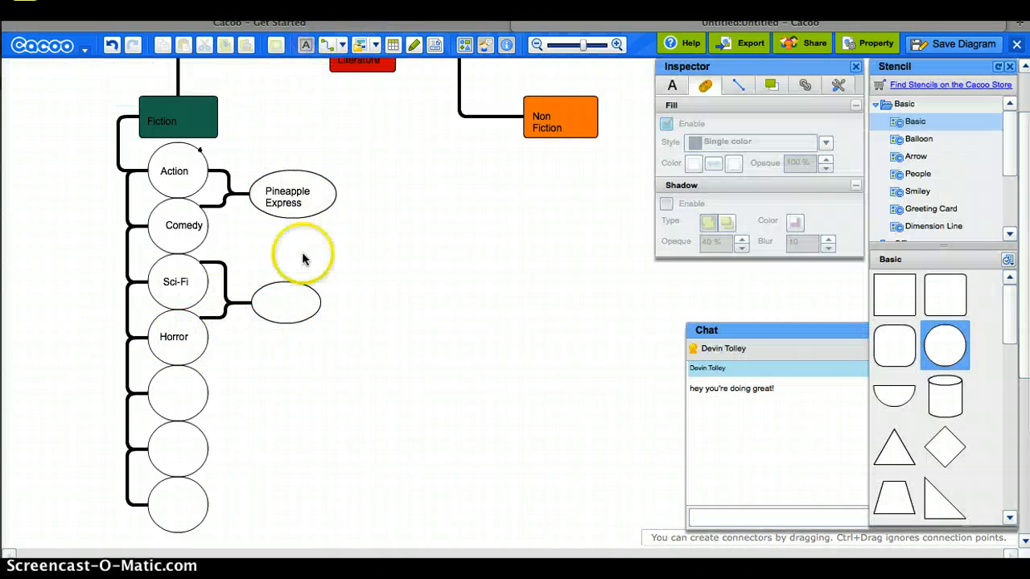
double_click(286, 301)
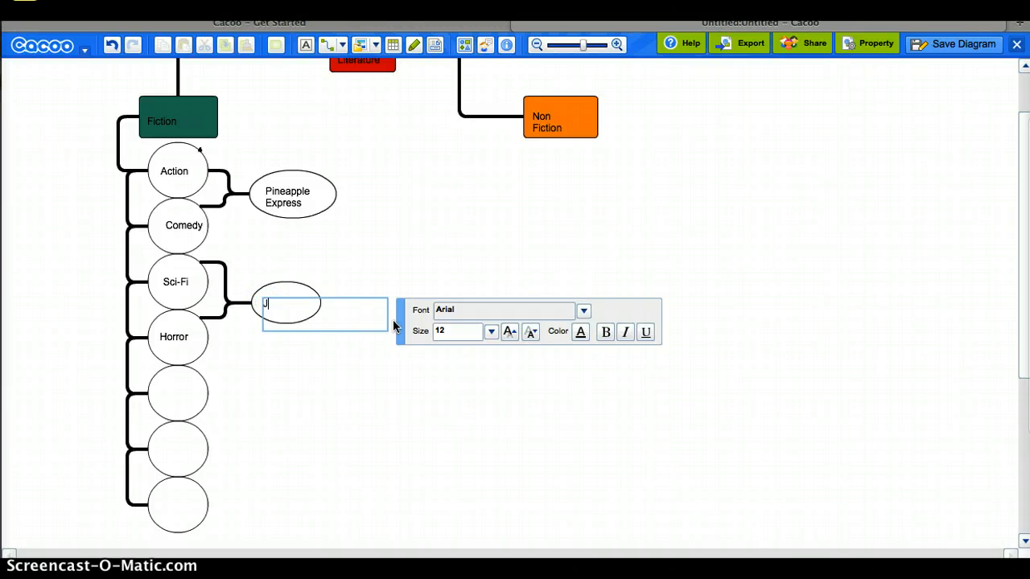
text(aws)
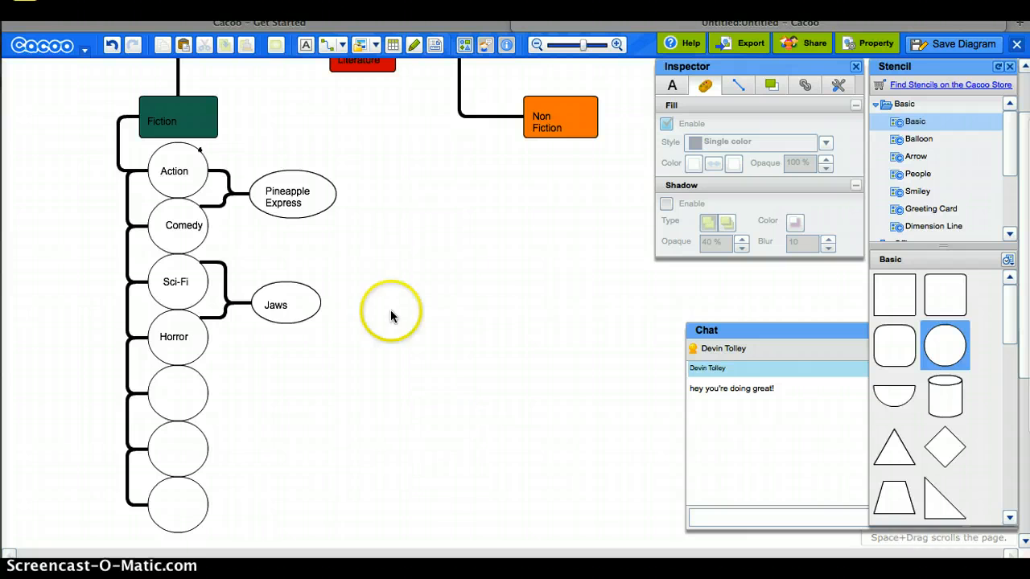
mouse_move(165, 382)
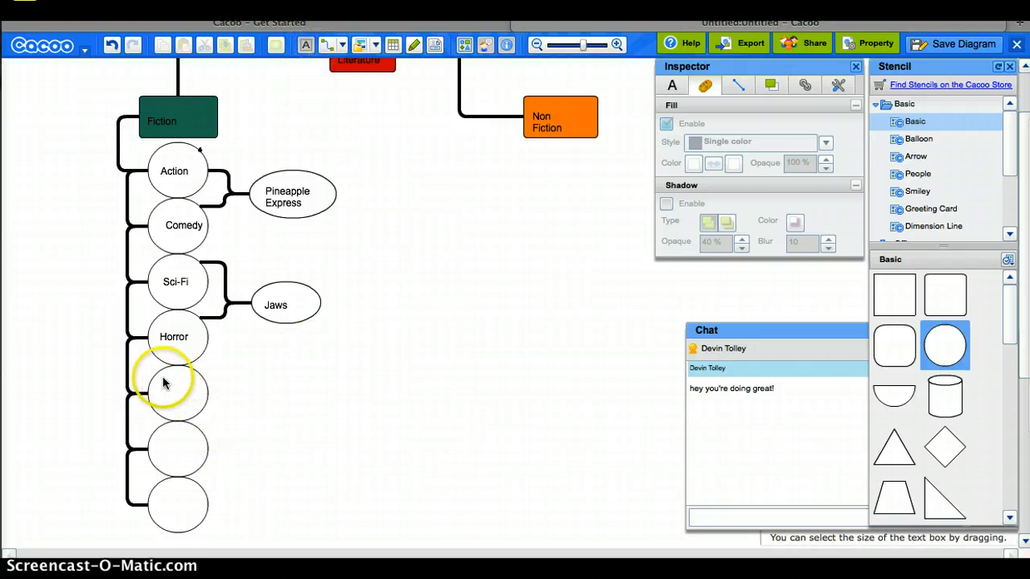
- Label the fifth, sixth and seventh circles 'Adventure', 'Romance' and 'Drama'
double_click(176, 392)
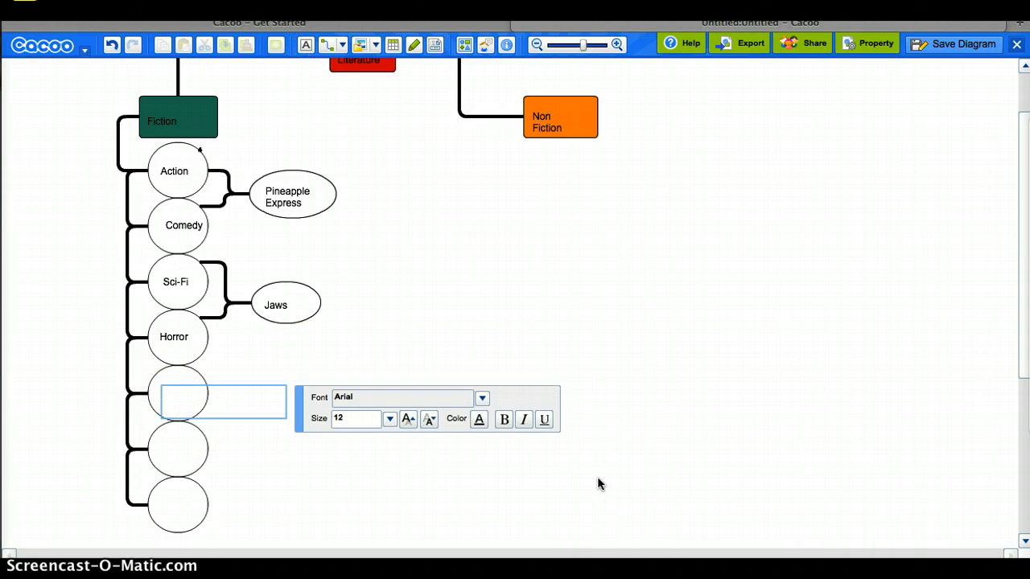
text(Adventure)
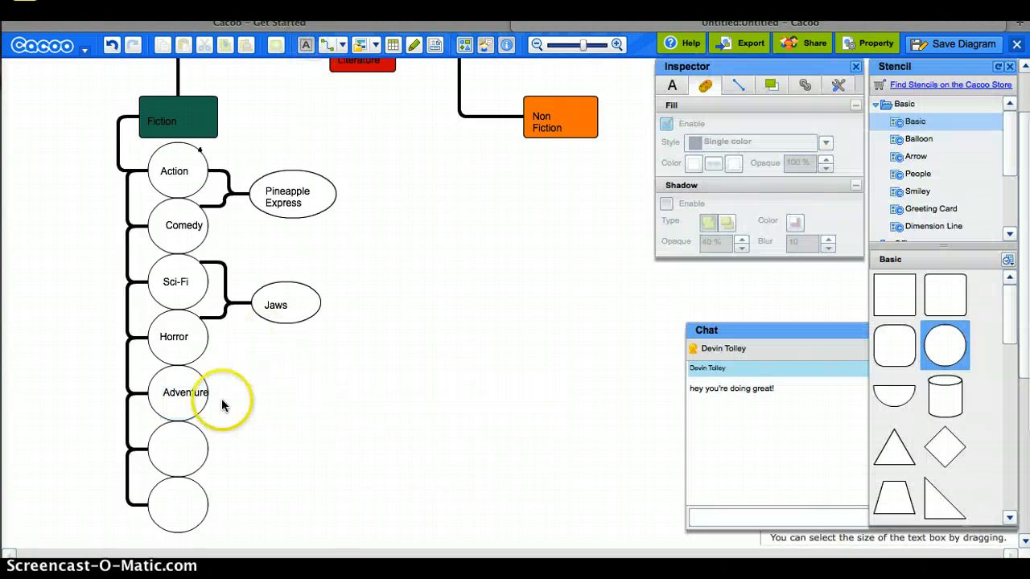
double_click(177, 448)
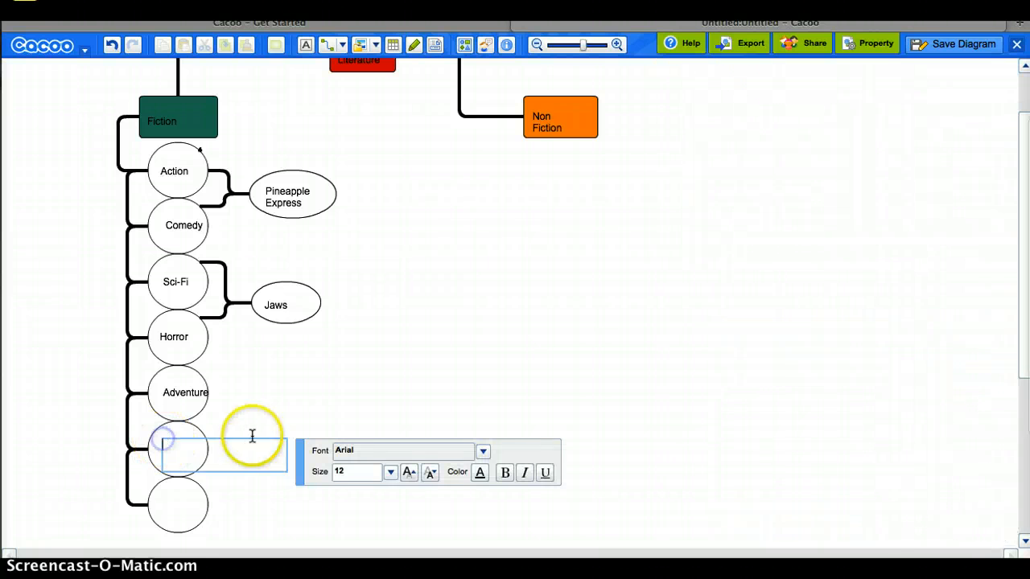
text(Roma)
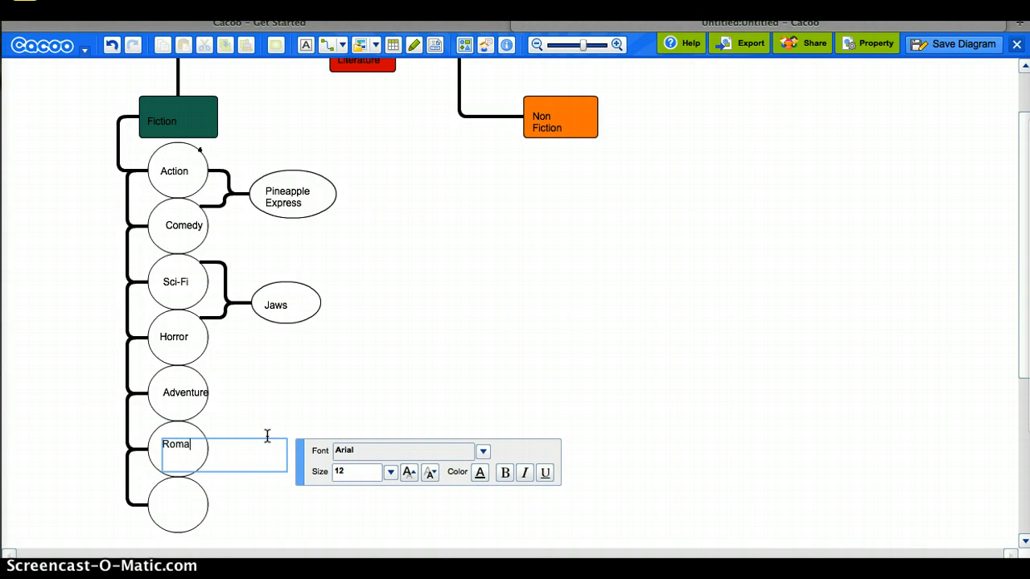
text(nce)
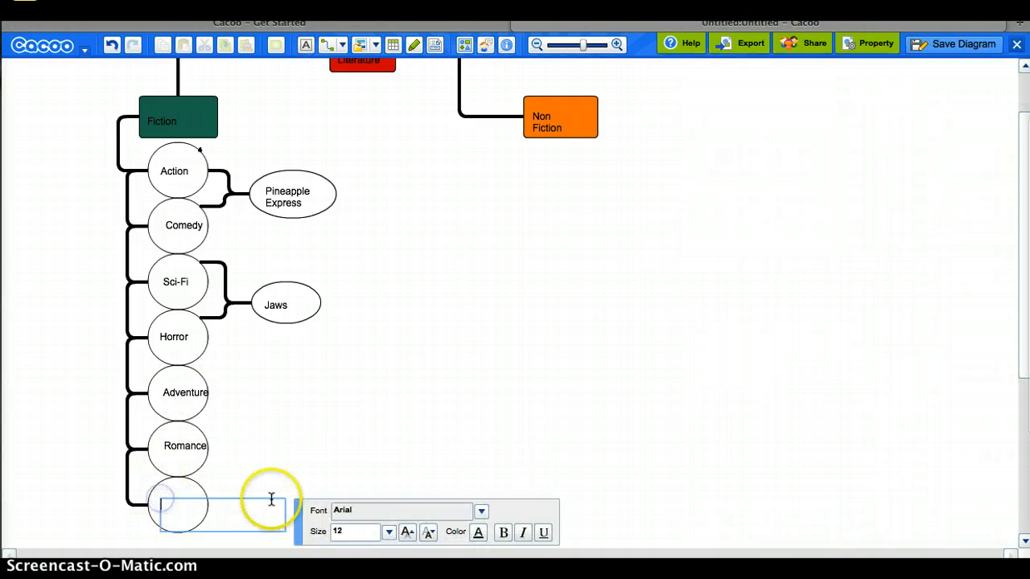
text(Drama)
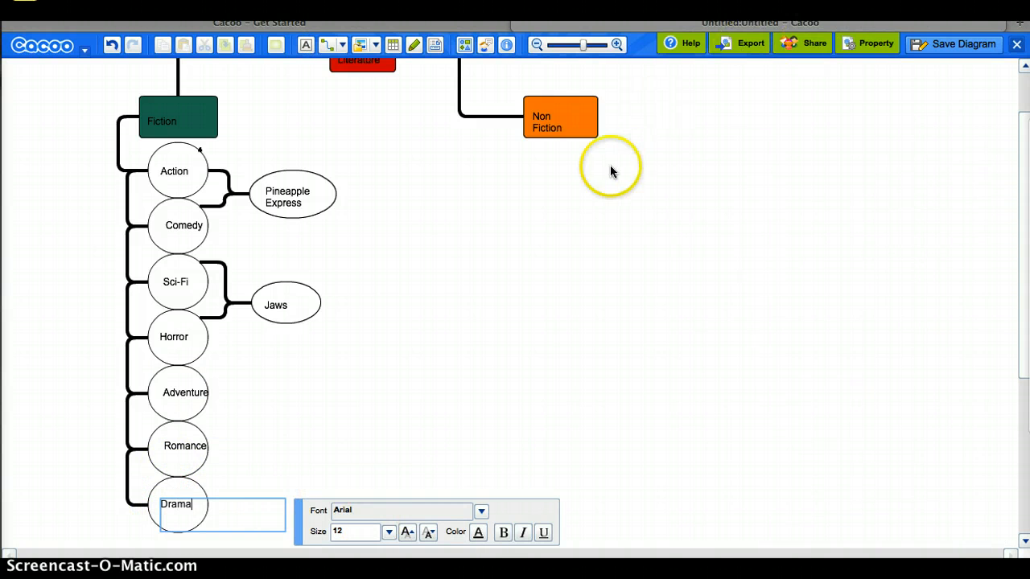
mouse_move(505, 249)
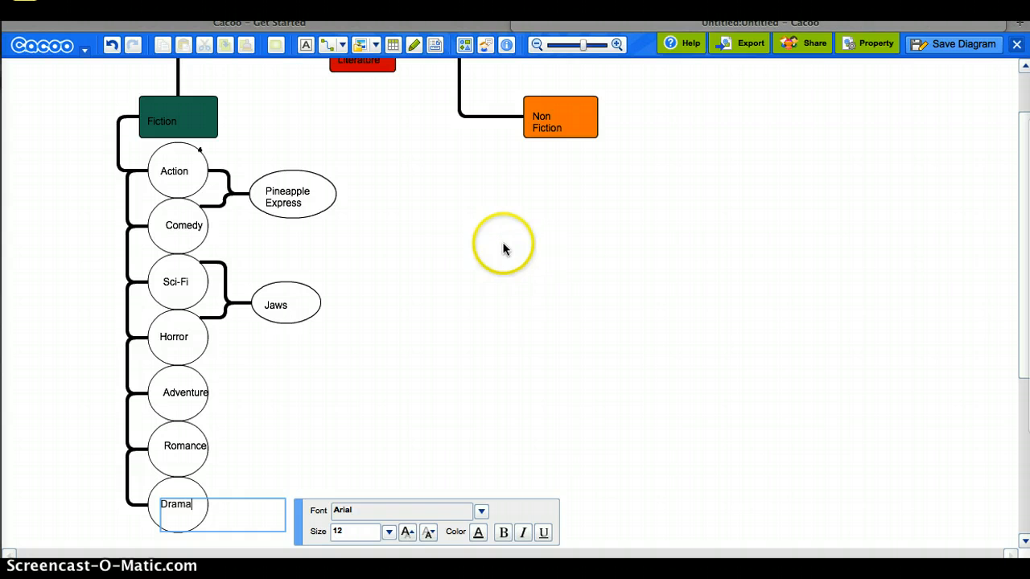
mouse_move(563, 209)
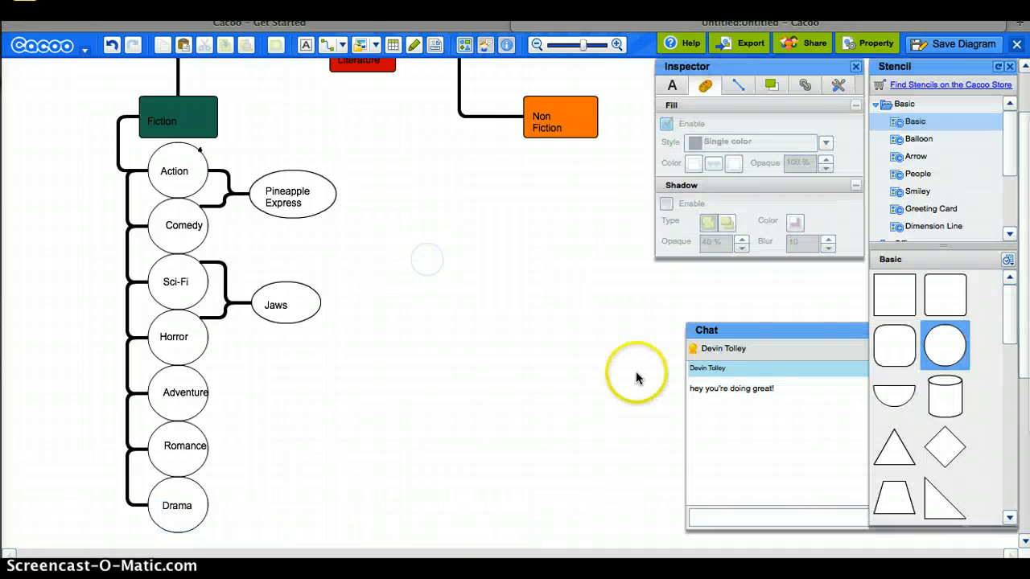
mouse_move(258, 426)
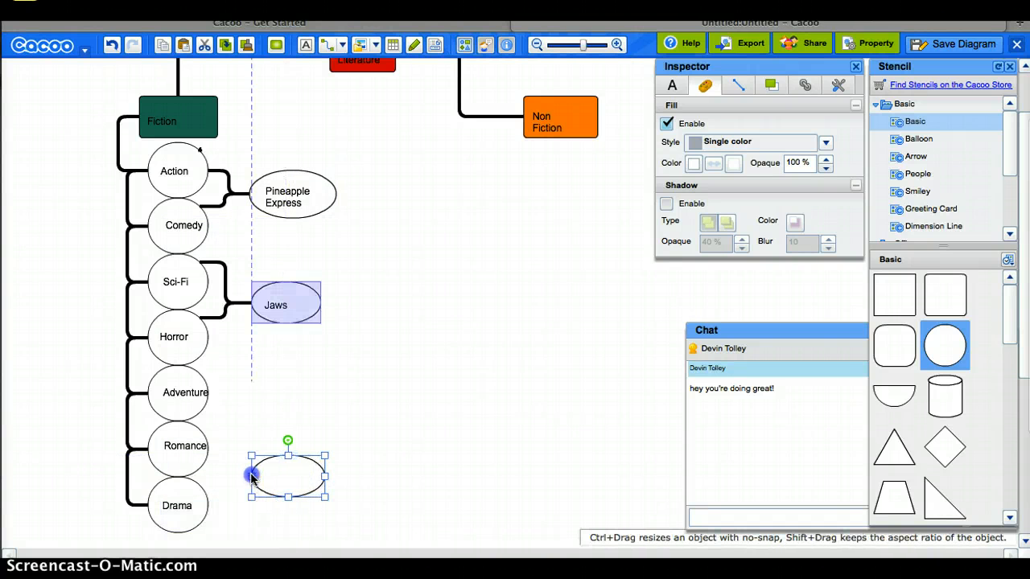
- Label the new ellipse 'Forrest Gump' and connect Romance and Drama to it
click(245, 398)
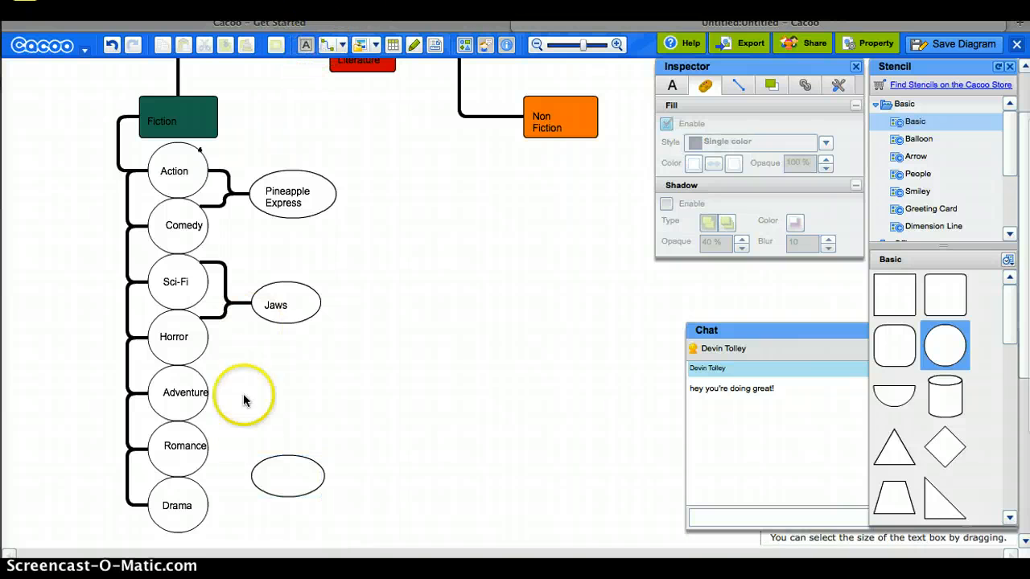
double_click(287, 475)
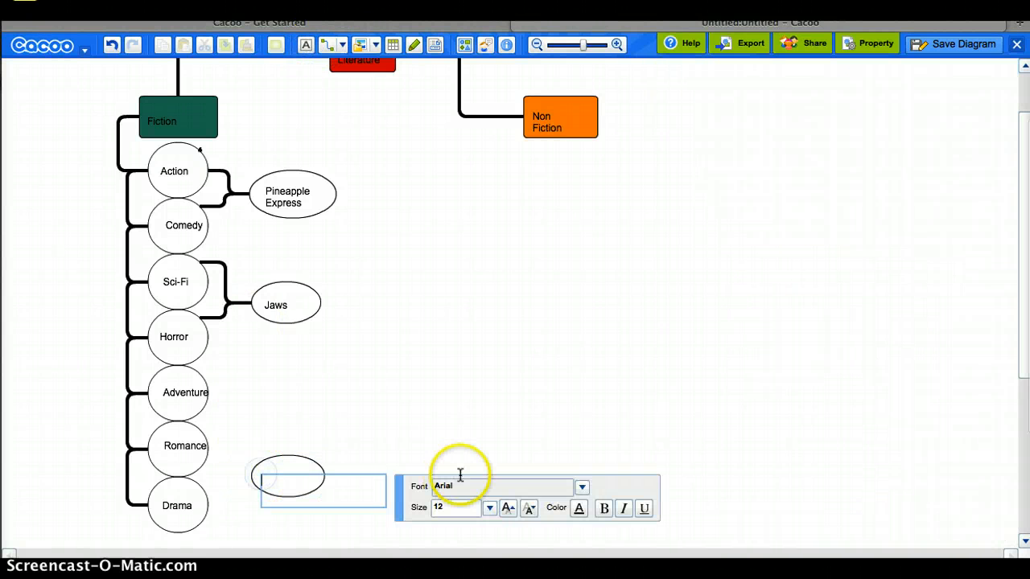
text(Forrest)
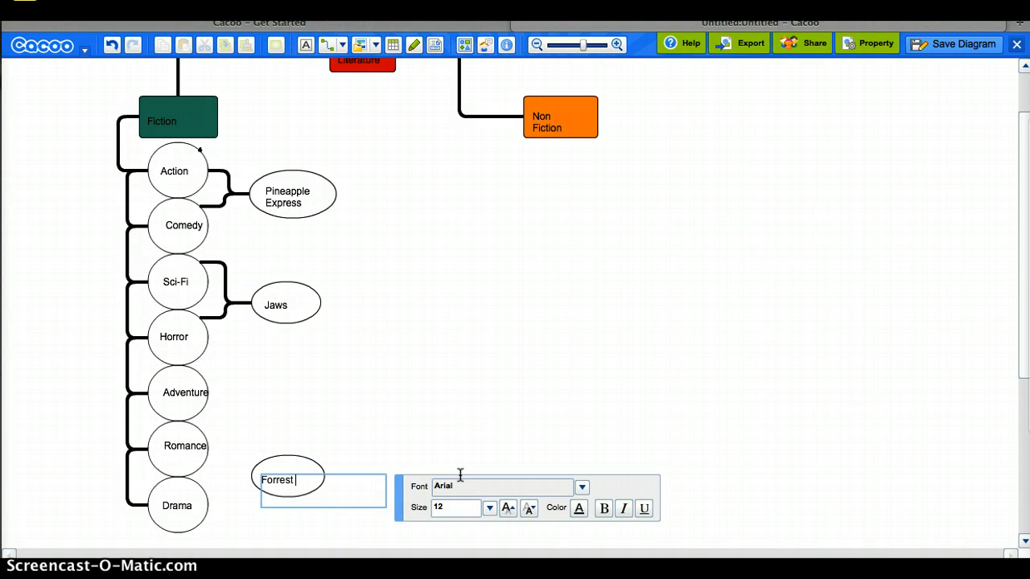
text(Gump)
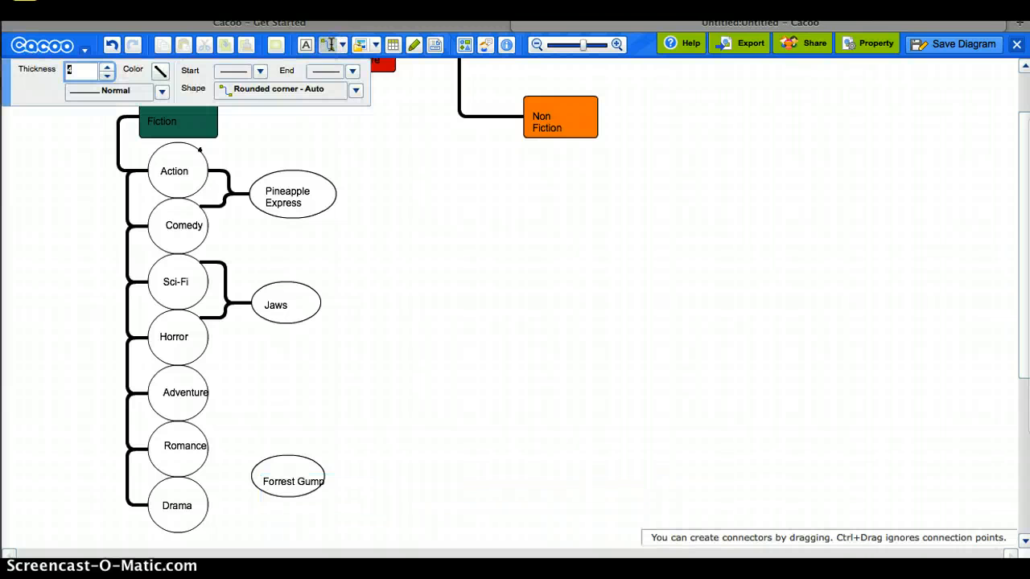
mouse_move(332, 44)
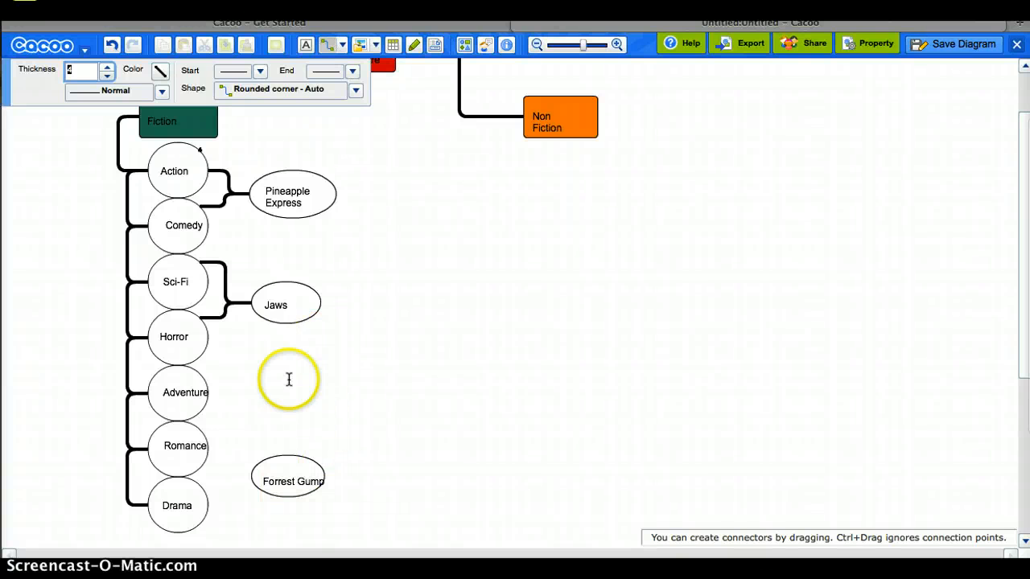
click(177, 445)
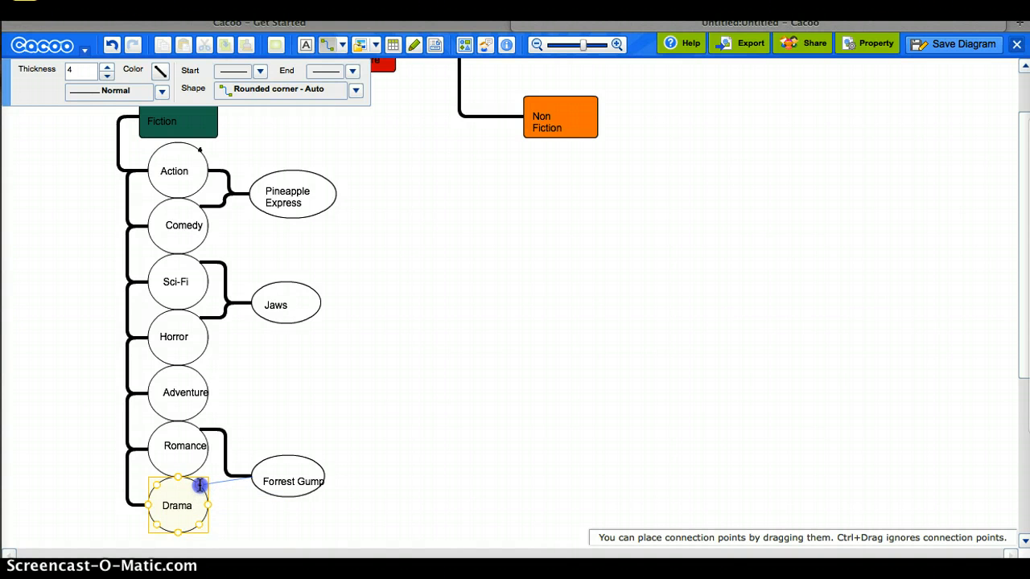
click(288, 480)
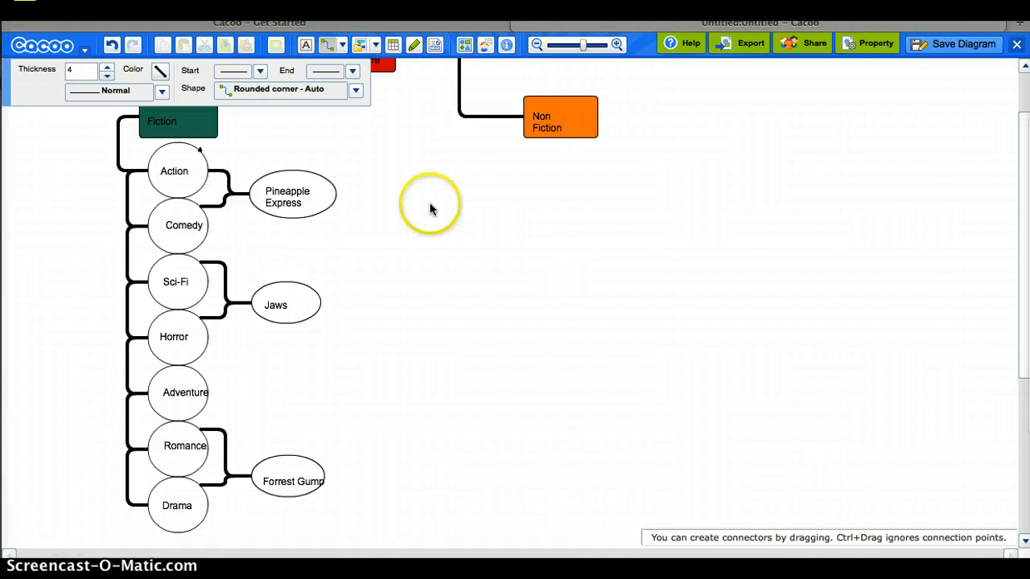
mouse_move(270, 154)
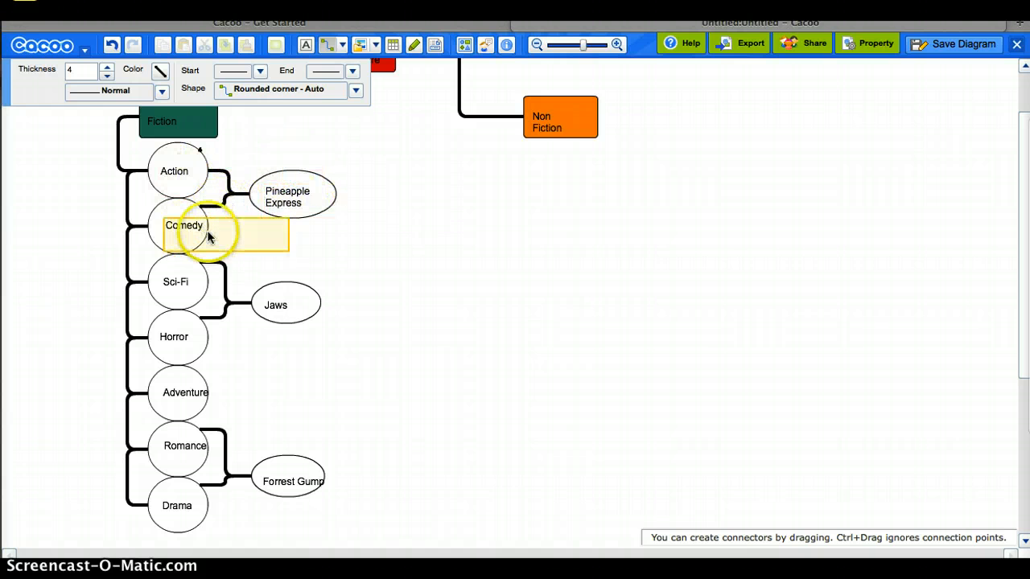
click(285, 305)
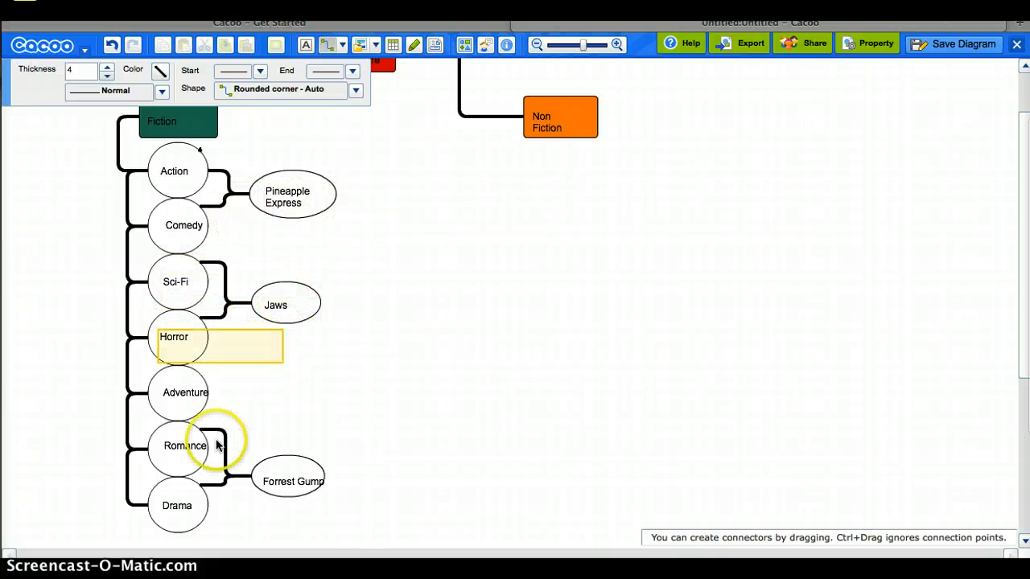
click(292, 481)
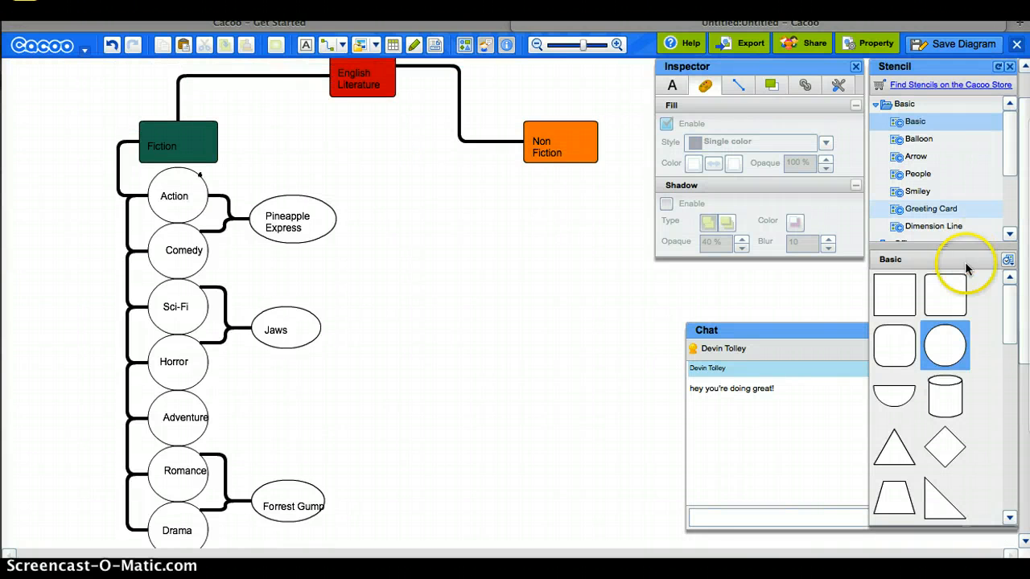
mouse_move(943, 394)
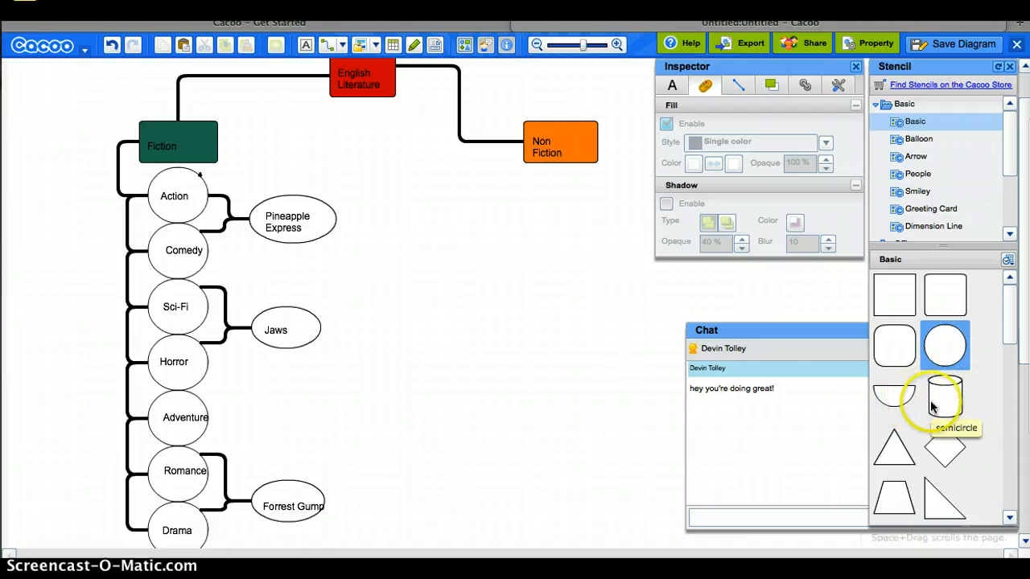
mouse_move(948, 402)
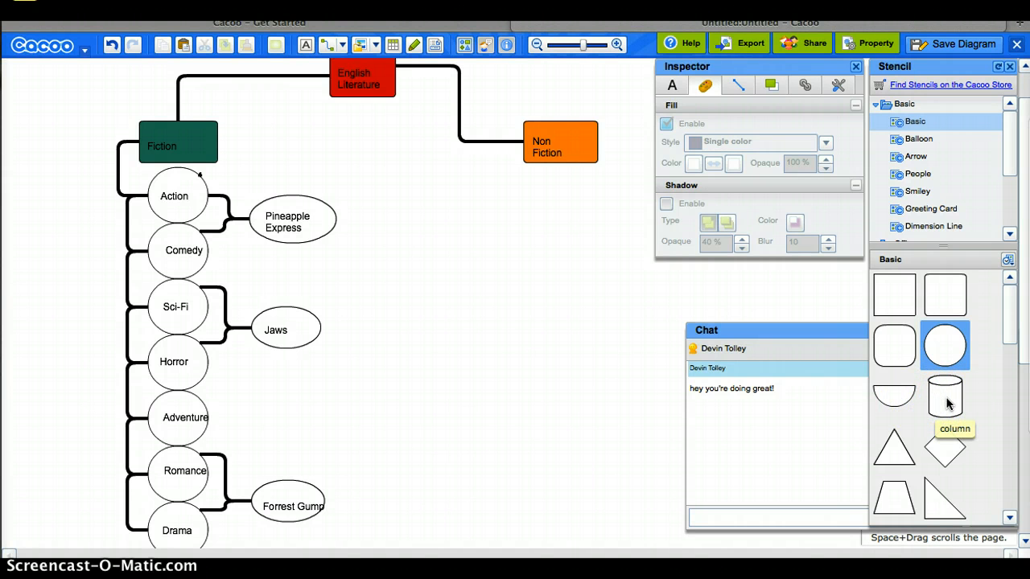
- Add a 'Historical' cylinder below Non Fiction and connect Non Fiction to it
drag(945, 396, 551, 215)
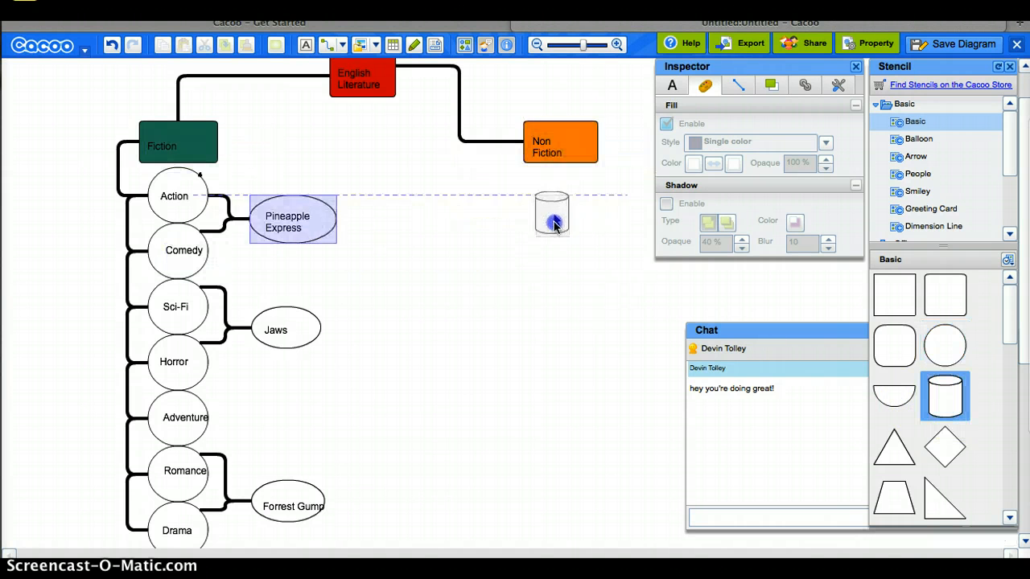
click(551, 213)
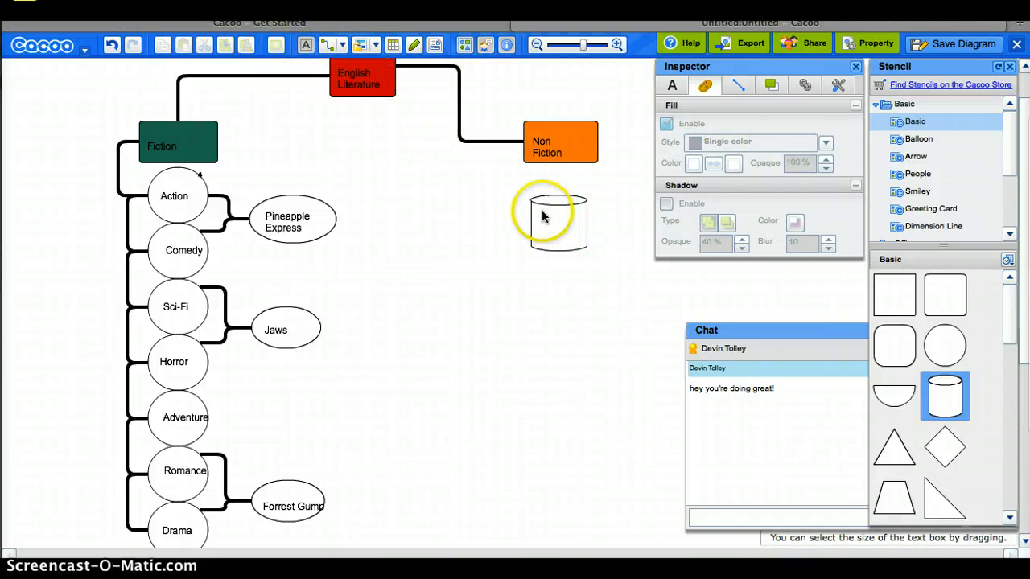
double_click(557, 218)
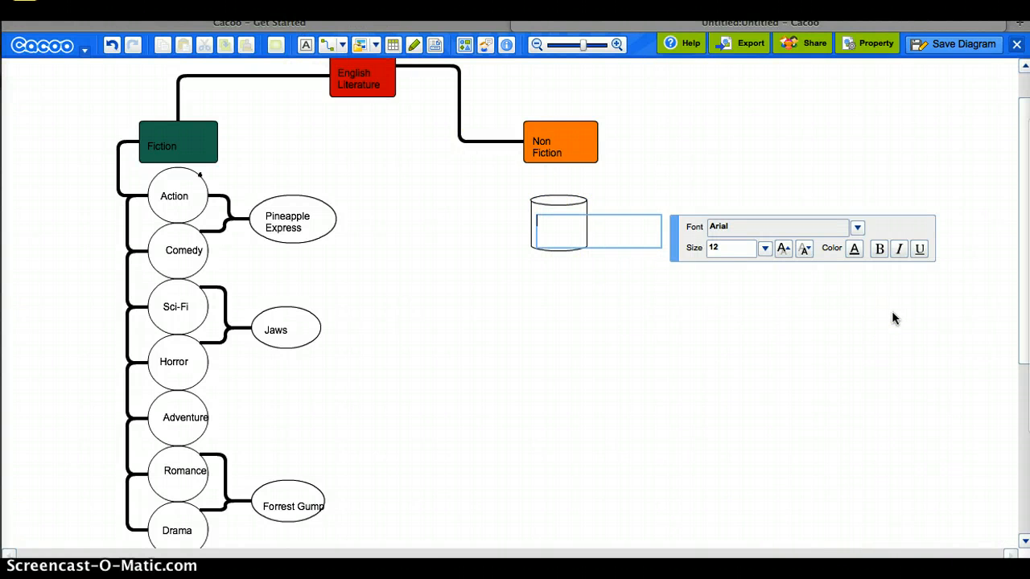
text(Histor)
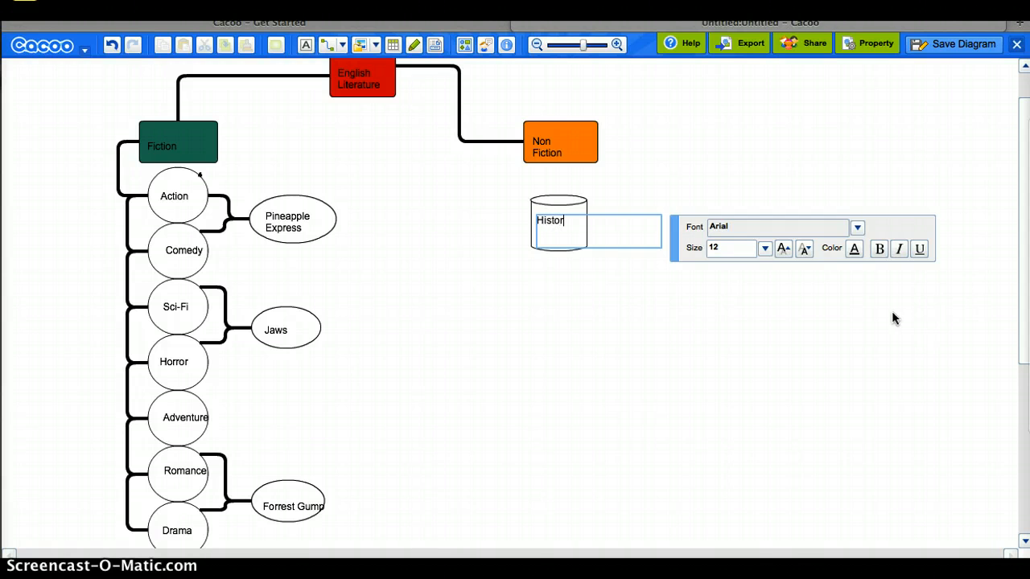
text(ical)
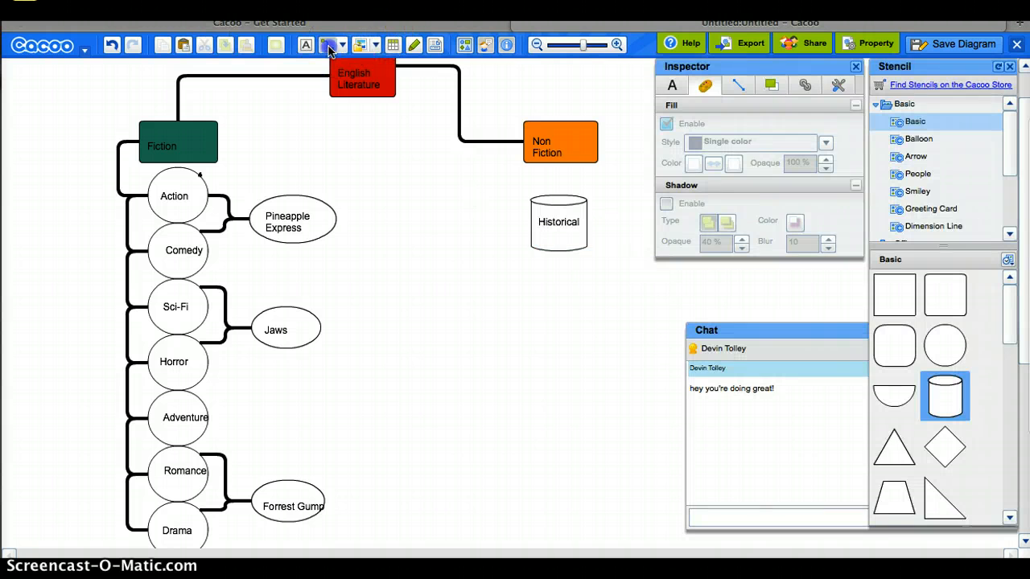
click(328, 44)
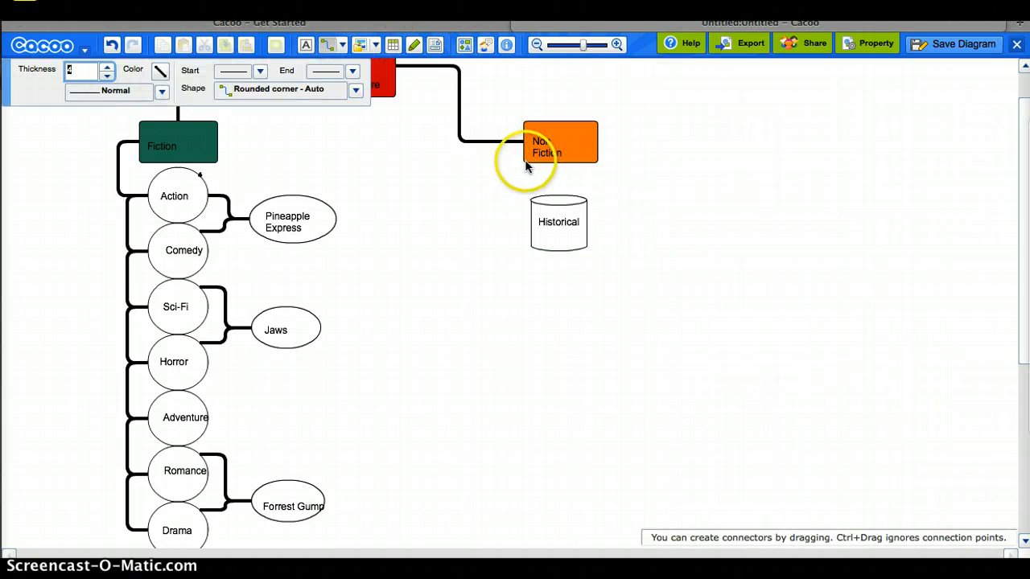
drag(547, 157, 558, 202)
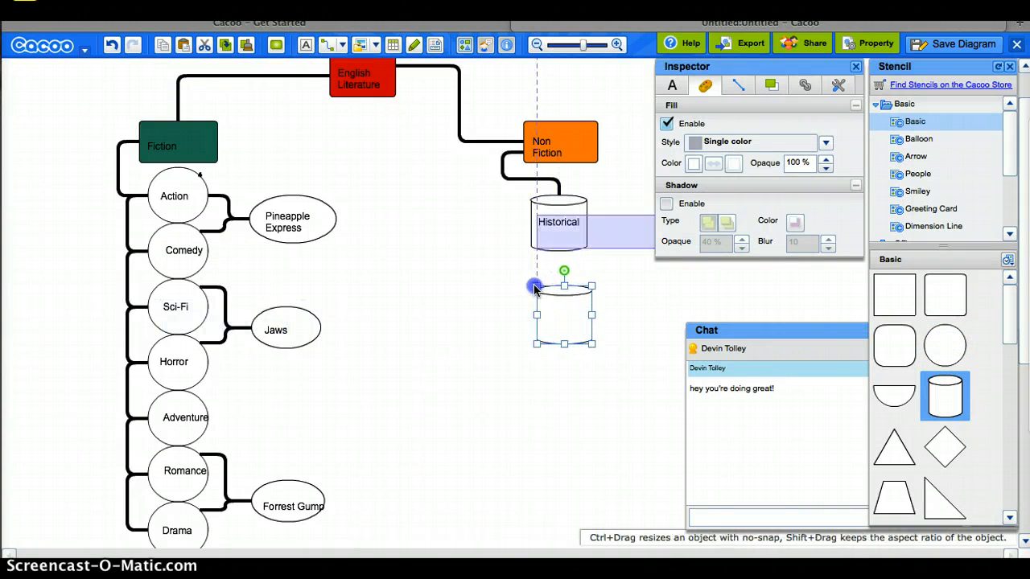
- Add a 'Documentary' cylinder below Historical and connect it to Historical
click(424, 153)
text(Documentary)
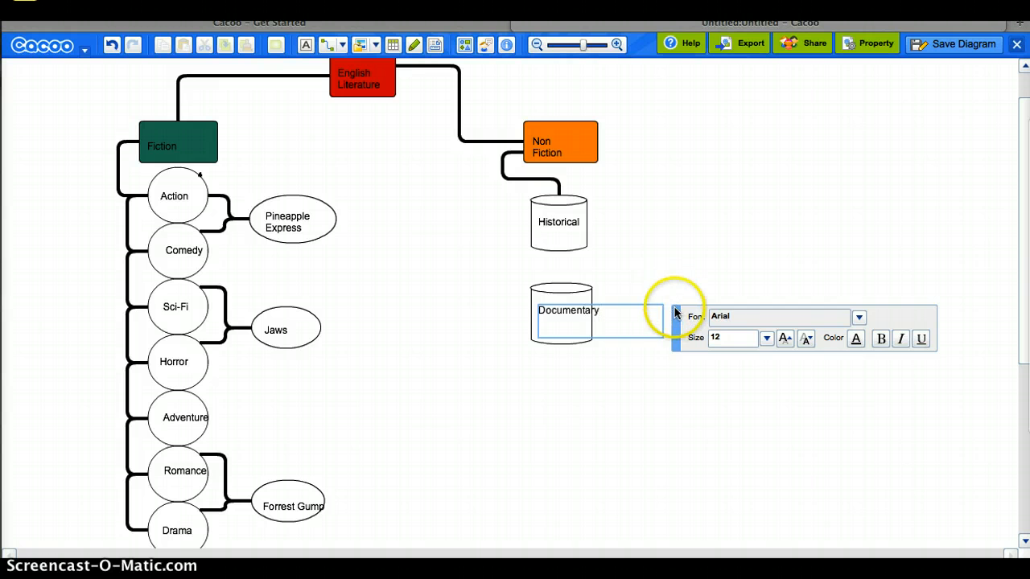
mouse_move(682, 245)
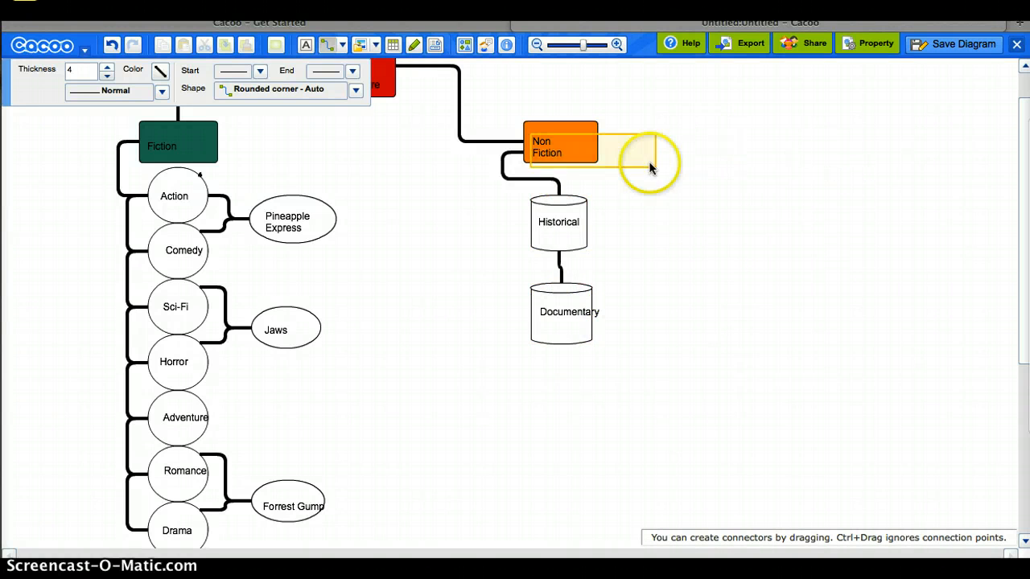
click(558, 222)
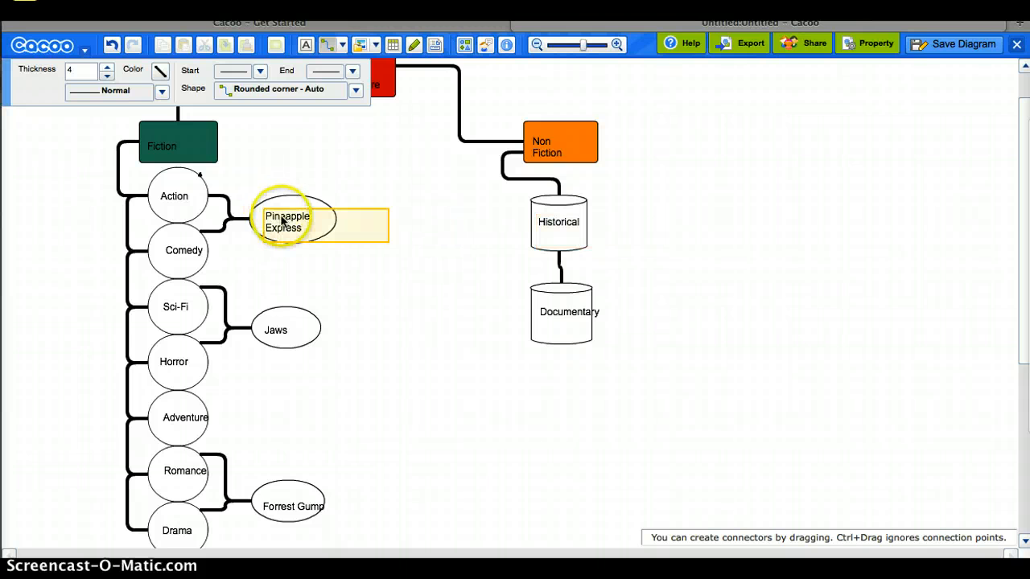
click(275, 329)
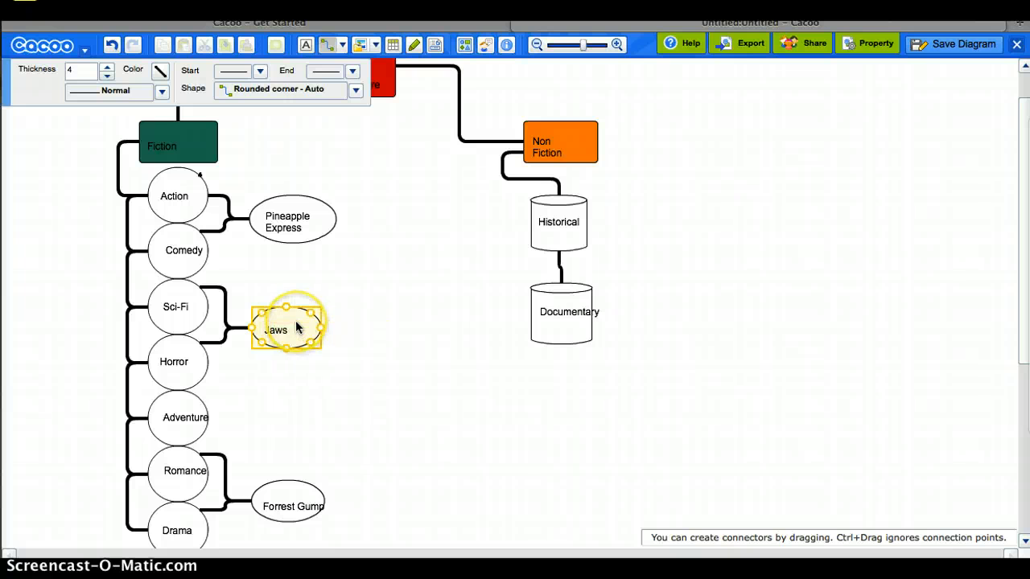
click(184, 256)
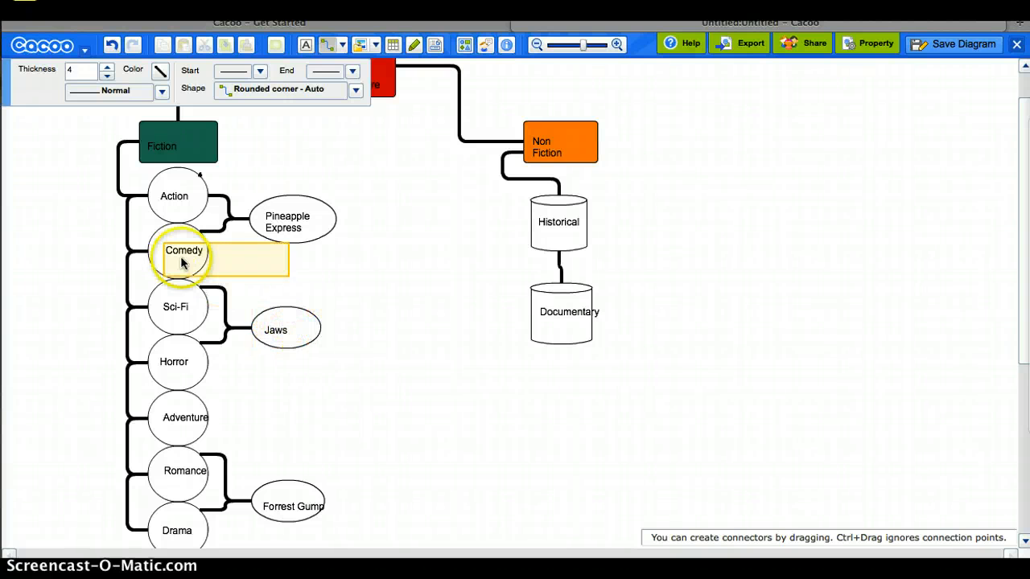
click(175, 195)
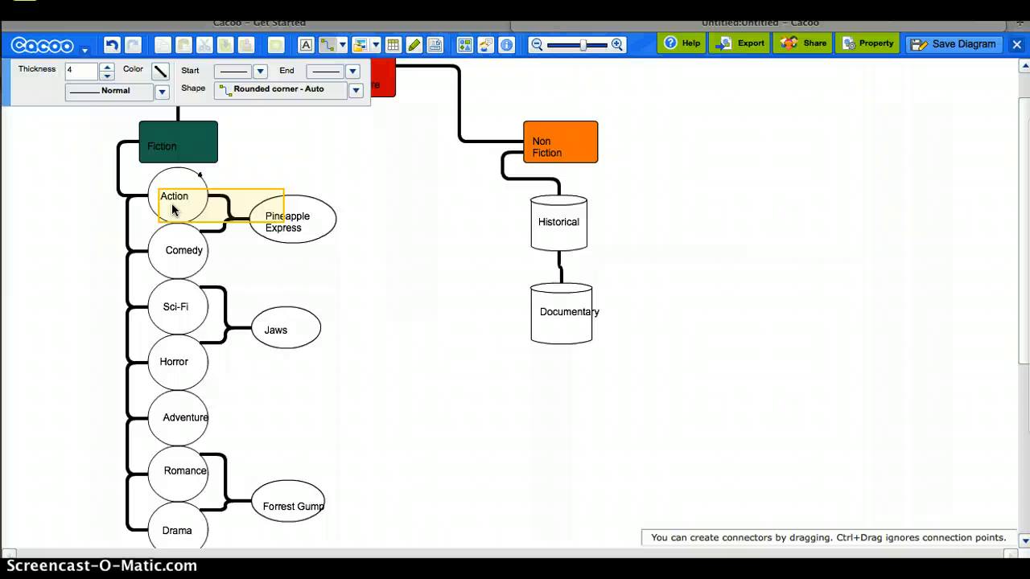
click(820, 92)
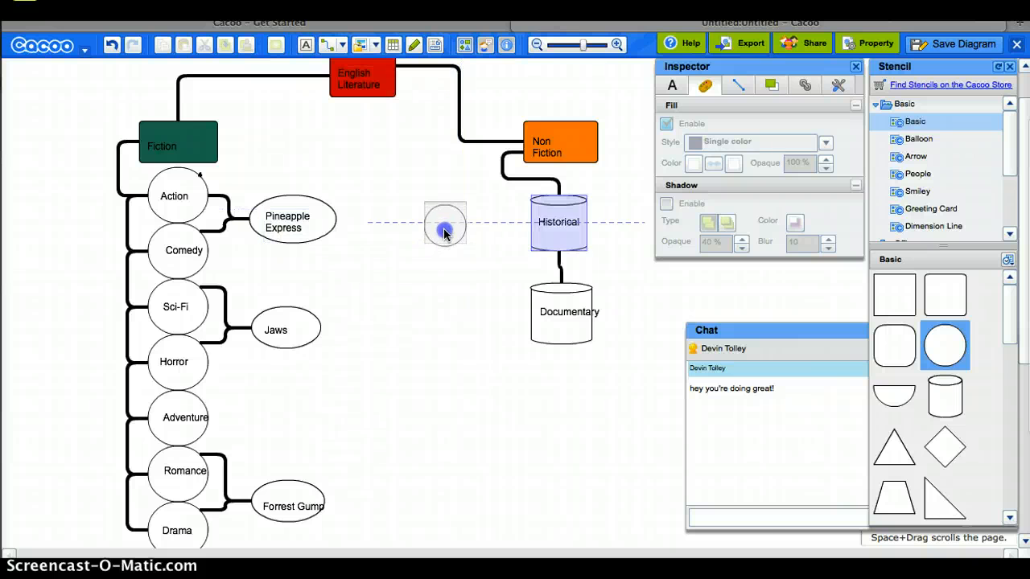
- Add a widened 'History Textbooks' ellipse left of Historical and connect it
click(444, 223)
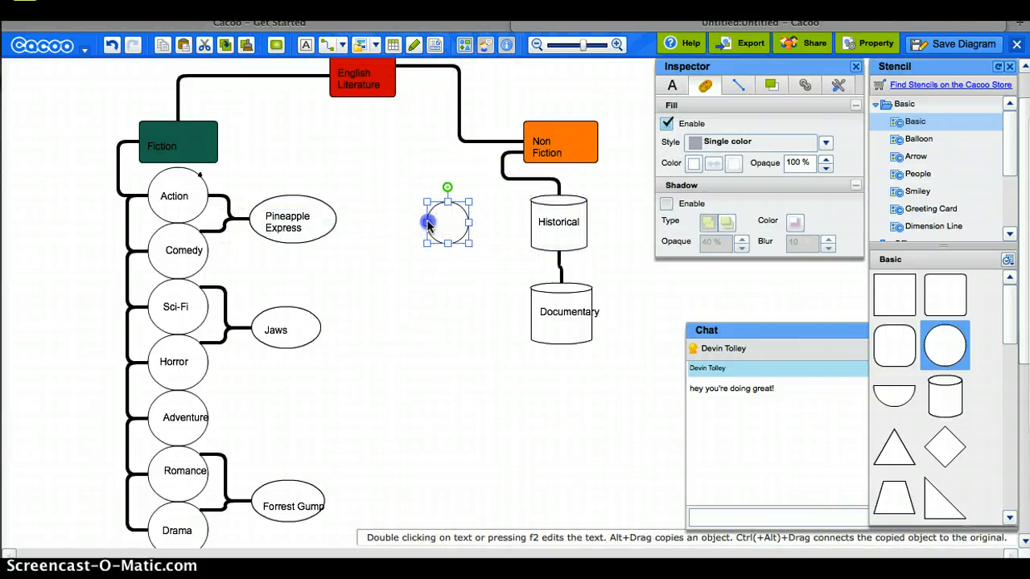
click(305, 45)
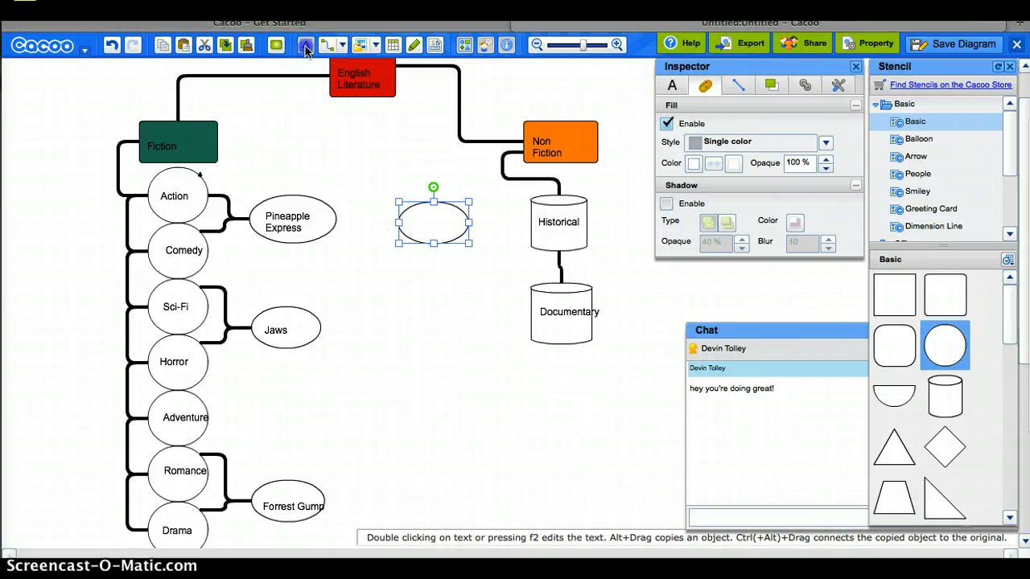
double_click(433, 222)
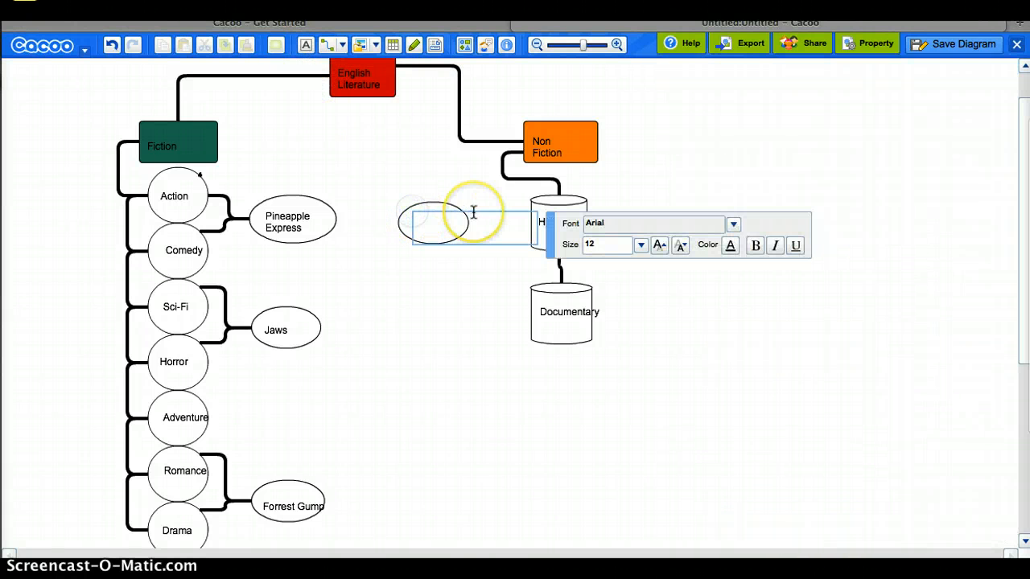
text(History)
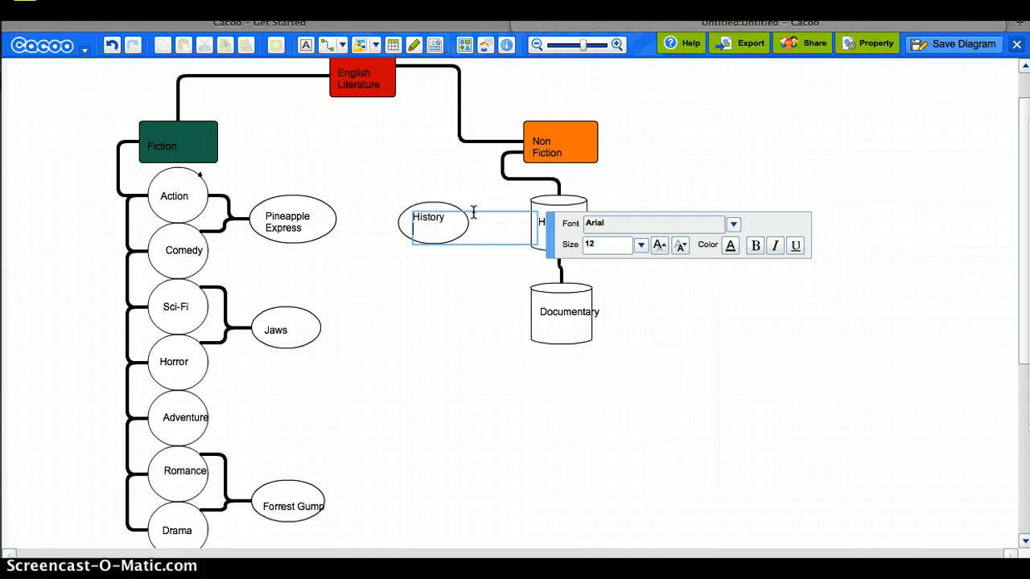
text(Textbooks)
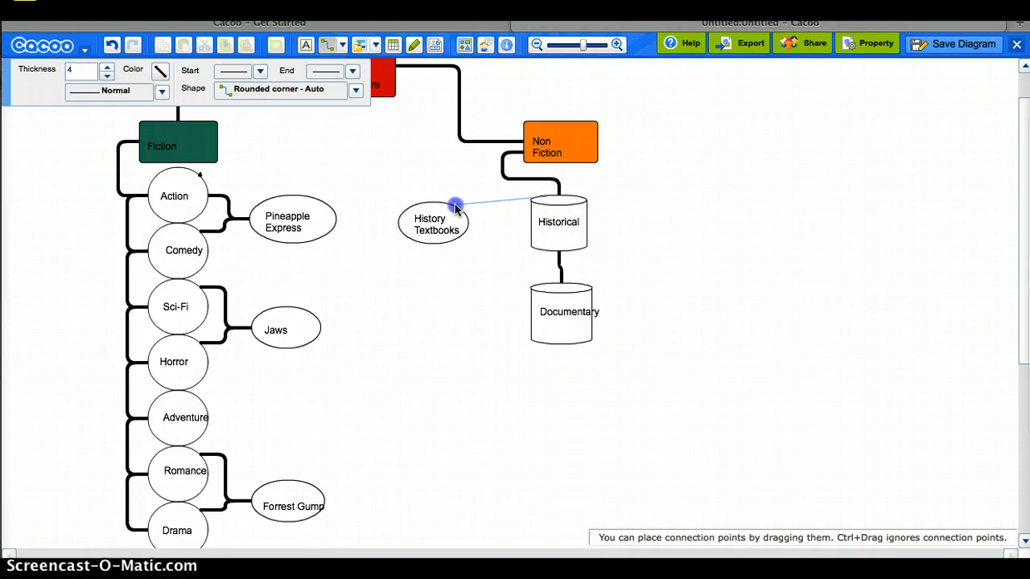
click(433, 223)
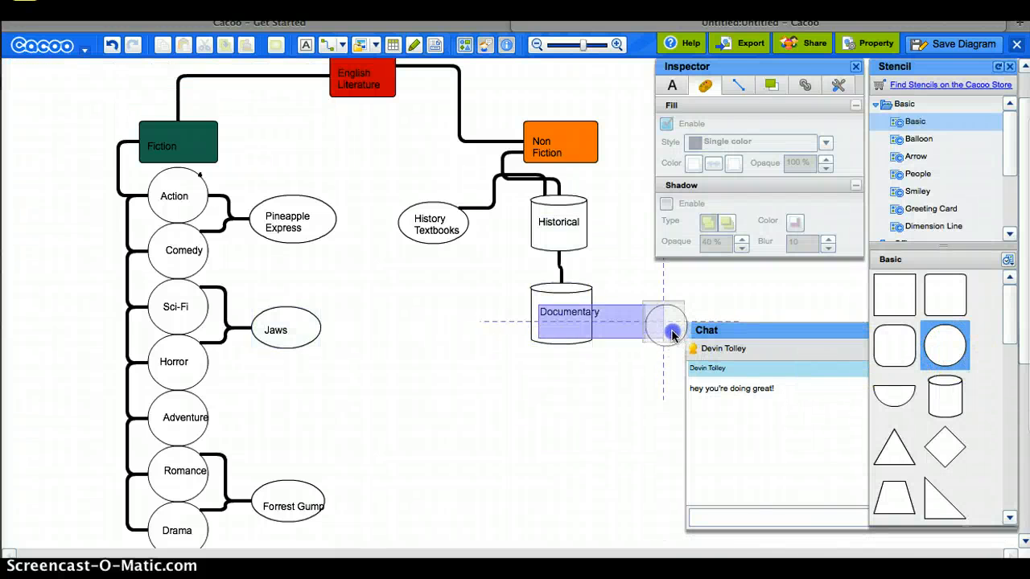
- Place an 'In Cold Blood' ellipse beside Documentary and connect the two
click(664, 322)
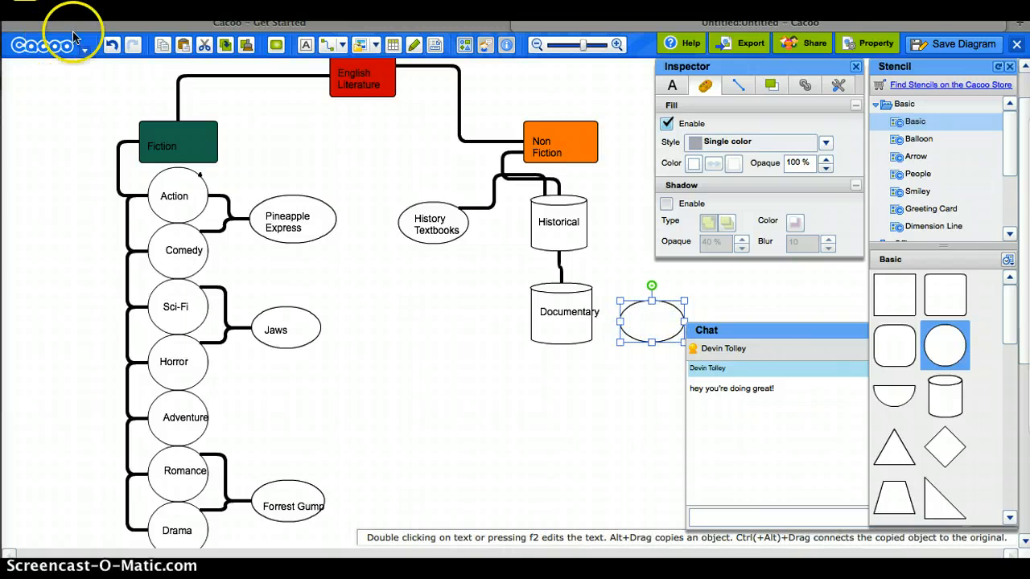
mouse_move(325, 45)
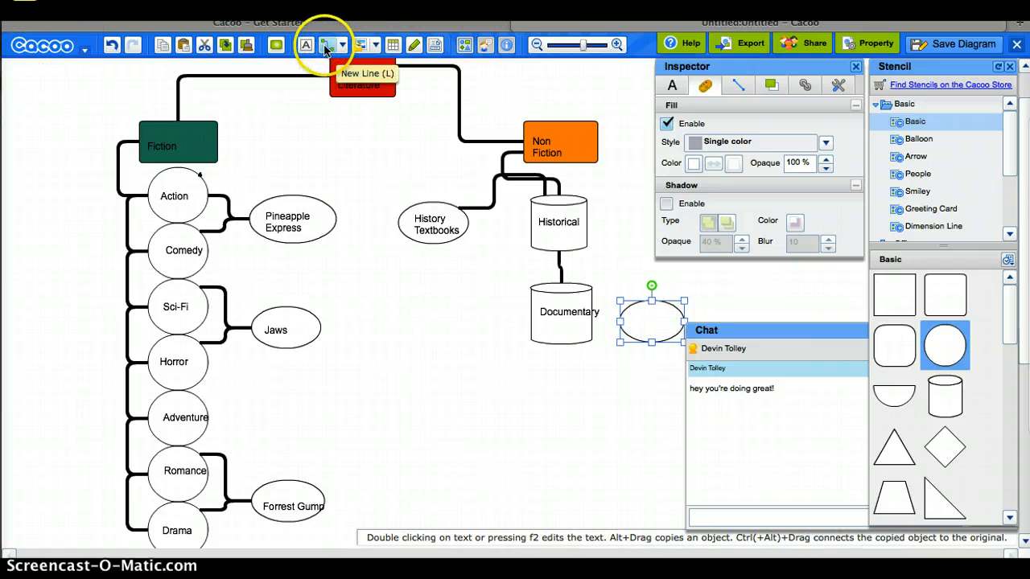
click(326, 45)
text(In C)
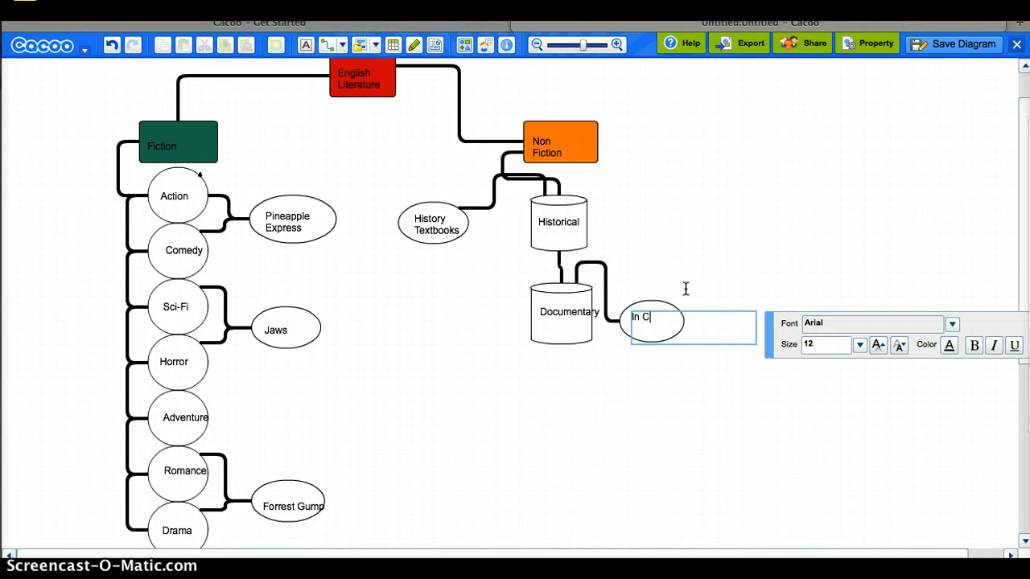
text(old Bloo)
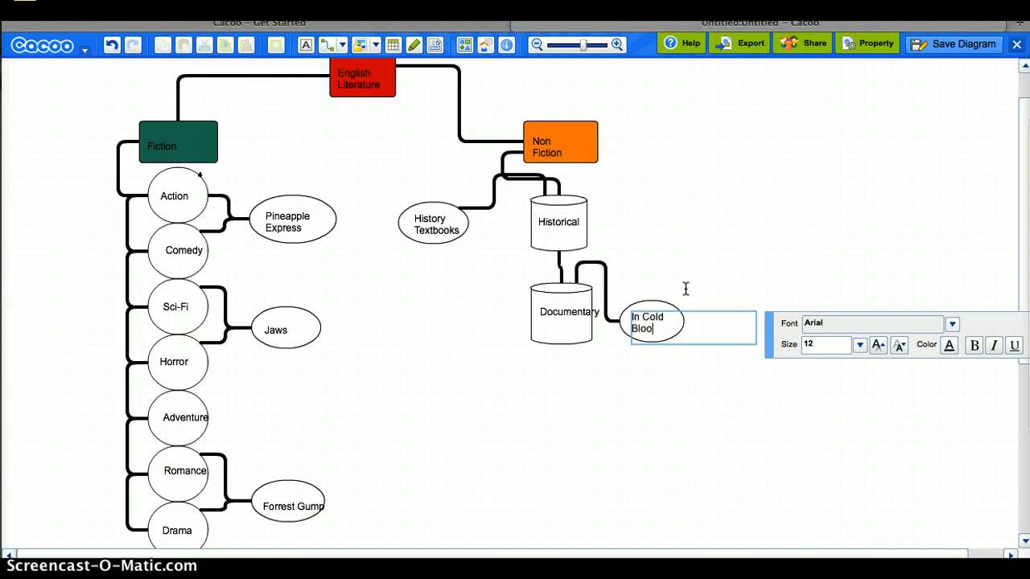
text(d)
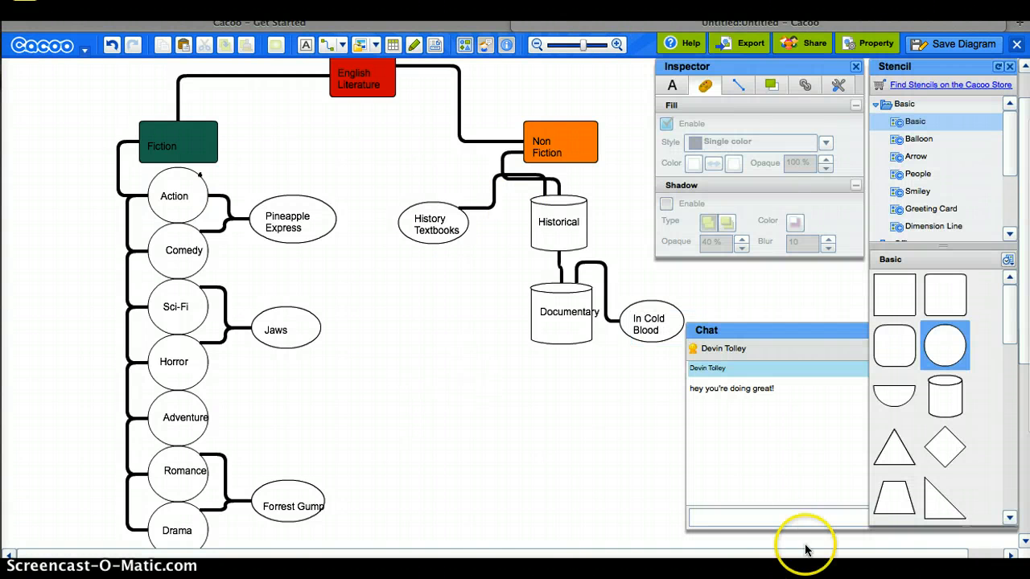
mouse_move(603, 429)
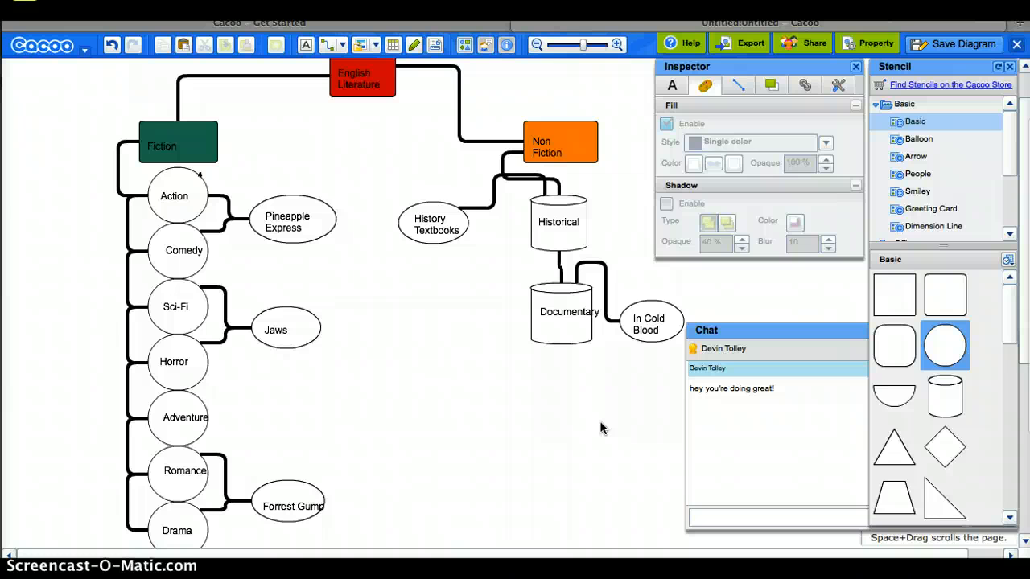
click(531, 470)
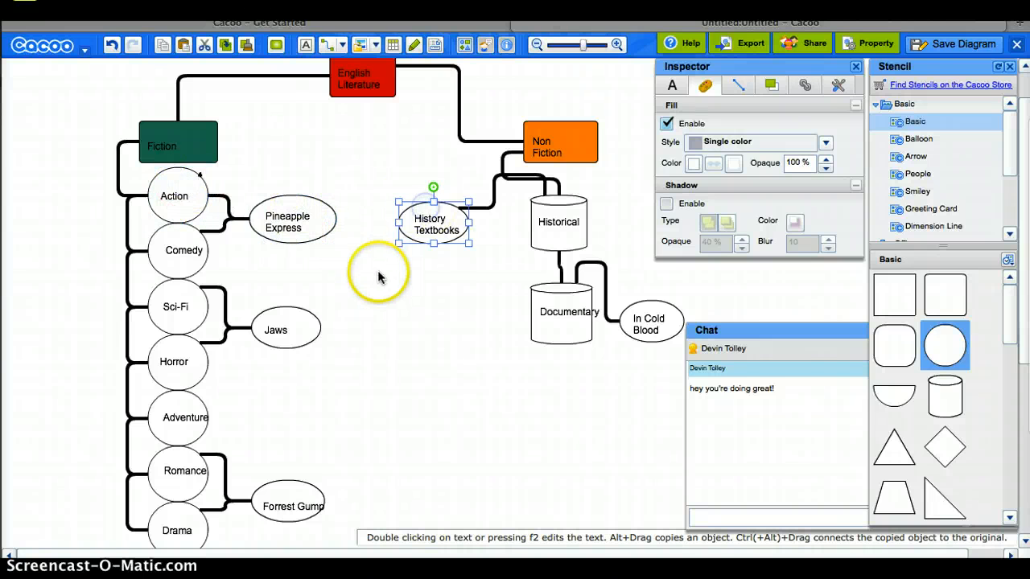
mouse_move(185, 177)
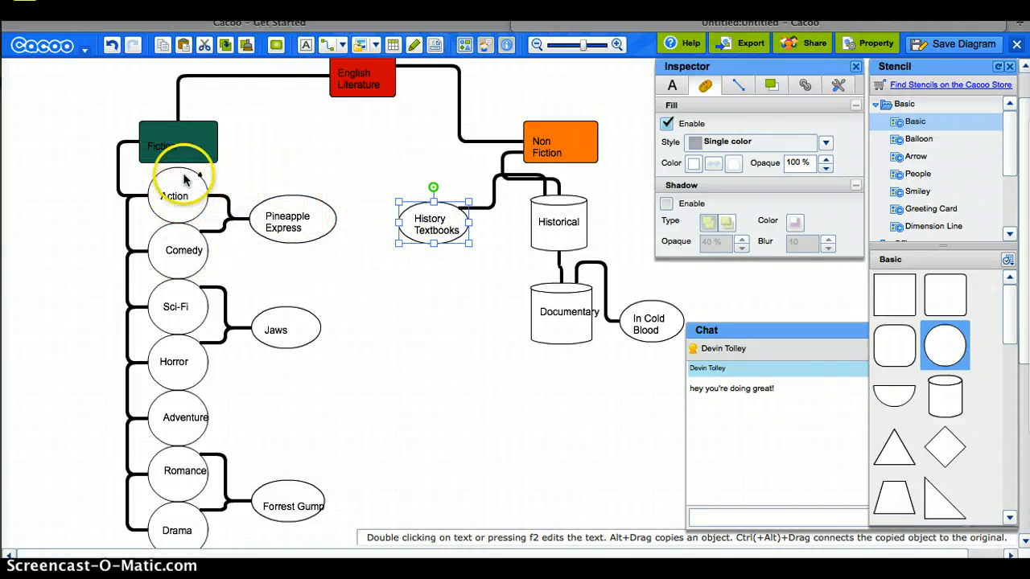
mouse_move(572, 122)
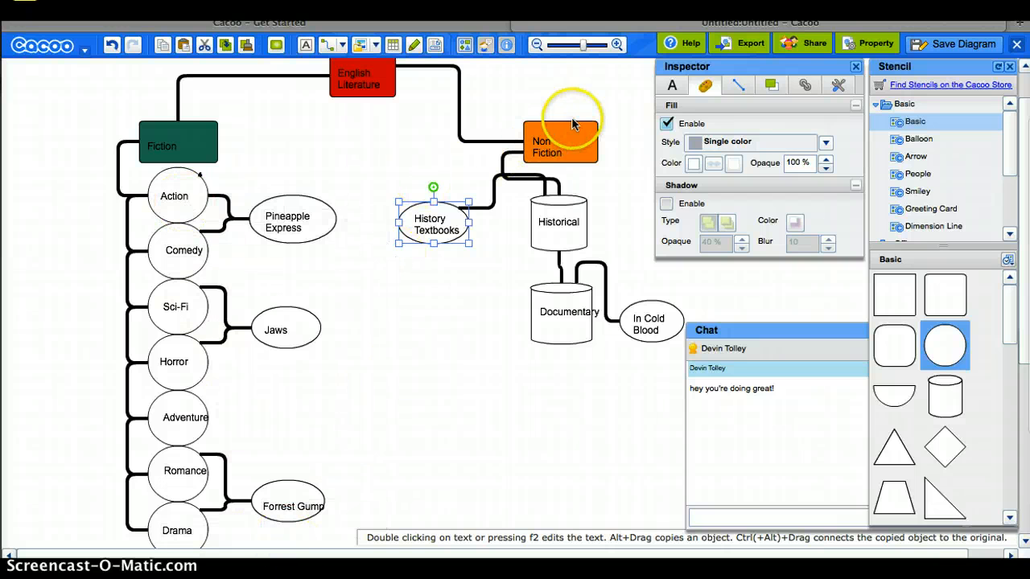